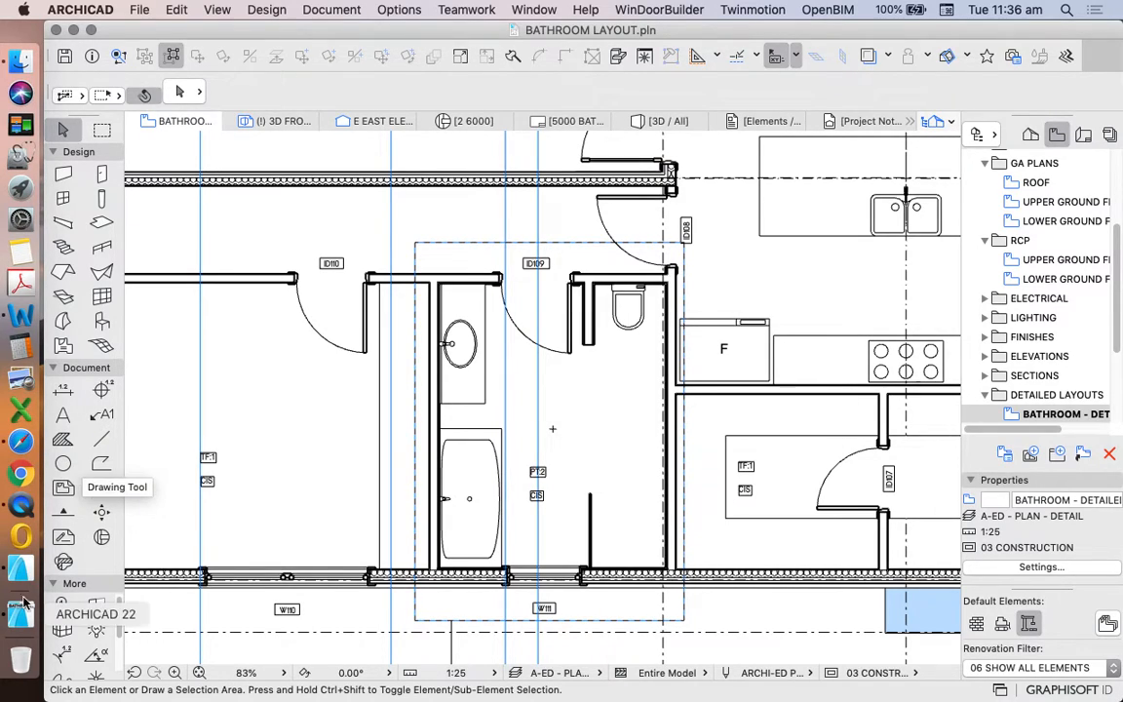
mouse_move(101, 511)
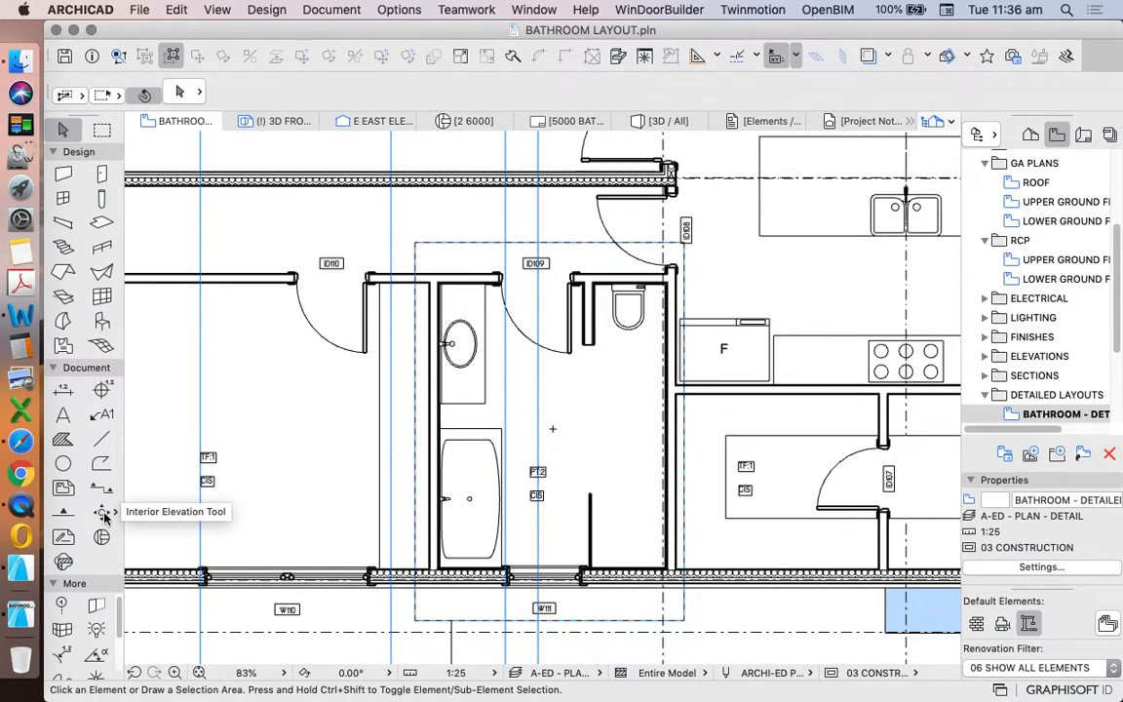
- Activate the Interior Elevation tool from the Toolbox's Document section
click(101, 512)
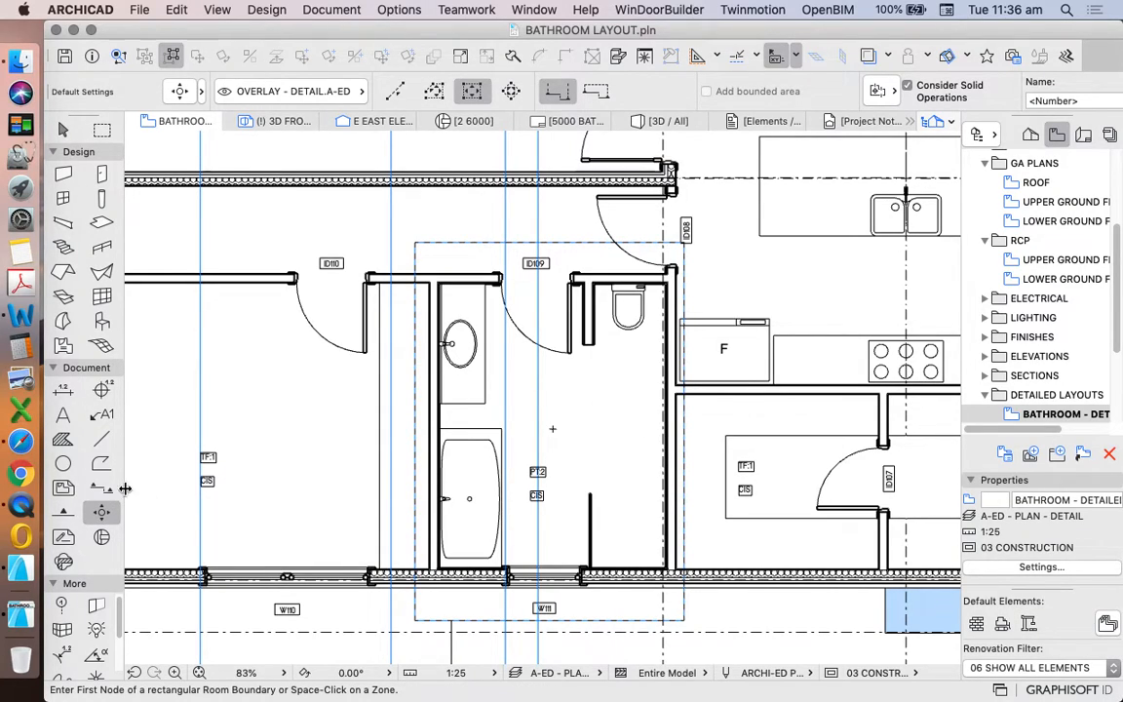
mouse_move(101, 512)
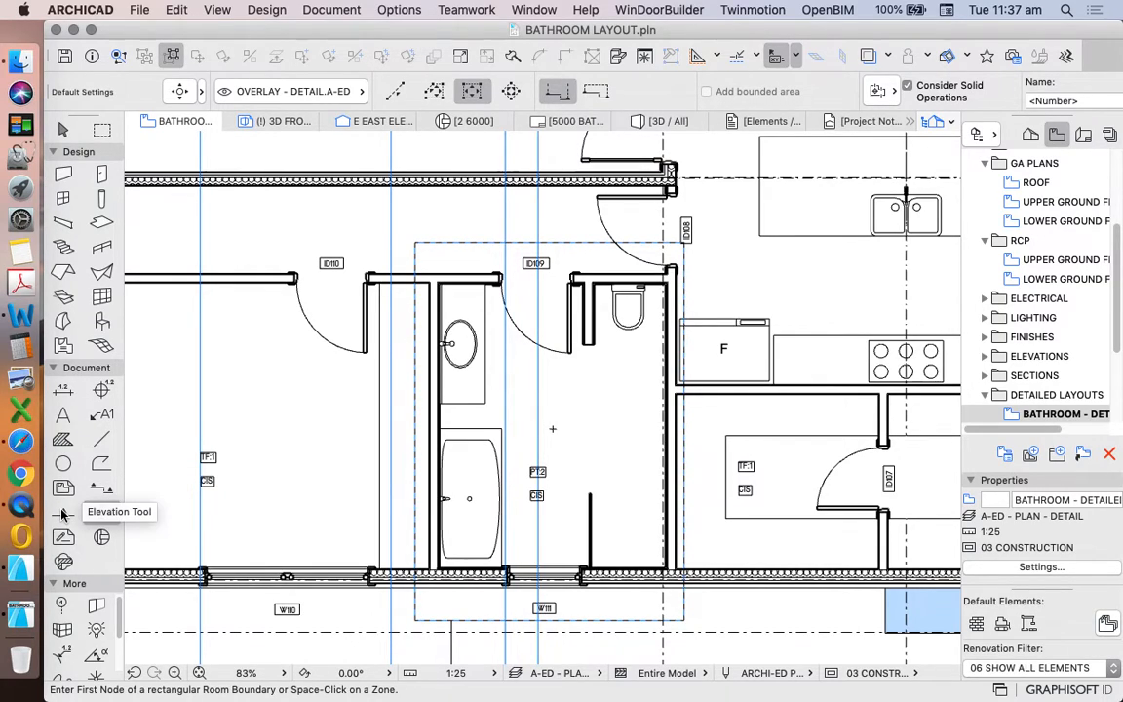
mouse_move(102, 512)
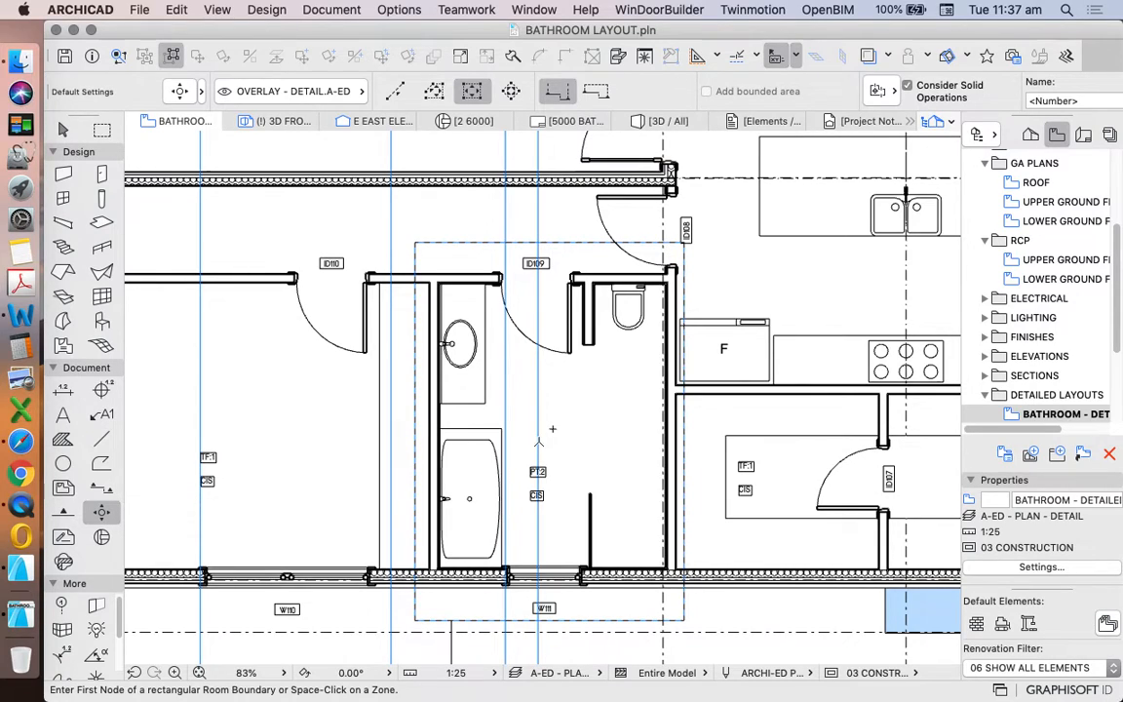
mouse_move(475, 285)
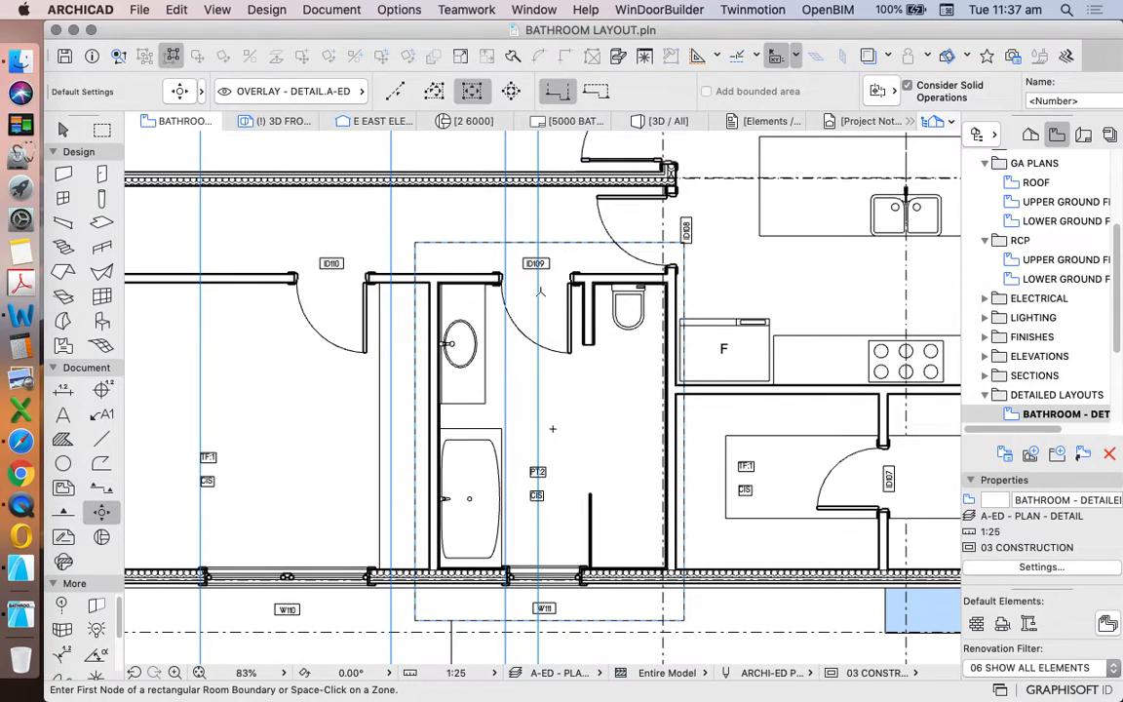
mouse_move(546, 281)
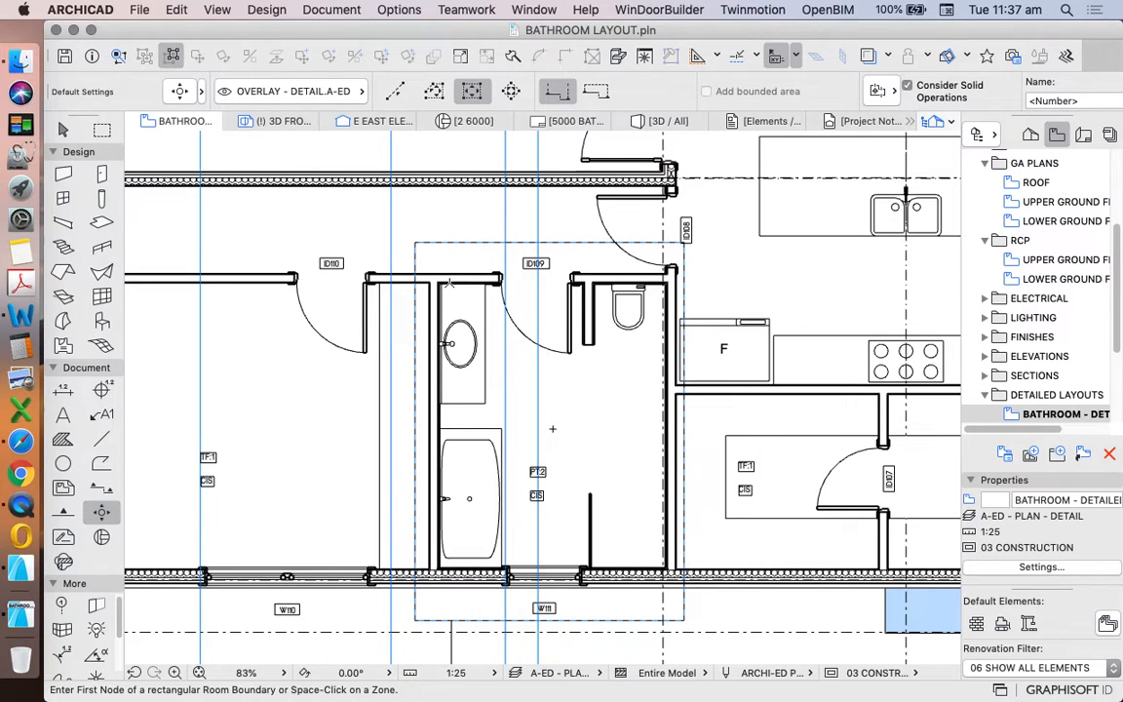
mouse_move(373, 339)
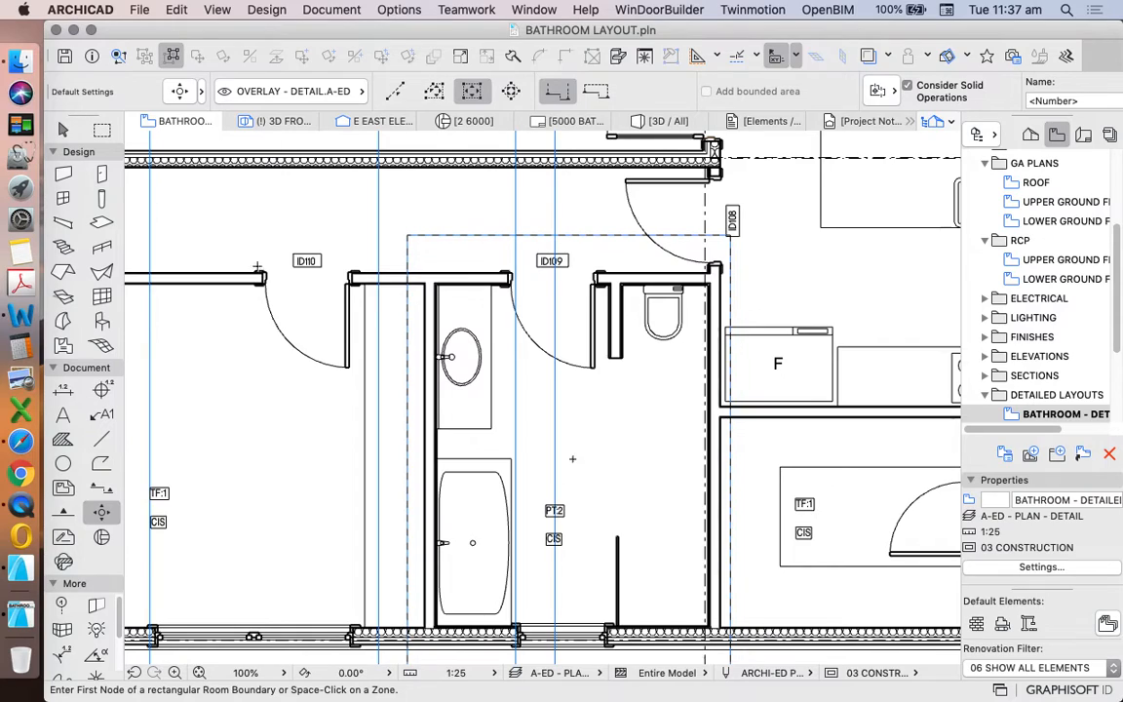
mouse_move(102, 511)
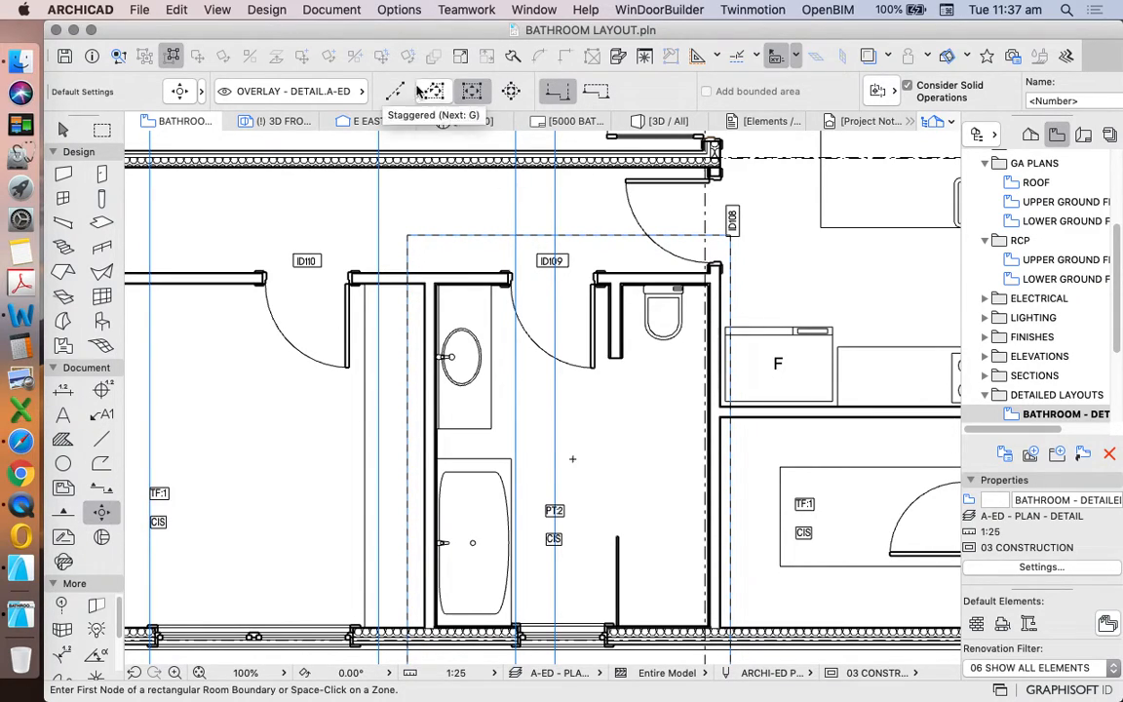
click(394, 90)
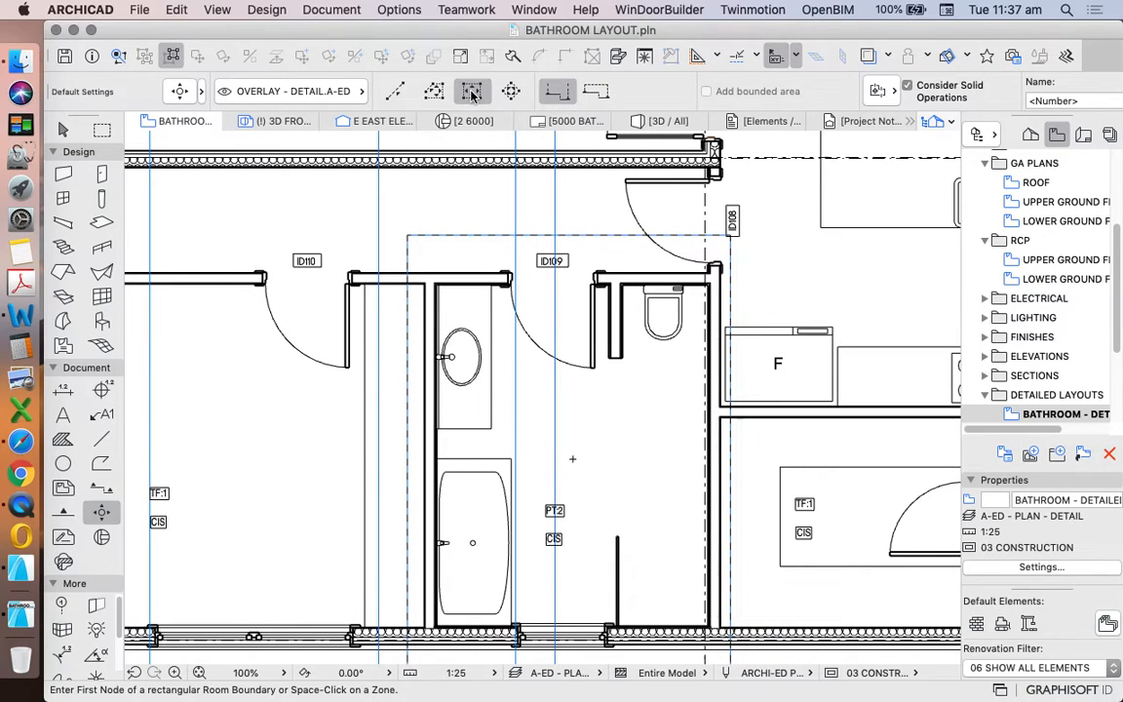
mouse_move(511, 91)
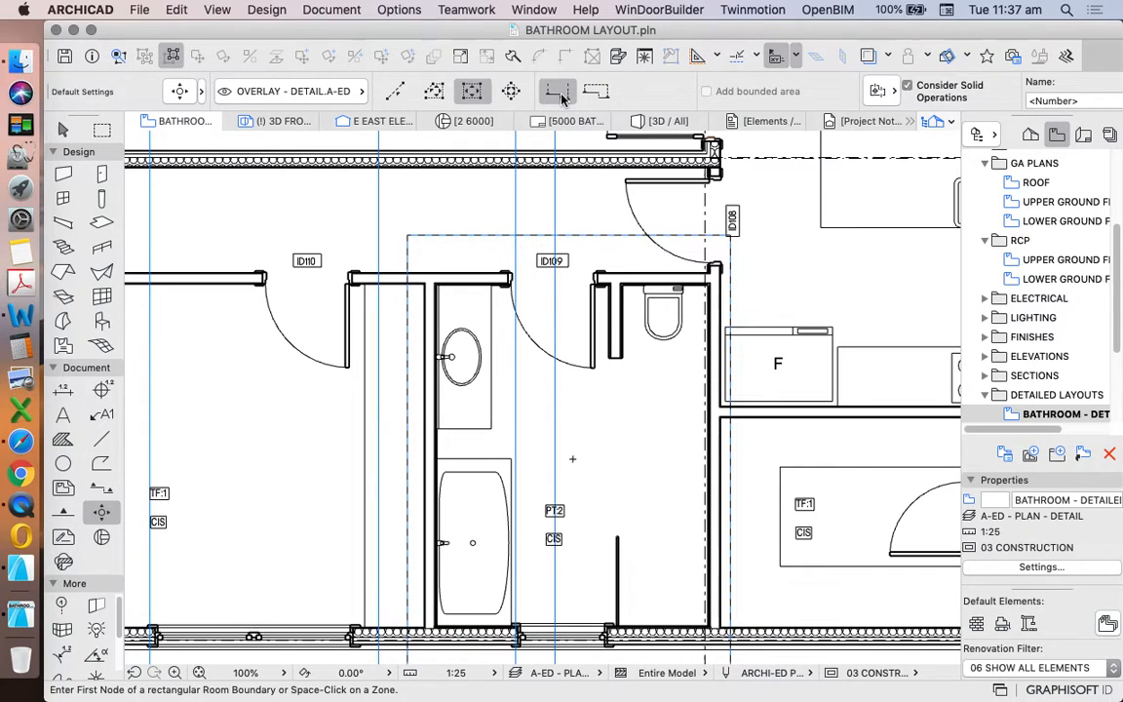
mouse_move(597, 91)
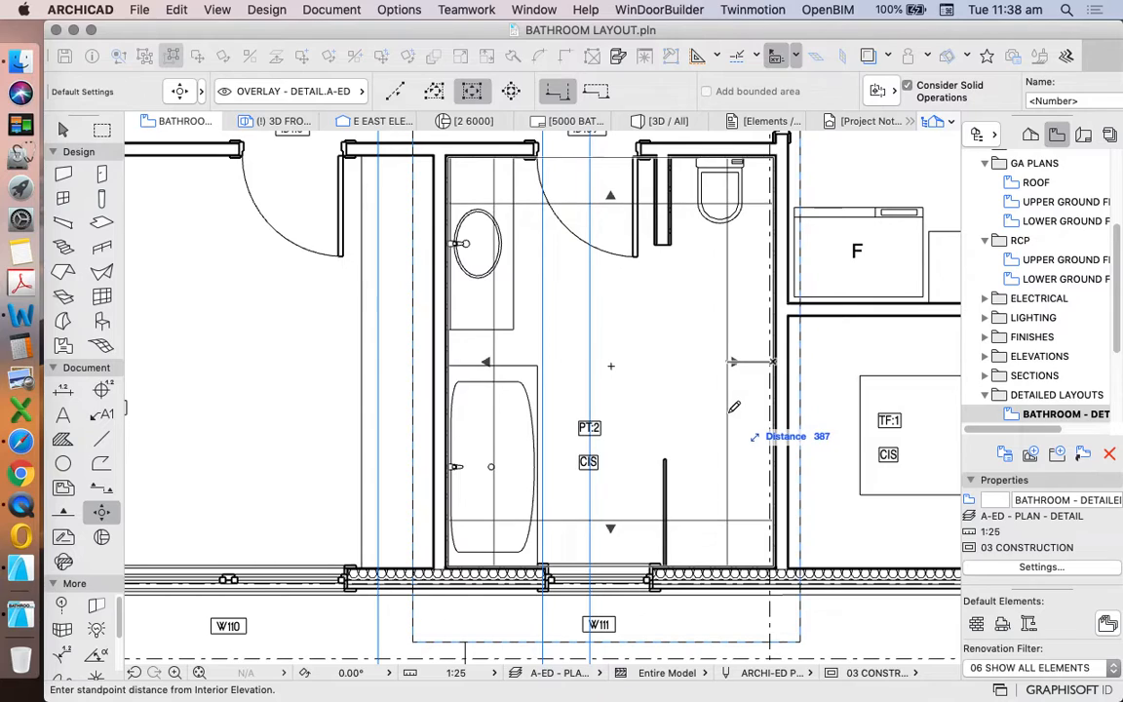
mouse_move(728, 409)
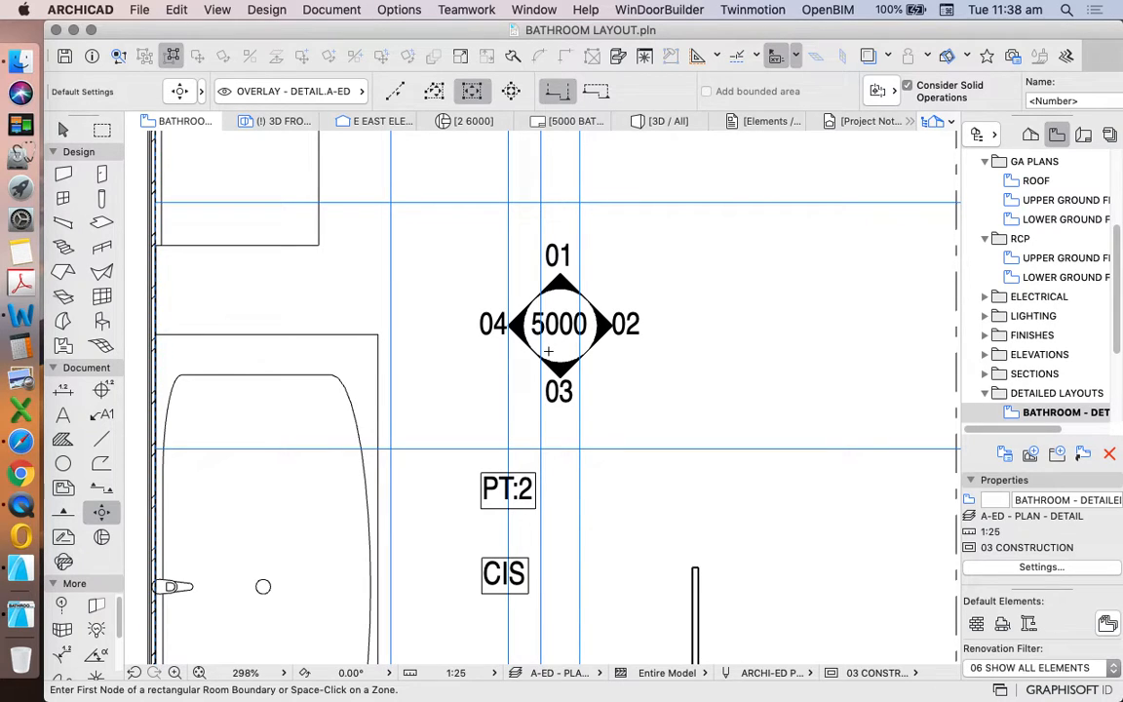
mouse_move(571, 311)
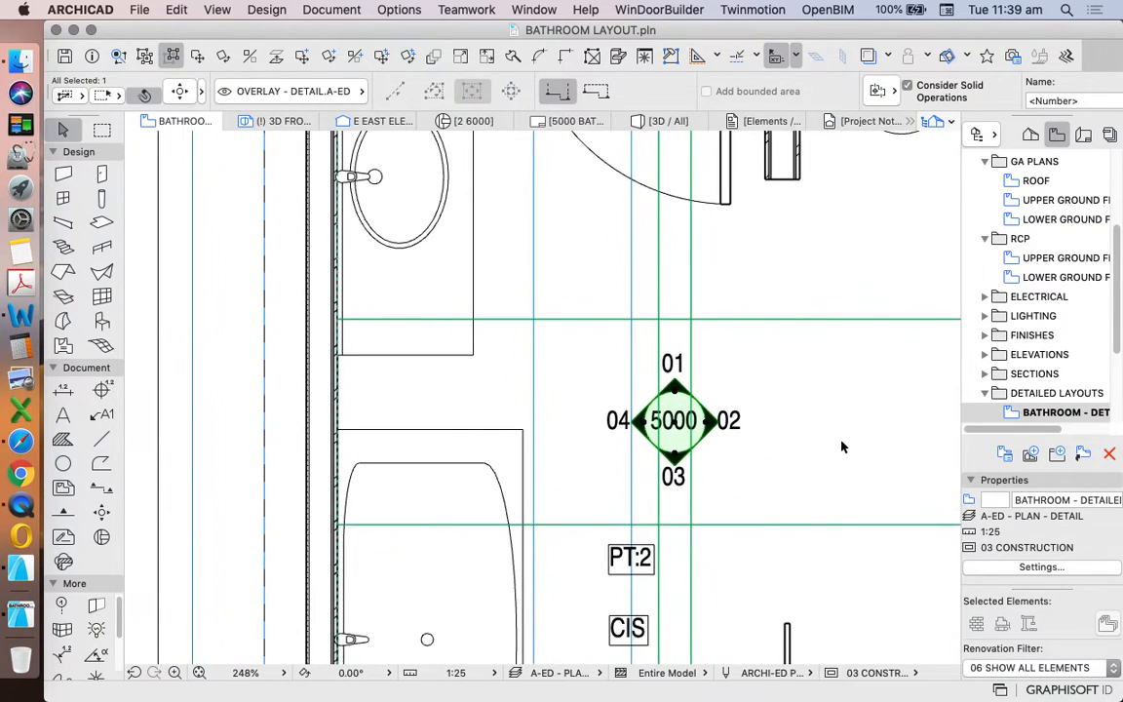
- Scroll the Navigator's Layout Book down toward the 5000 BATHROOM layout
scroll(down, 3)
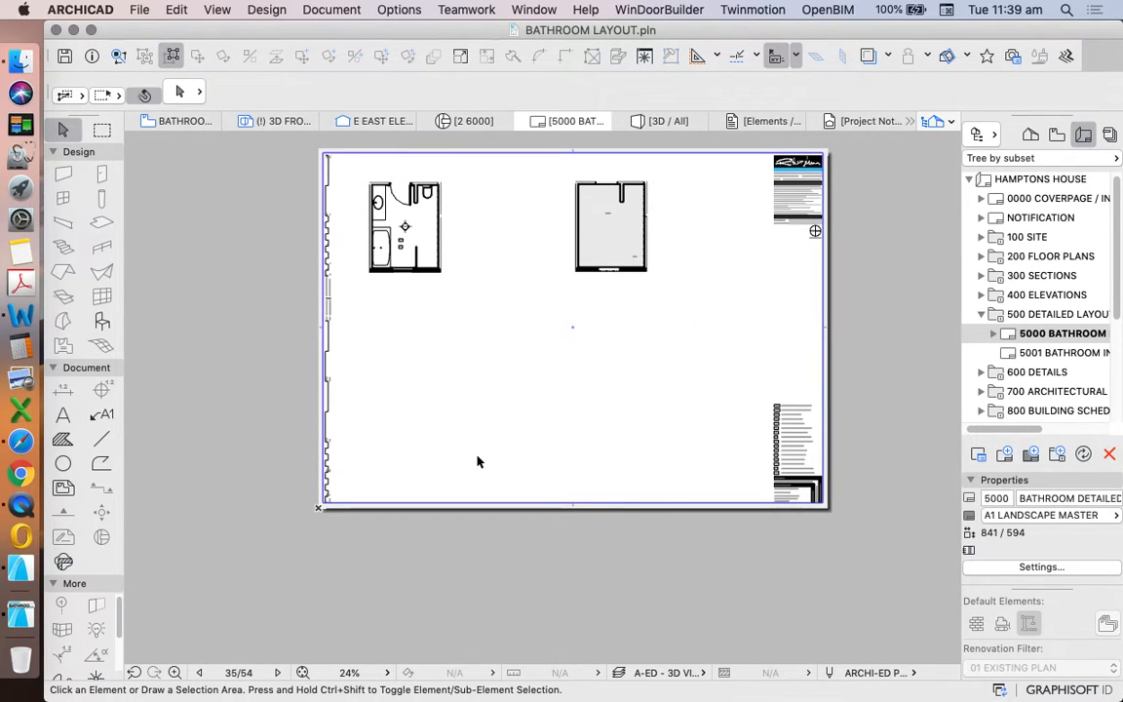
mouse_move(453, 241)
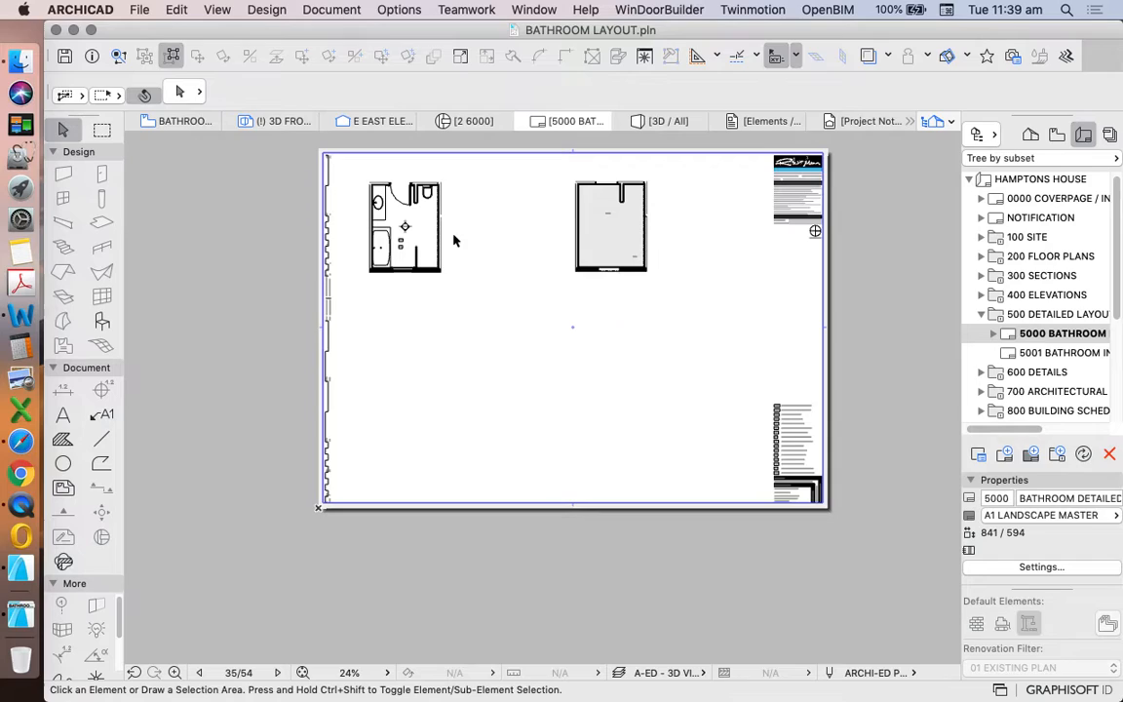
mouse_move(614, 236)
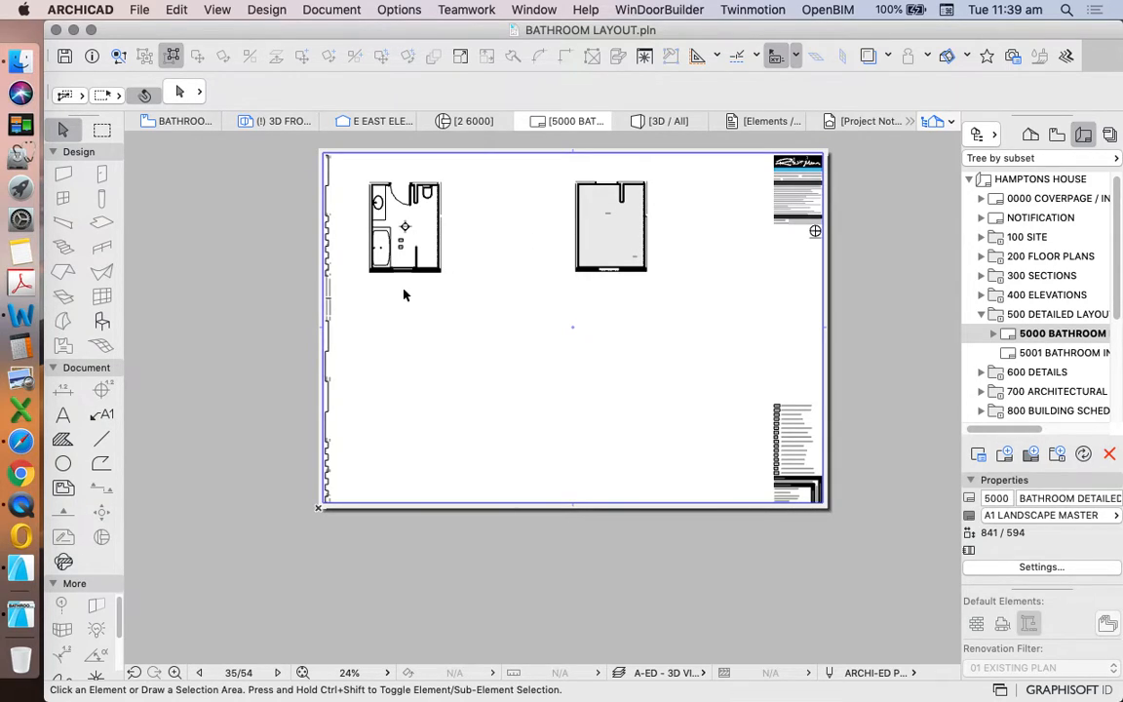
mouse_move(698, 483)
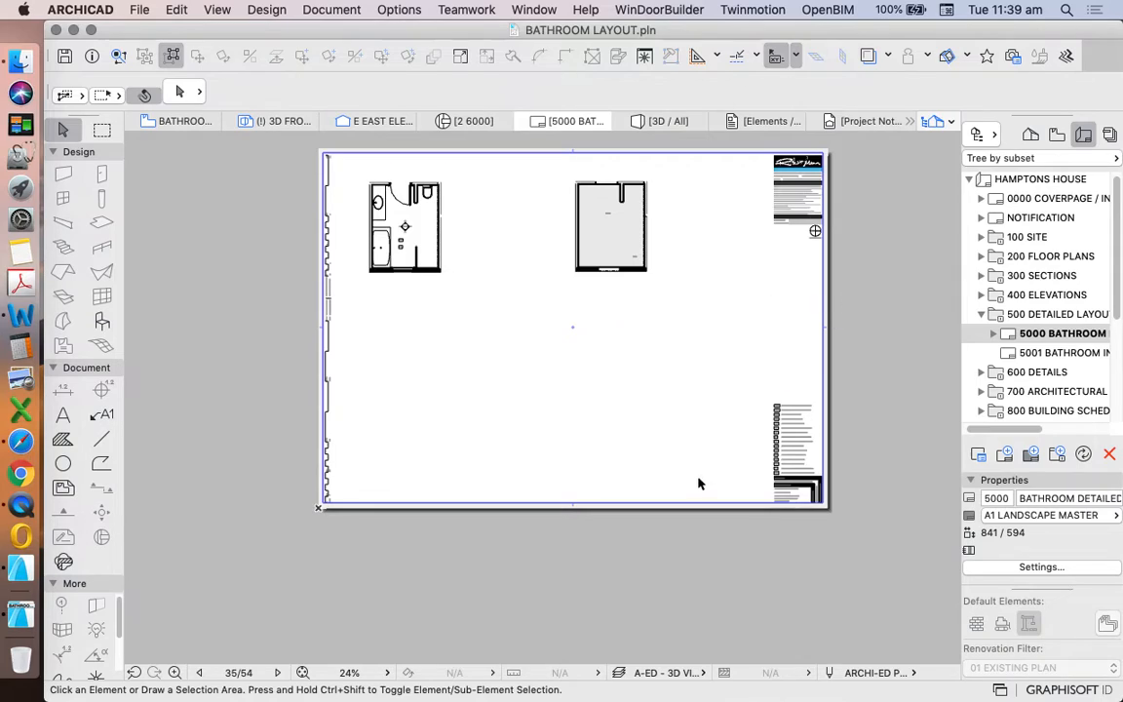
mouse_move(518, 199)
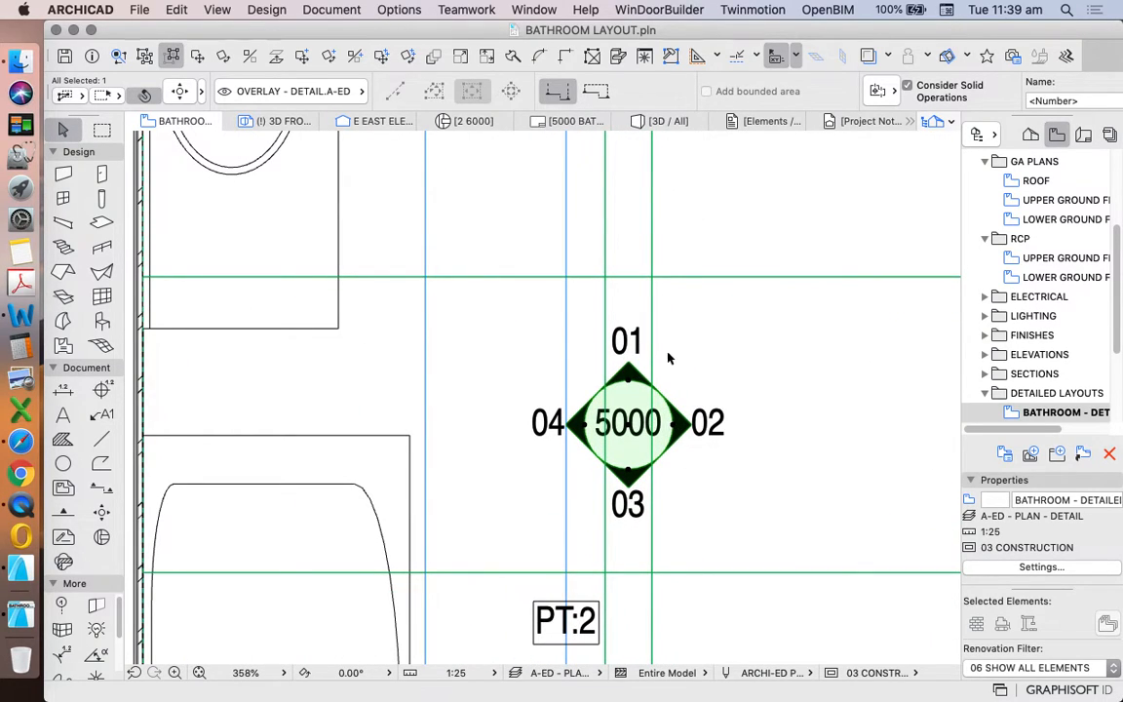
mouse_move(222, 107)
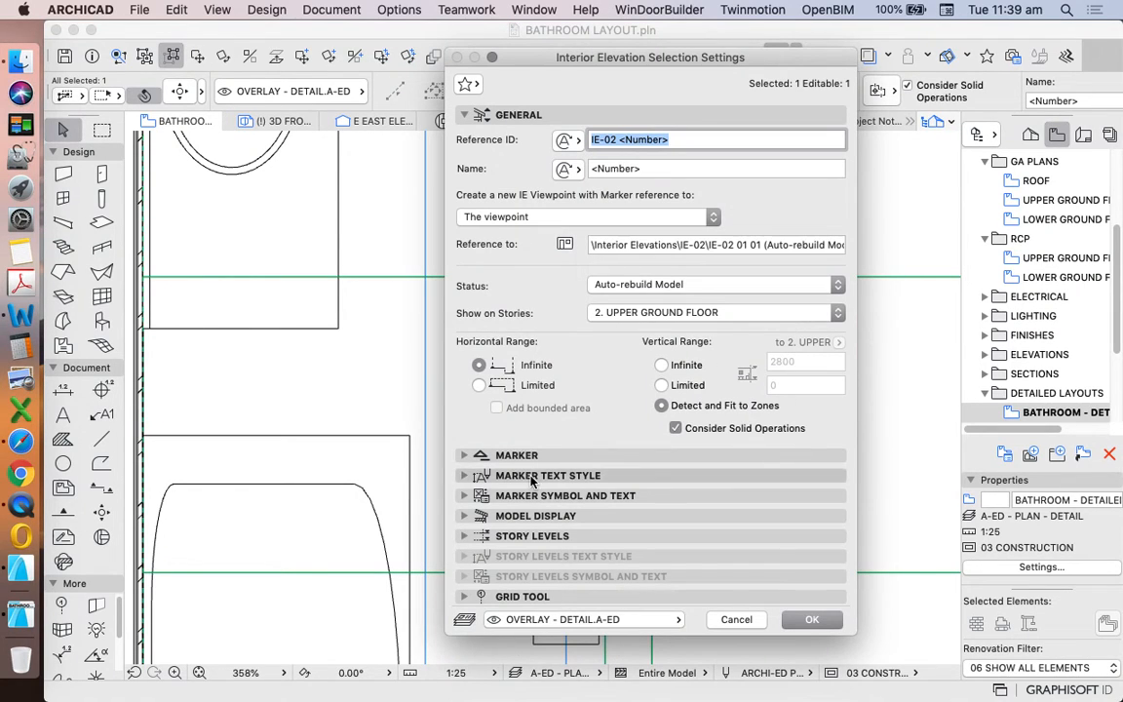
- Expand the Marker and Marker Text Style panels in the interior elevation settings
click(479, 455)
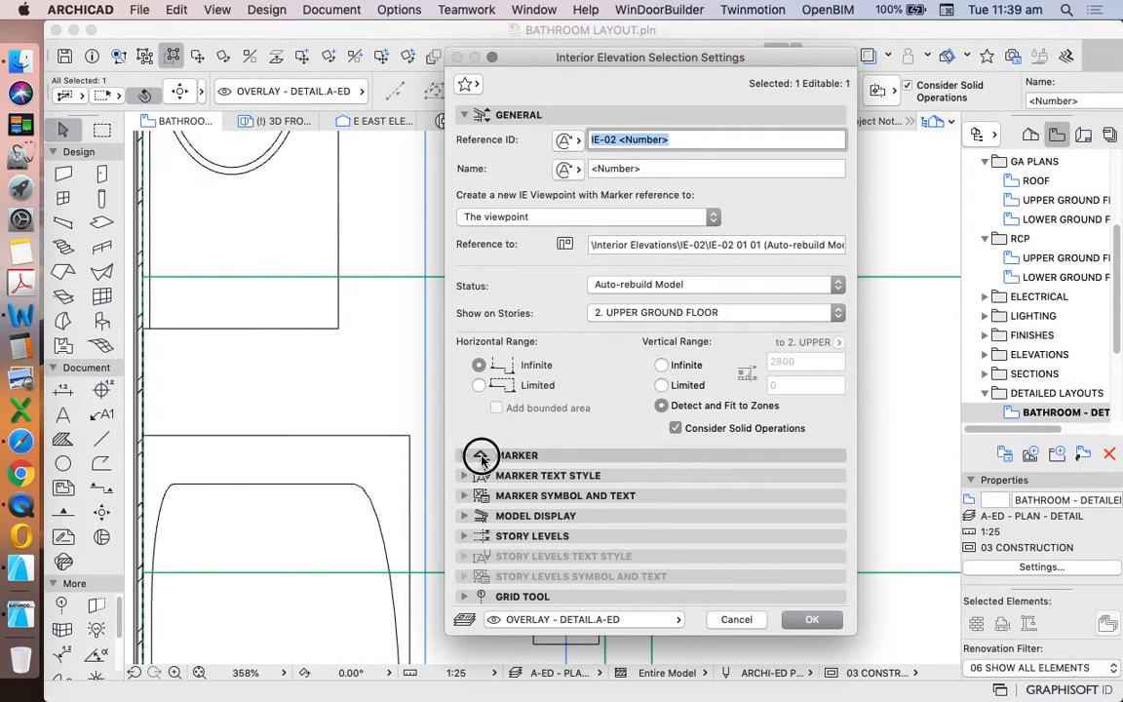
click(481, 456)
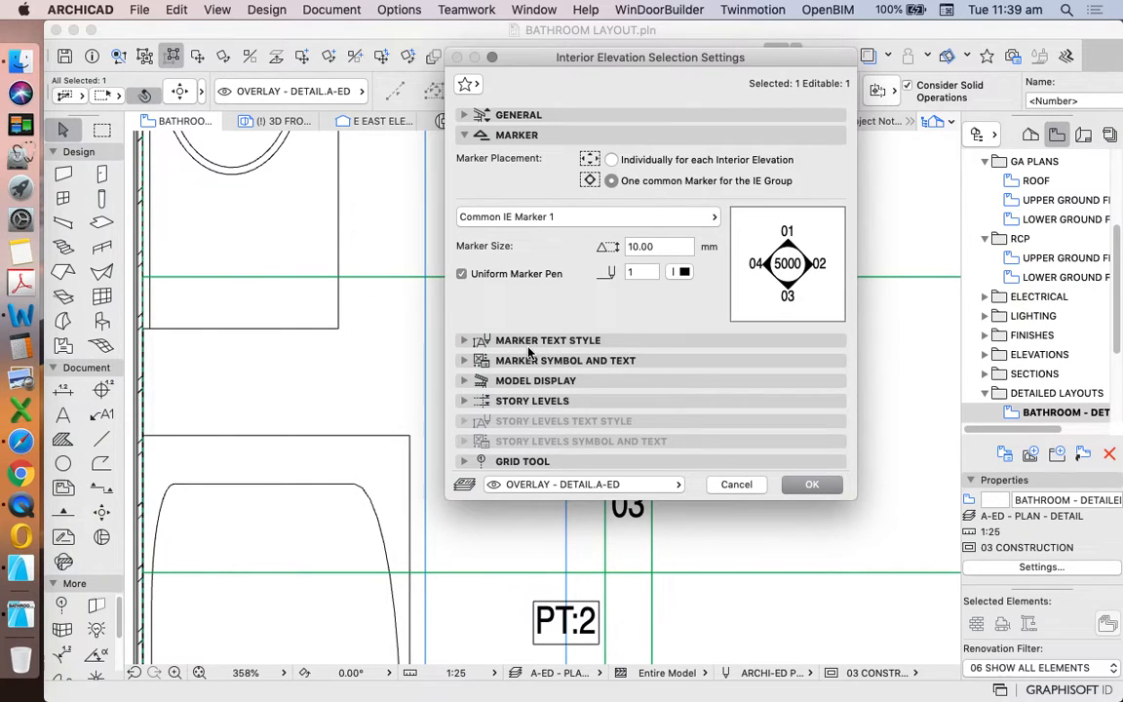
click(548, 340)
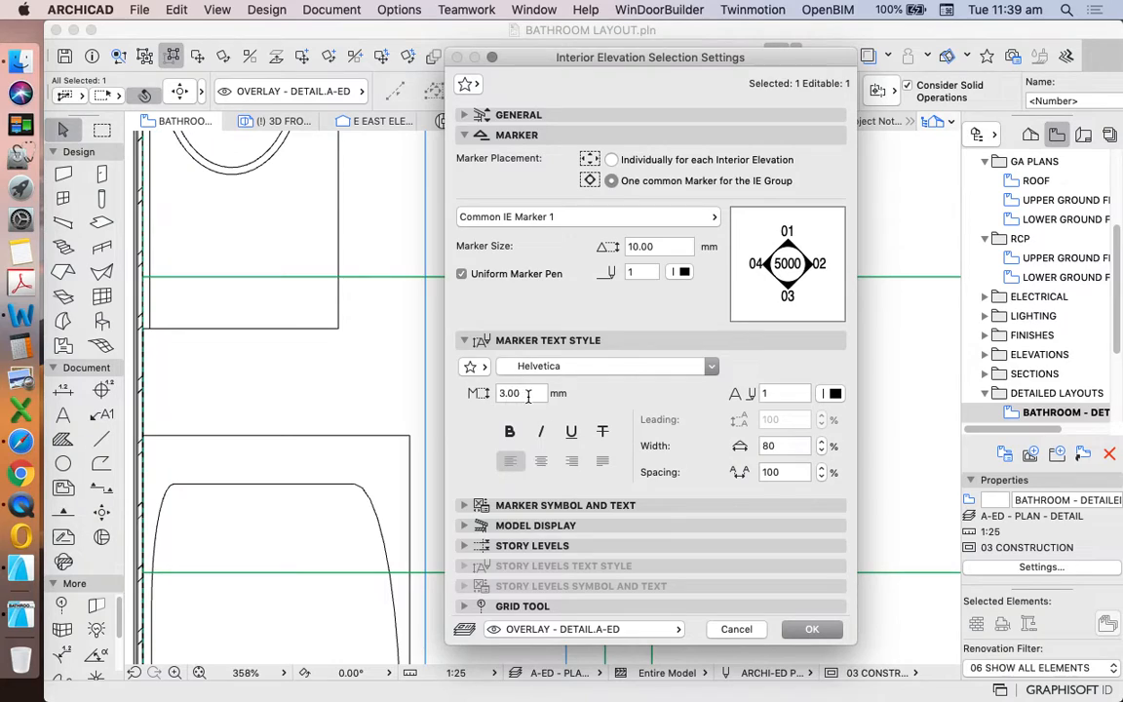
mouse_move(526, 393)
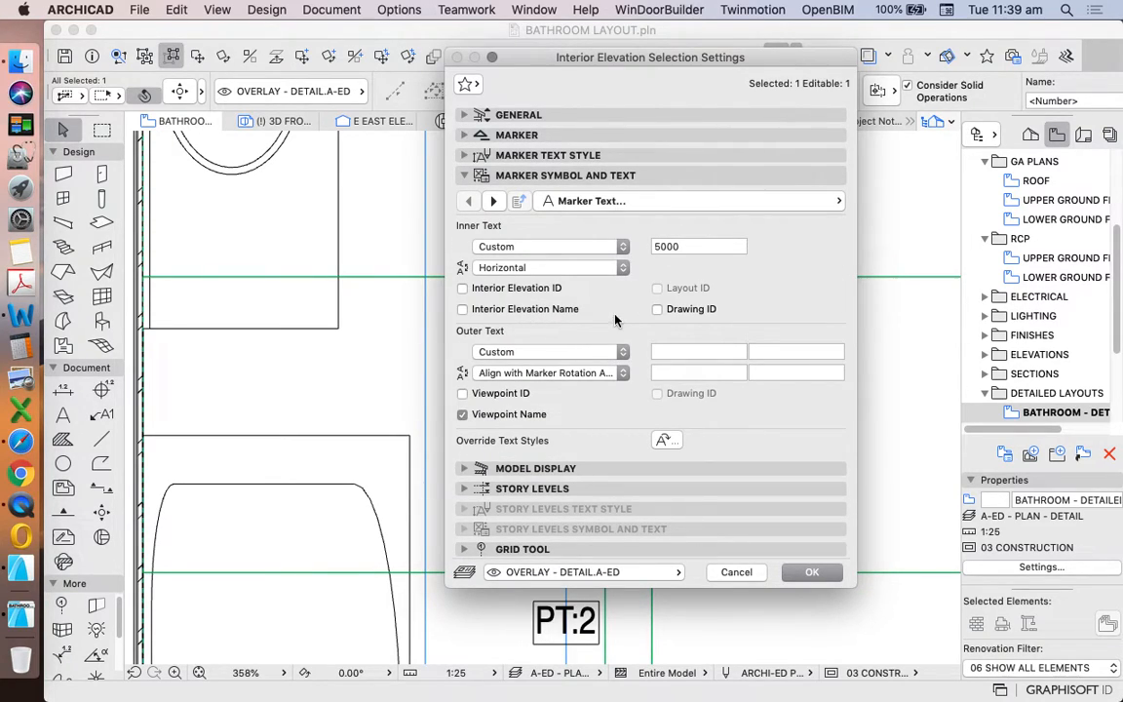
mouse_move(553, 326)
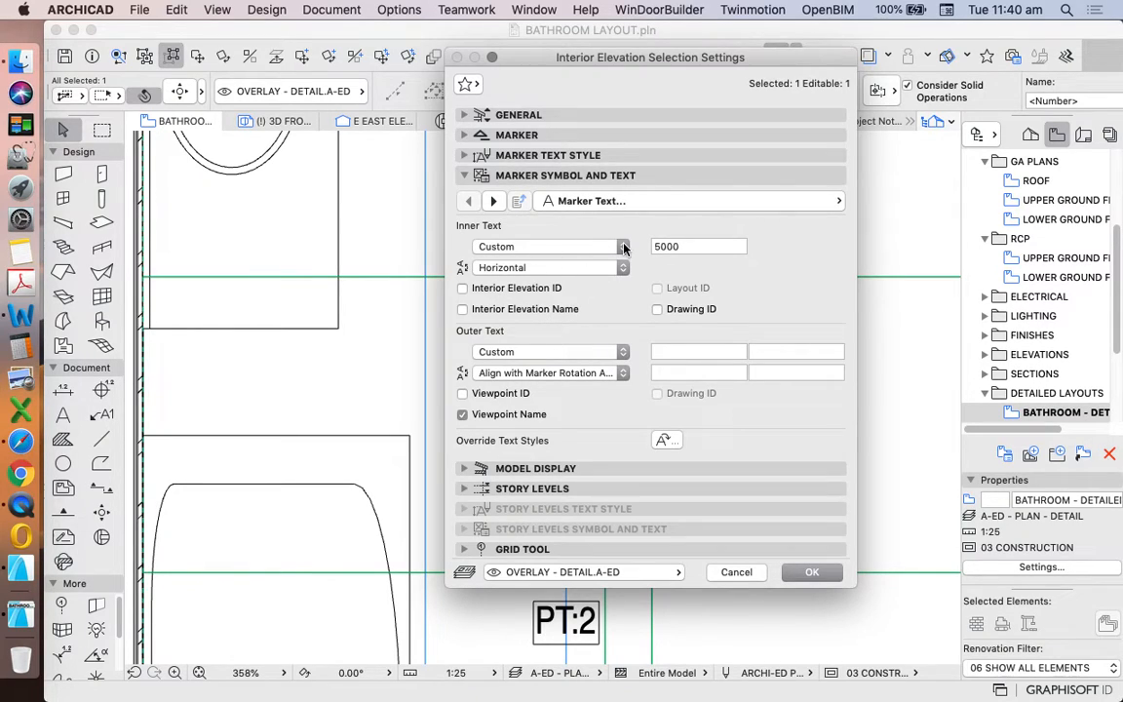
mouse_move(582, 358)
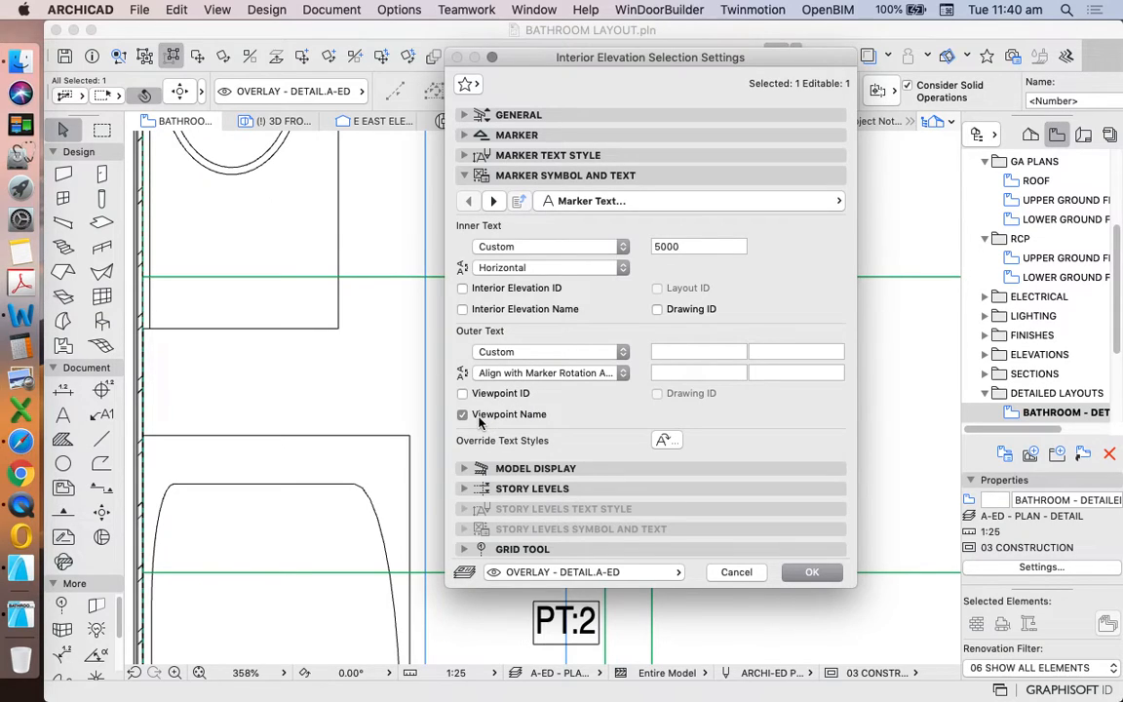
mouse_move(519, 423)
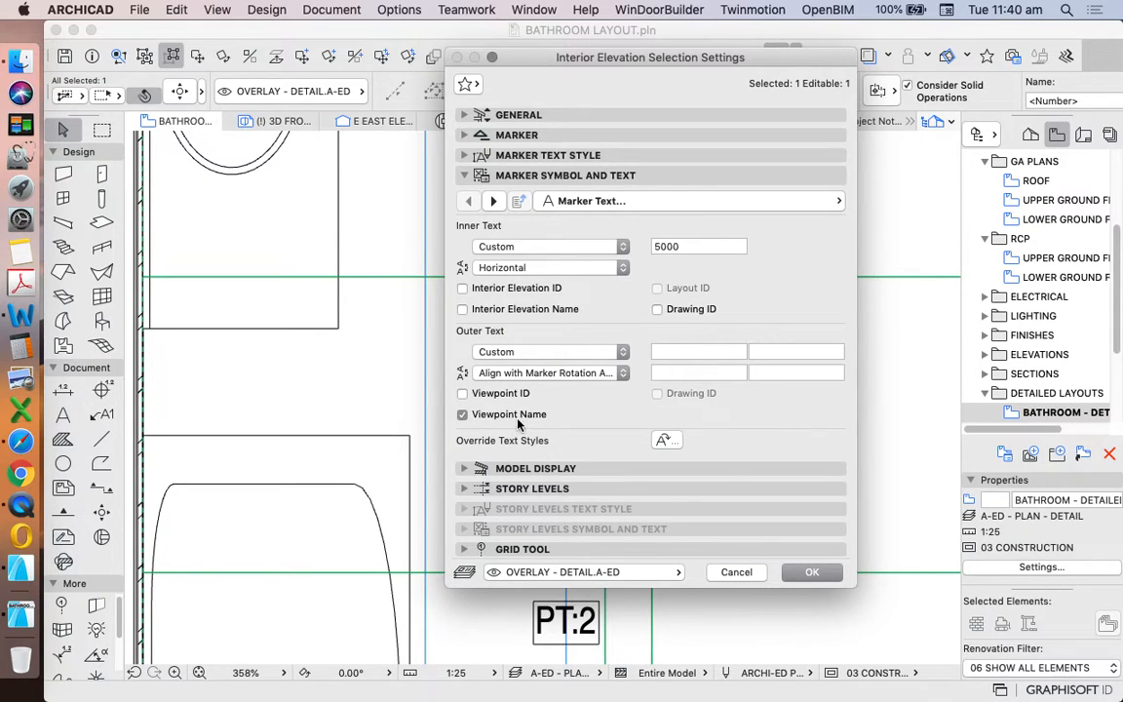
mouse_move(531, 417)
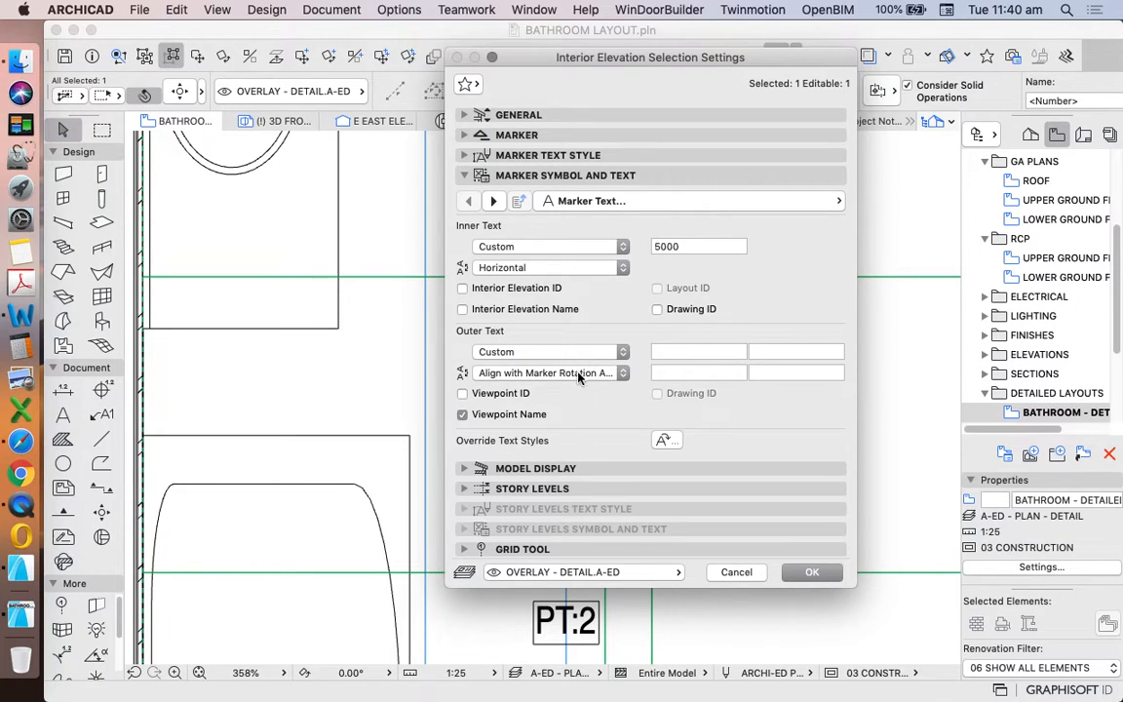
- Set the marker's Outer Text to Custom labels 03, 04, 05, 06 and hide Viewpoint Name
click(550, 352)
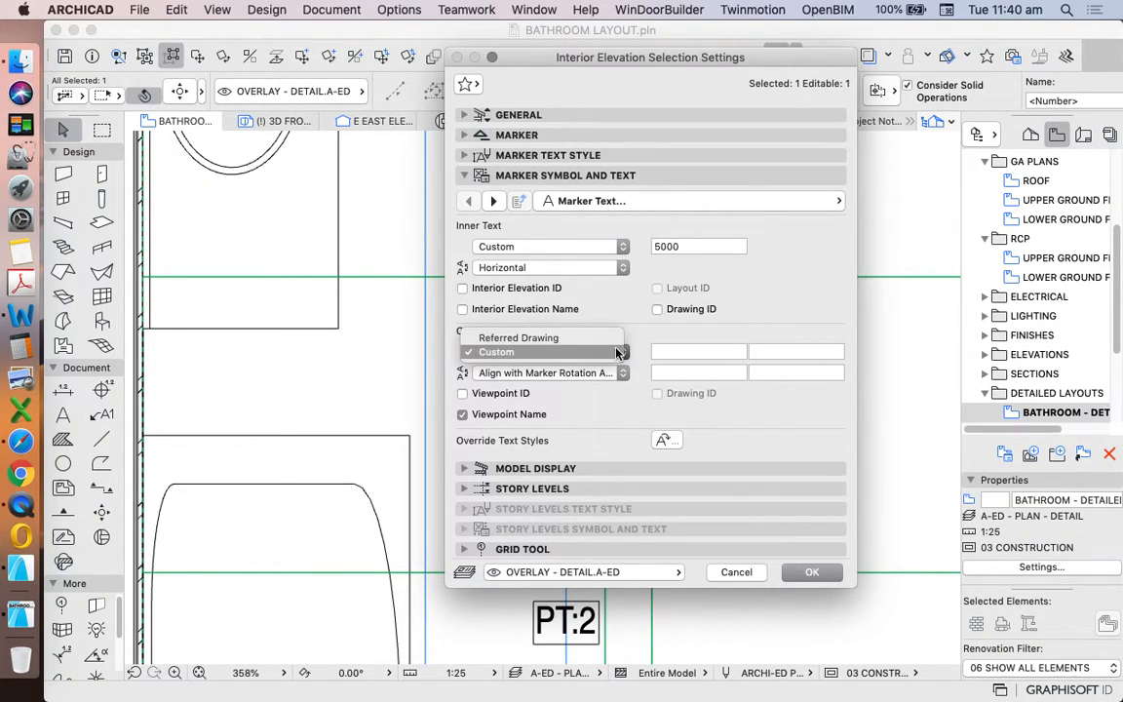
click(546, 352)
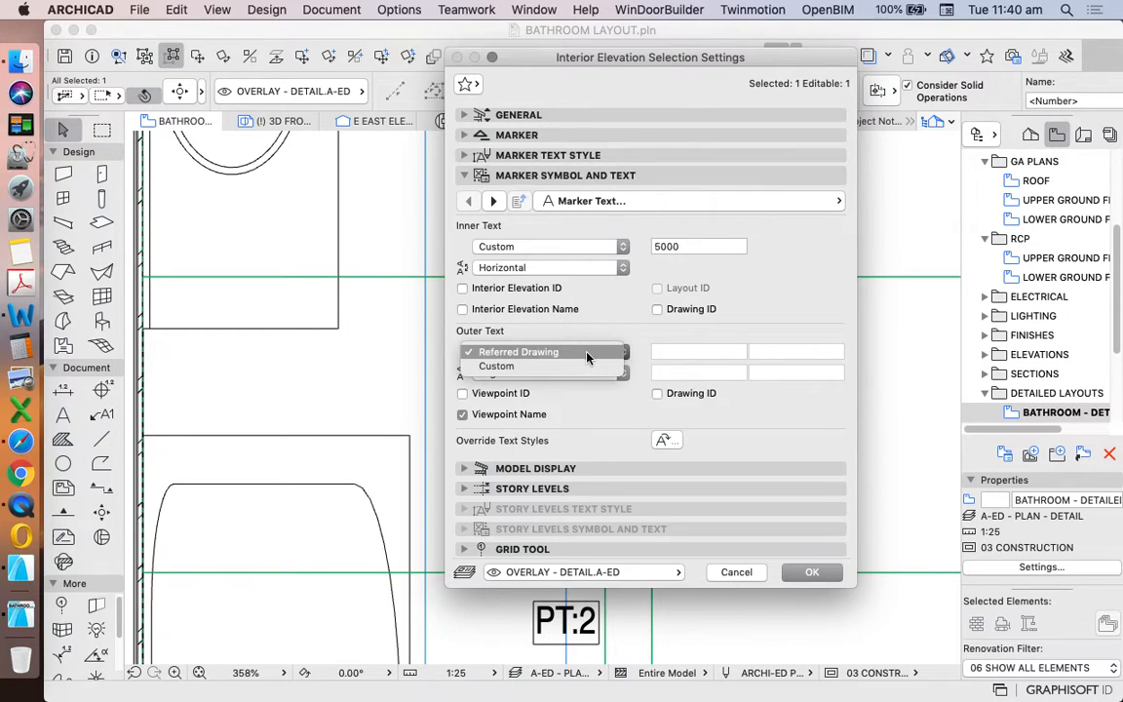
click(497, 366)
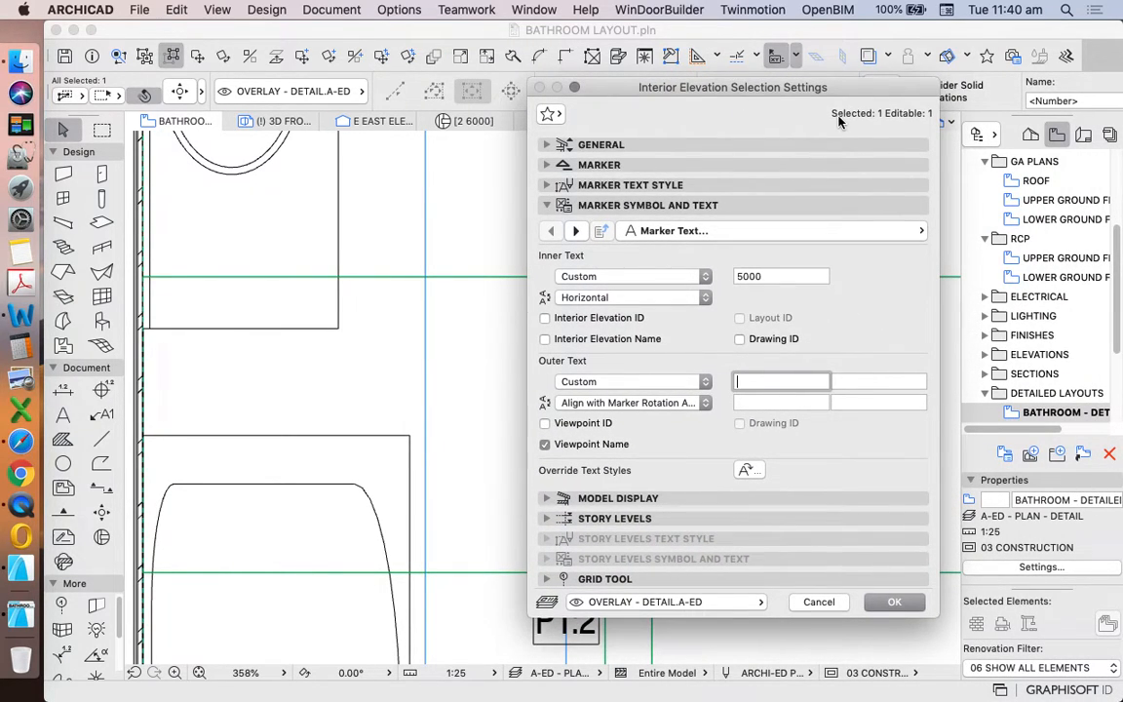
text(03)
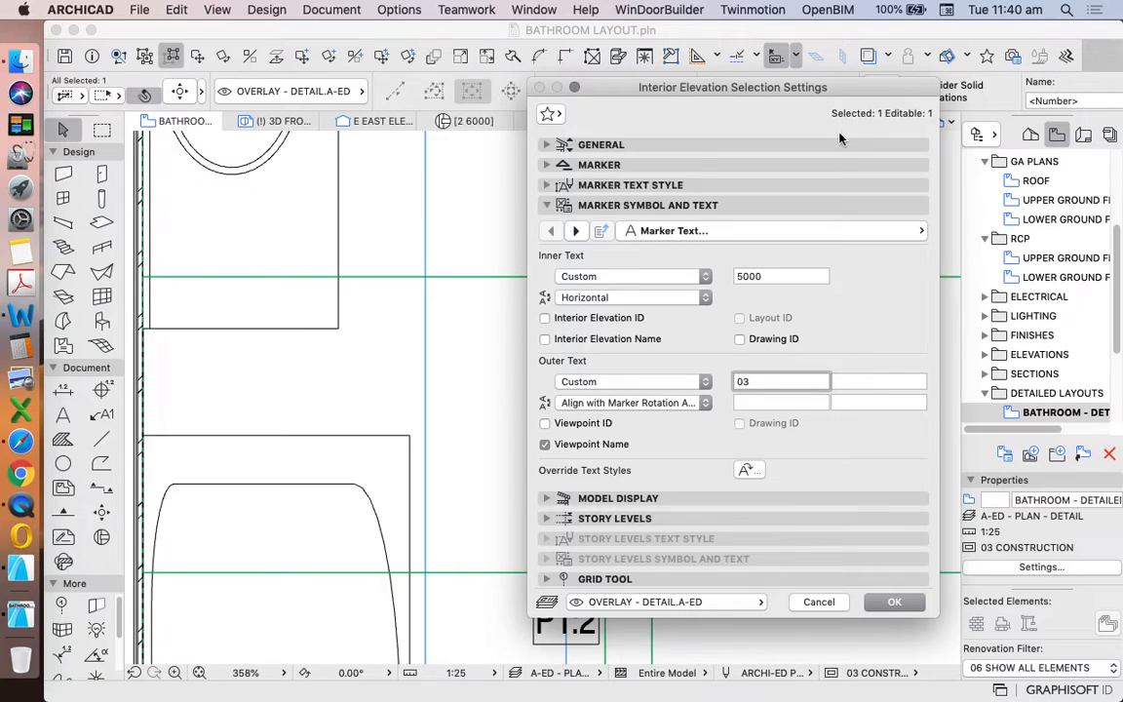
text(04)
click(781, 403)
text(05)
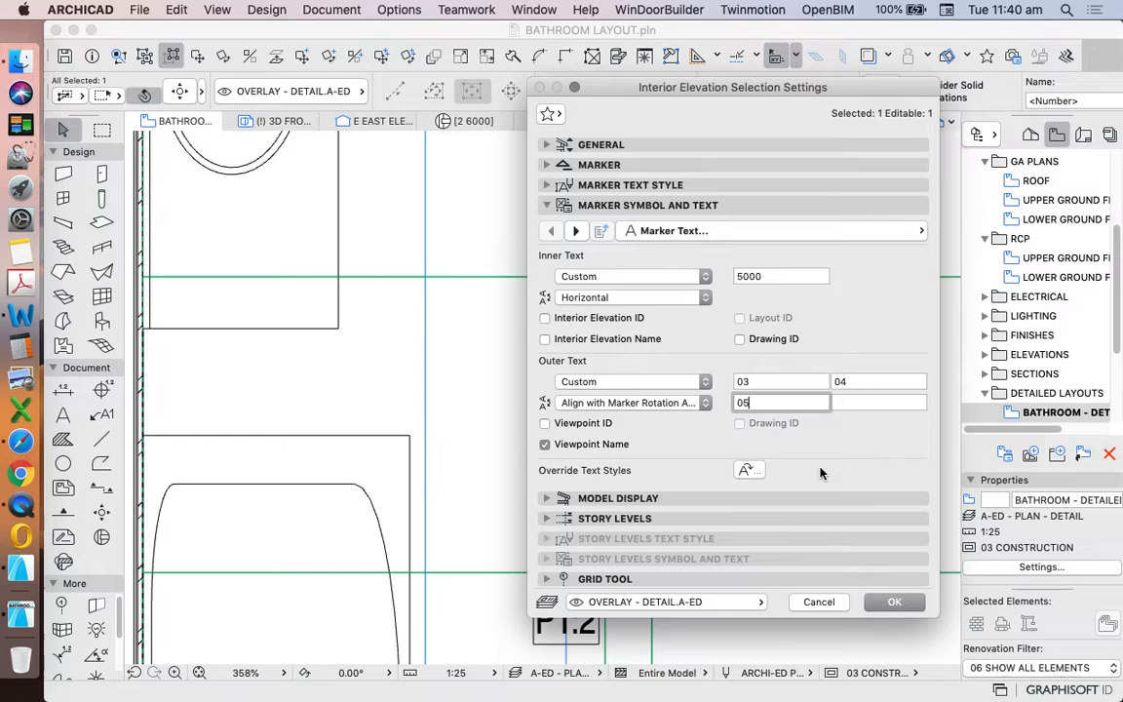
text(06)
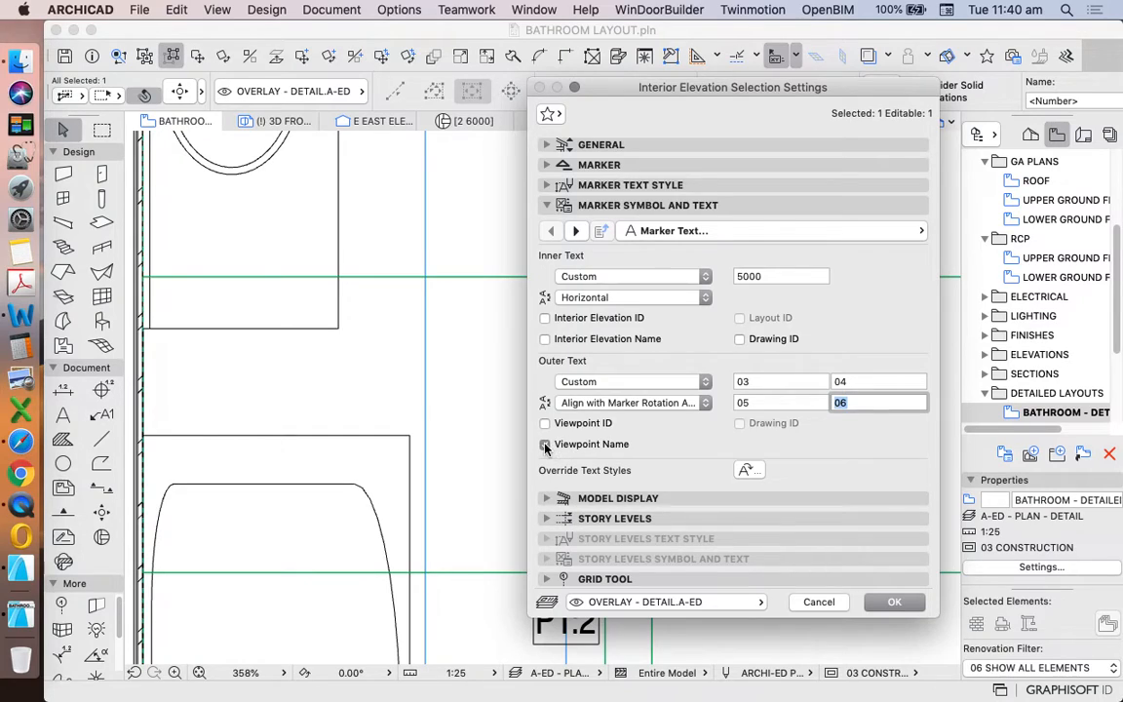
click(892, 602)
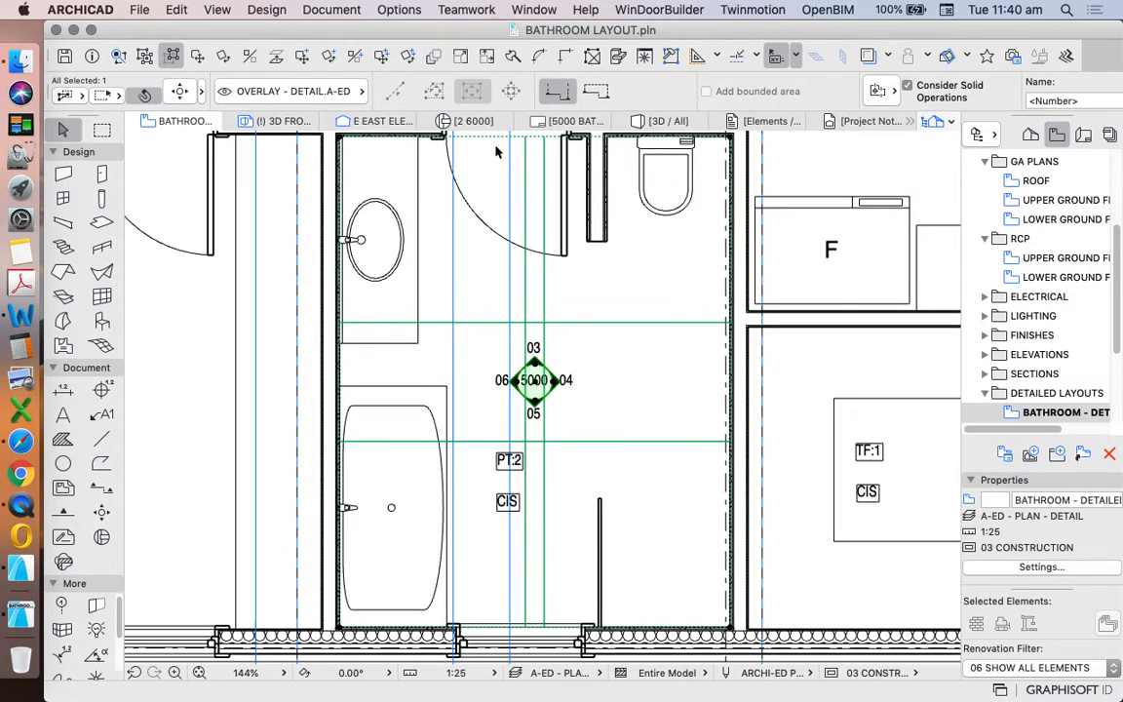
mouse_move(539, 353)
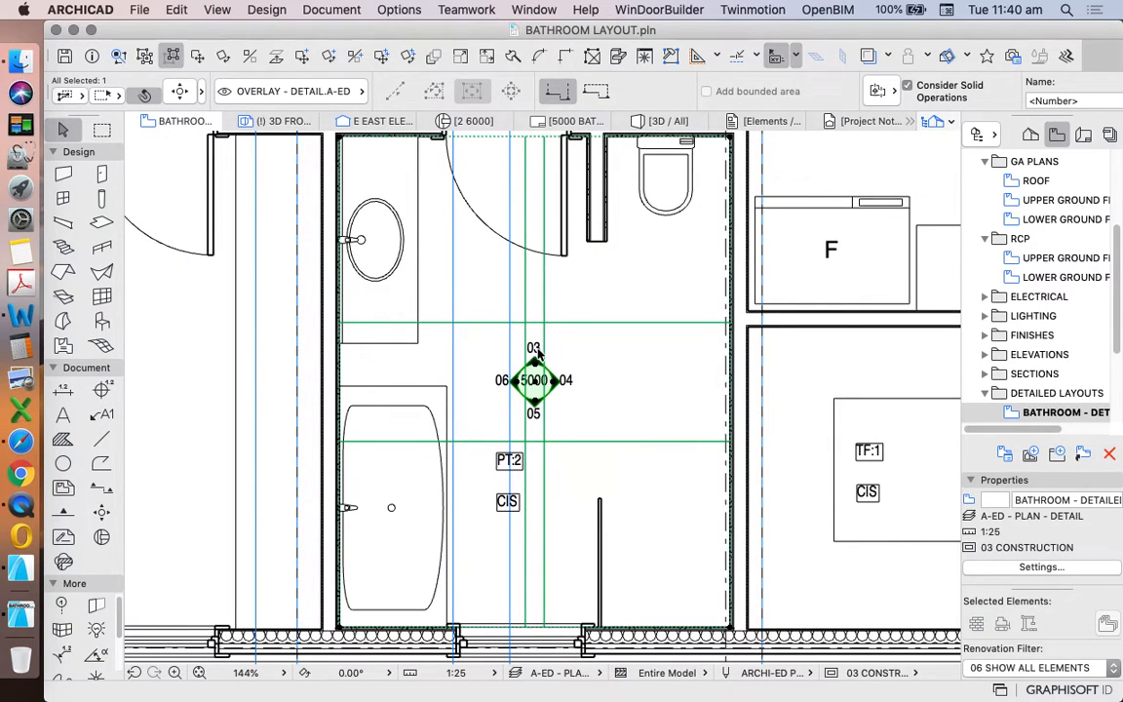
mouse_move(592, 383)
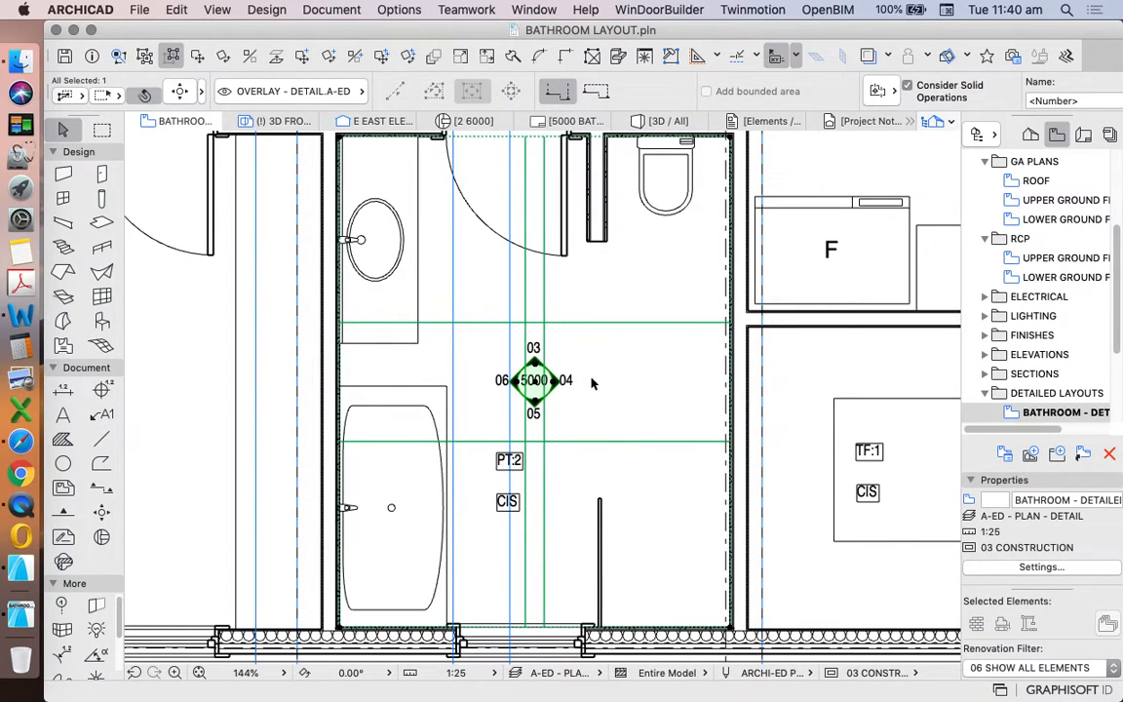
mouse_move(628, 395)
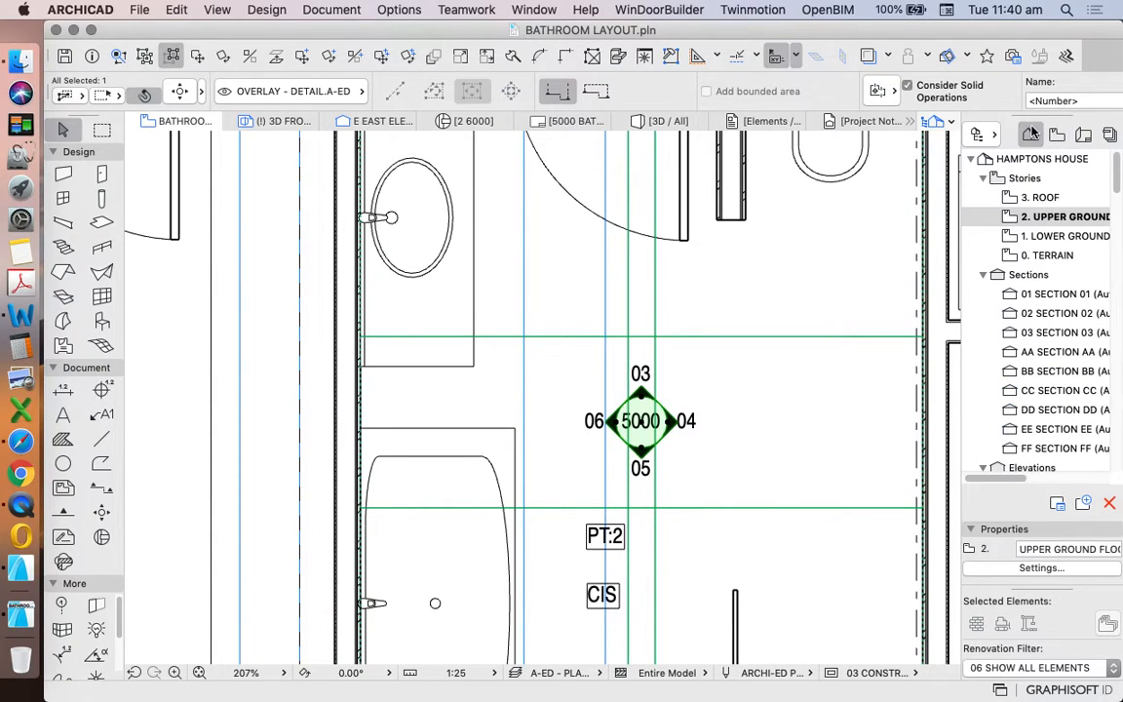
- Expand Interior Elevations in the Project Map and select the IE-02 group
scroll(down, 3)
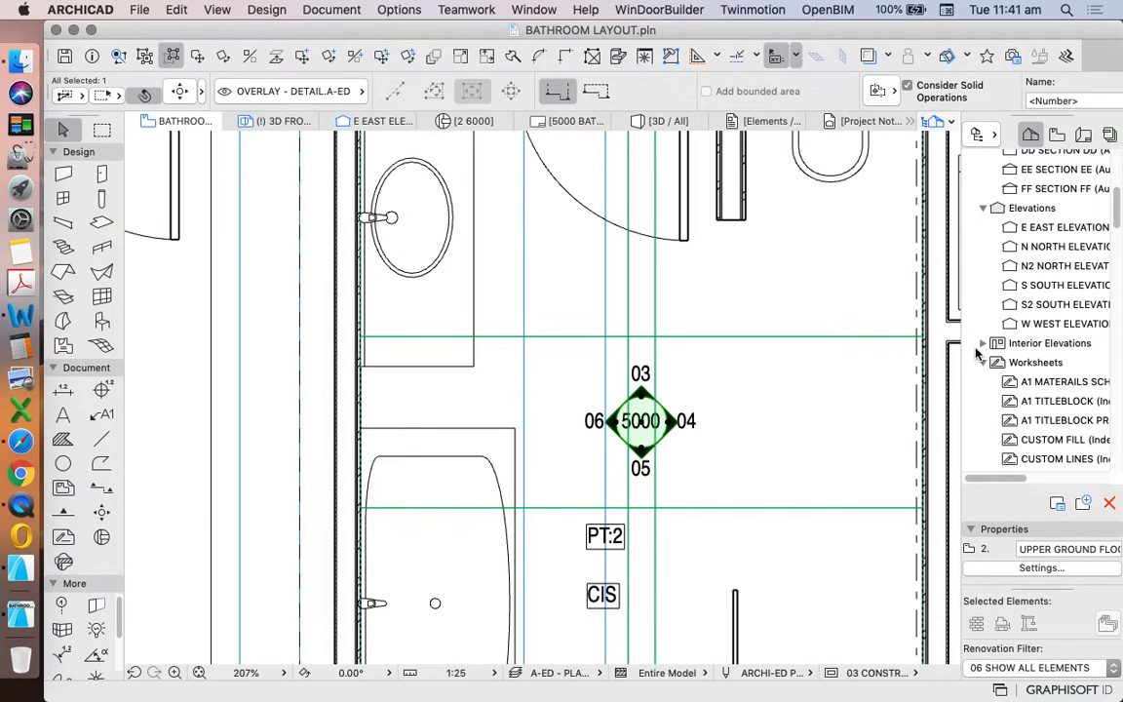
click(983, 343)
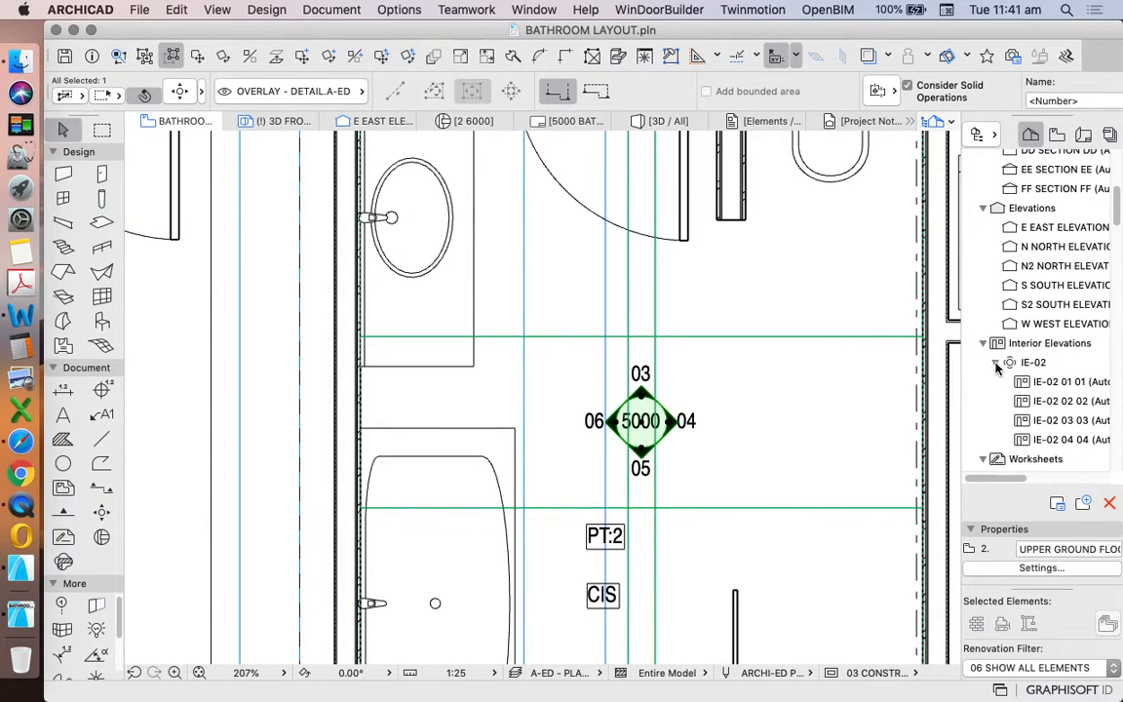
click(1033, 362)
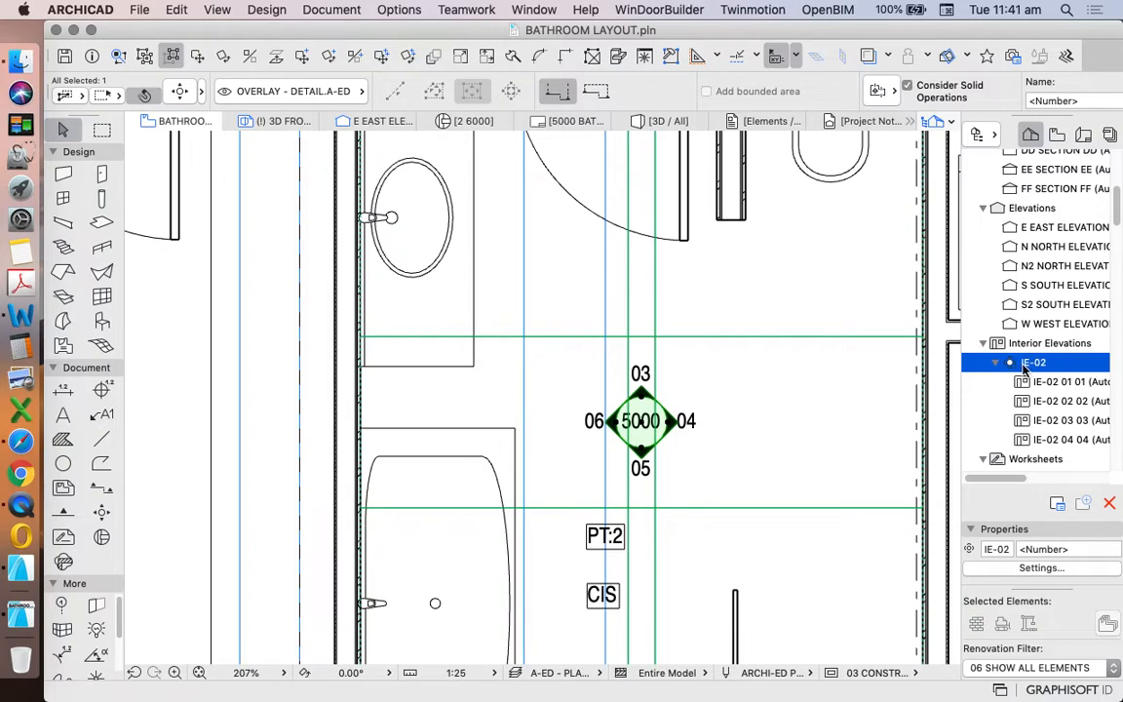
- Rename the IE-02 group to BATHROOM INTERIOR ELEVATIONS via its context menu
right_click(1033, 362)
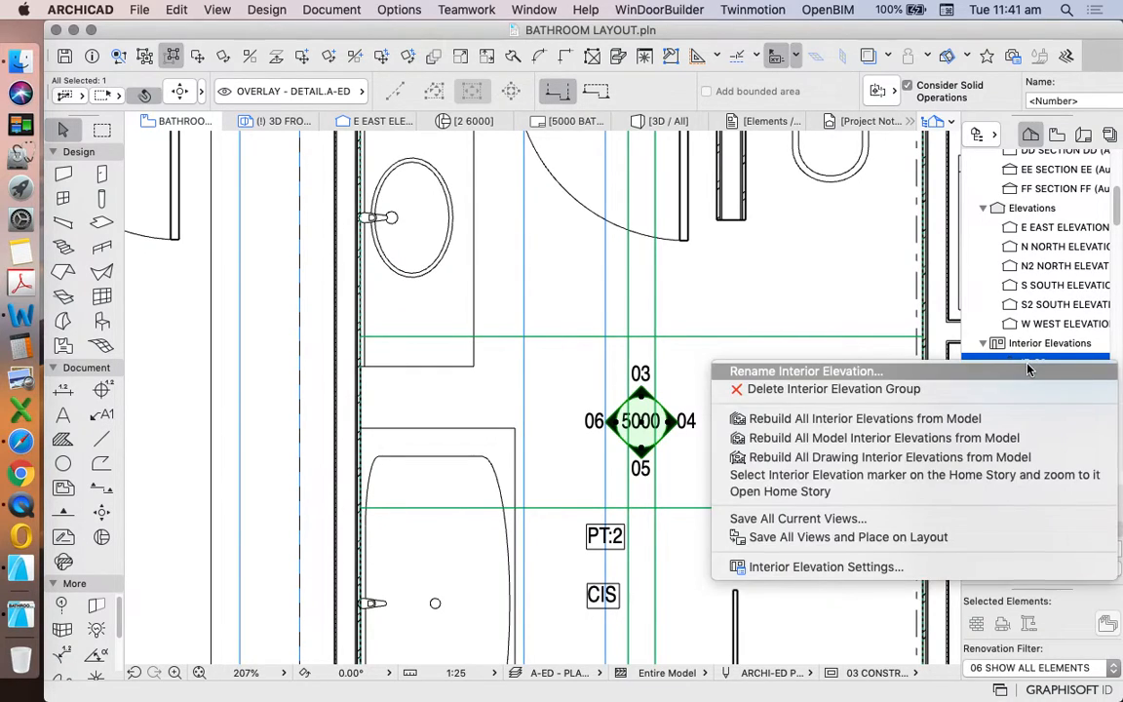
click(806, 371)
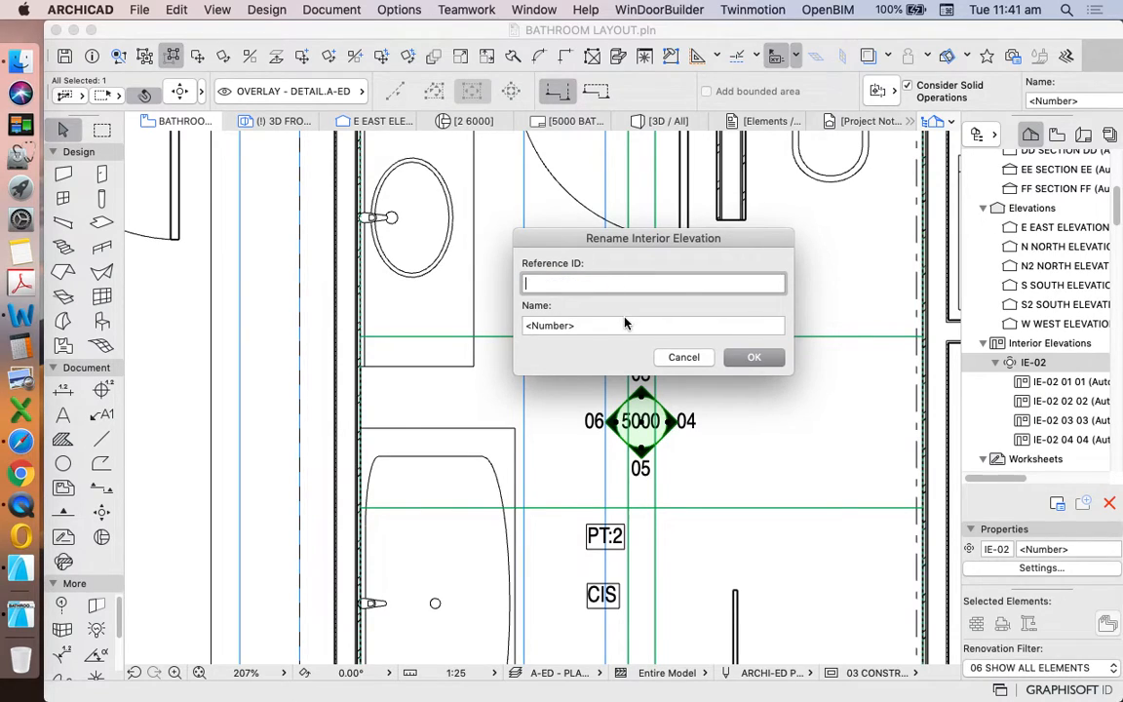
text(B)
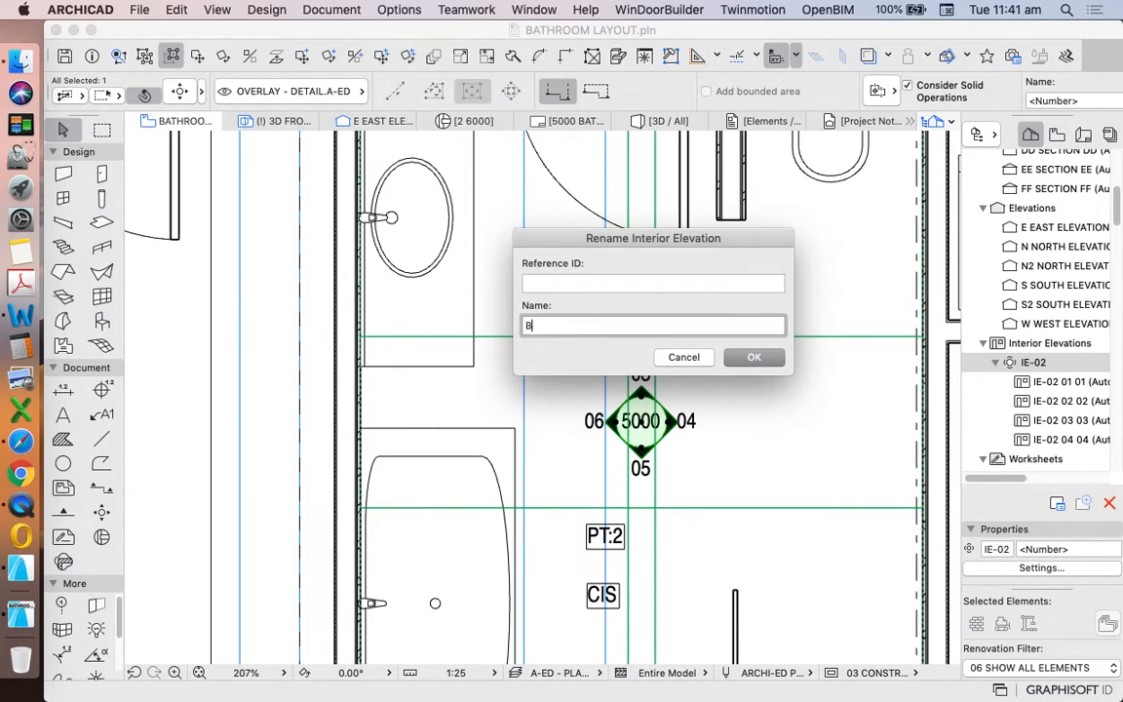
text(ATHROOM INT)
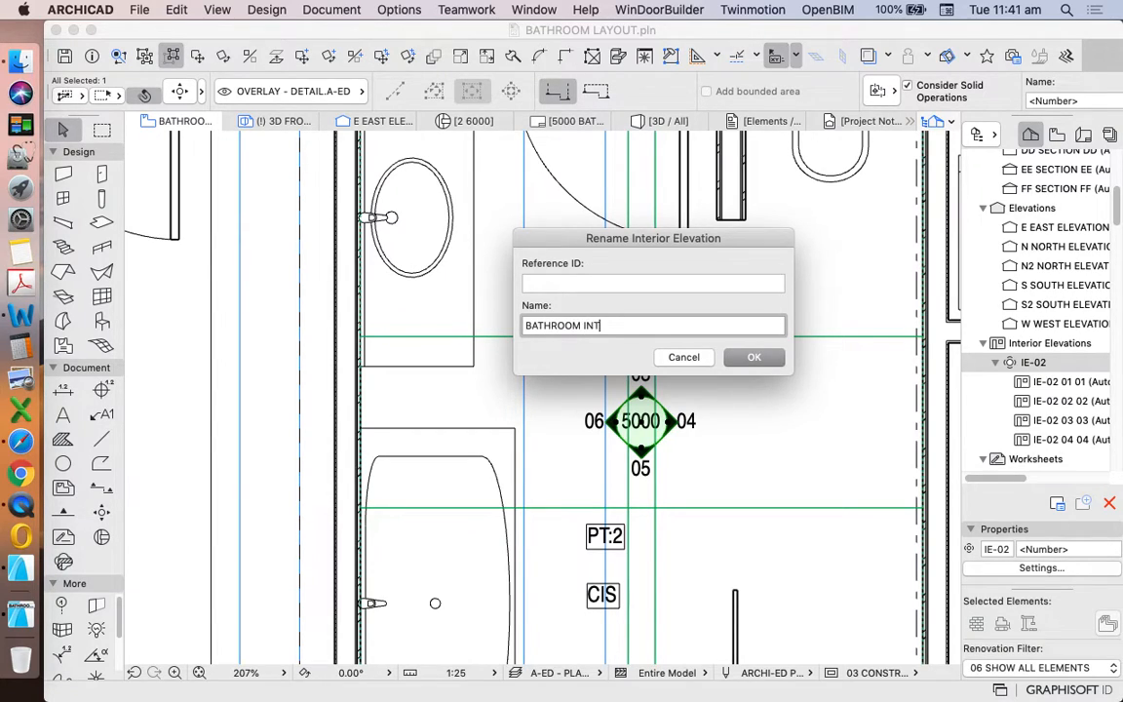
text(ERIOR)
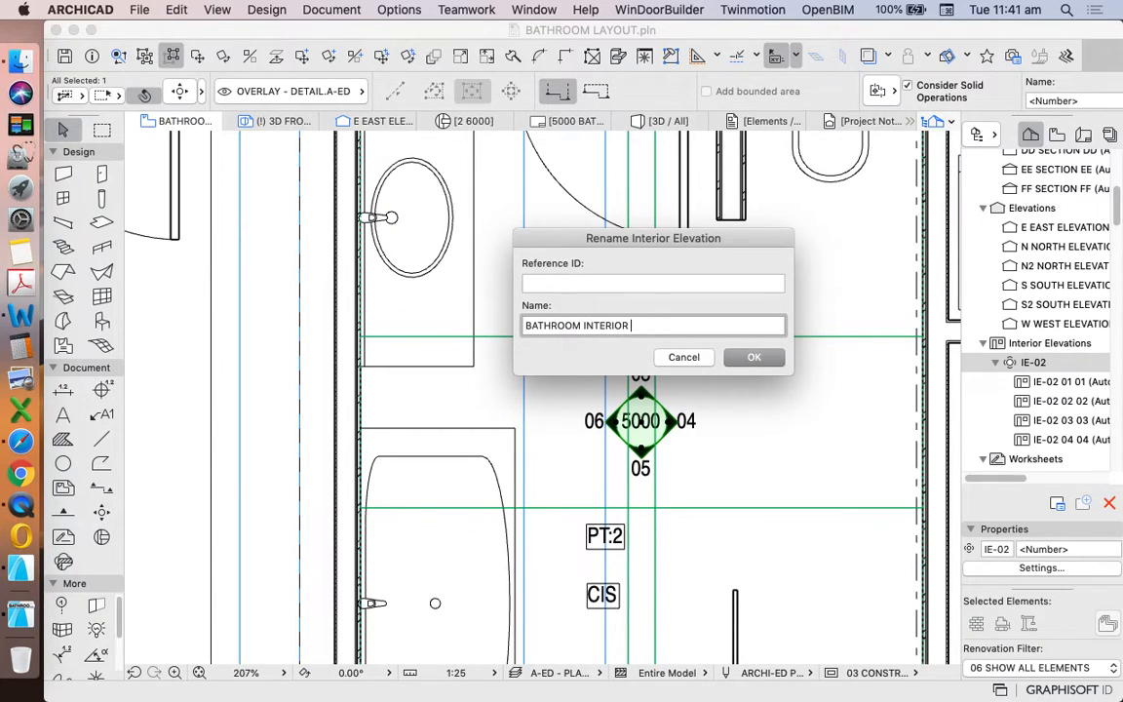
text(ELEVATIONS)
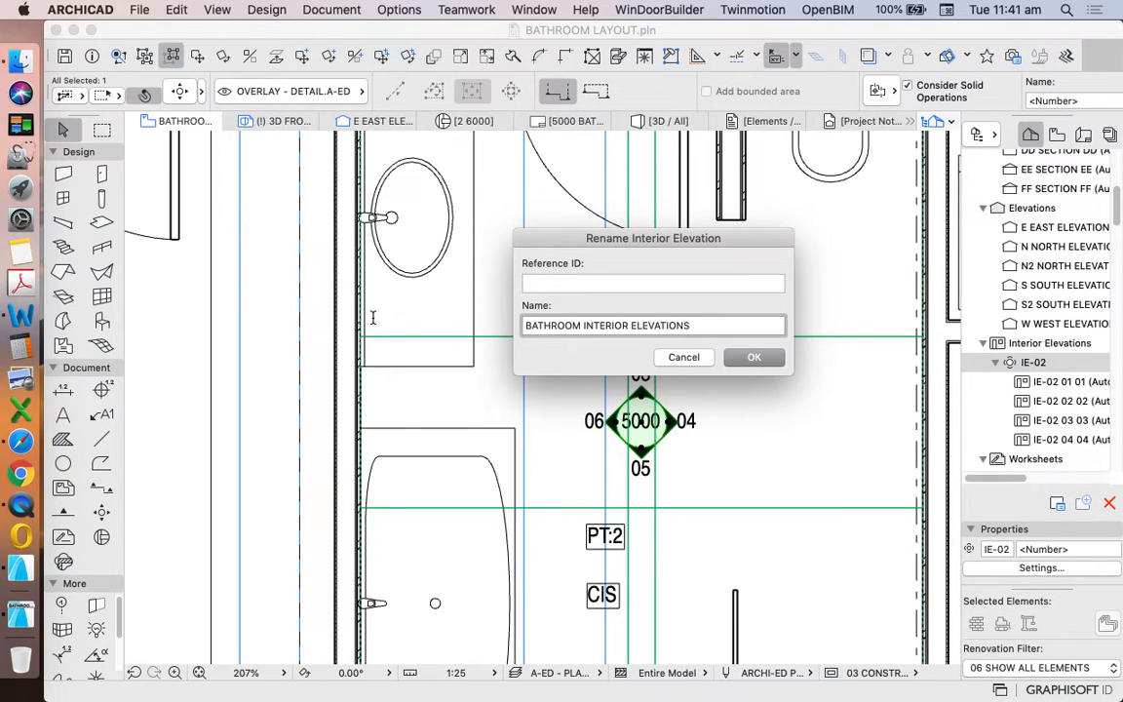
click(754, 356)
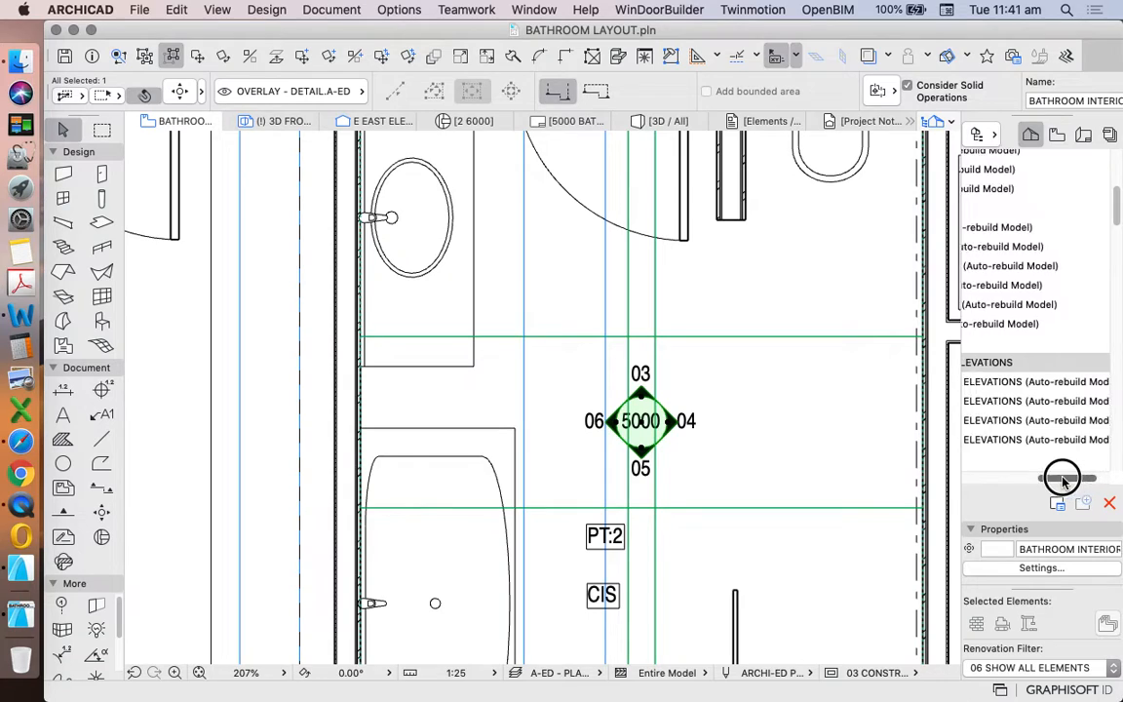
- Select the first bathroom interior elevation and bring up its options
scroll(down, 3)
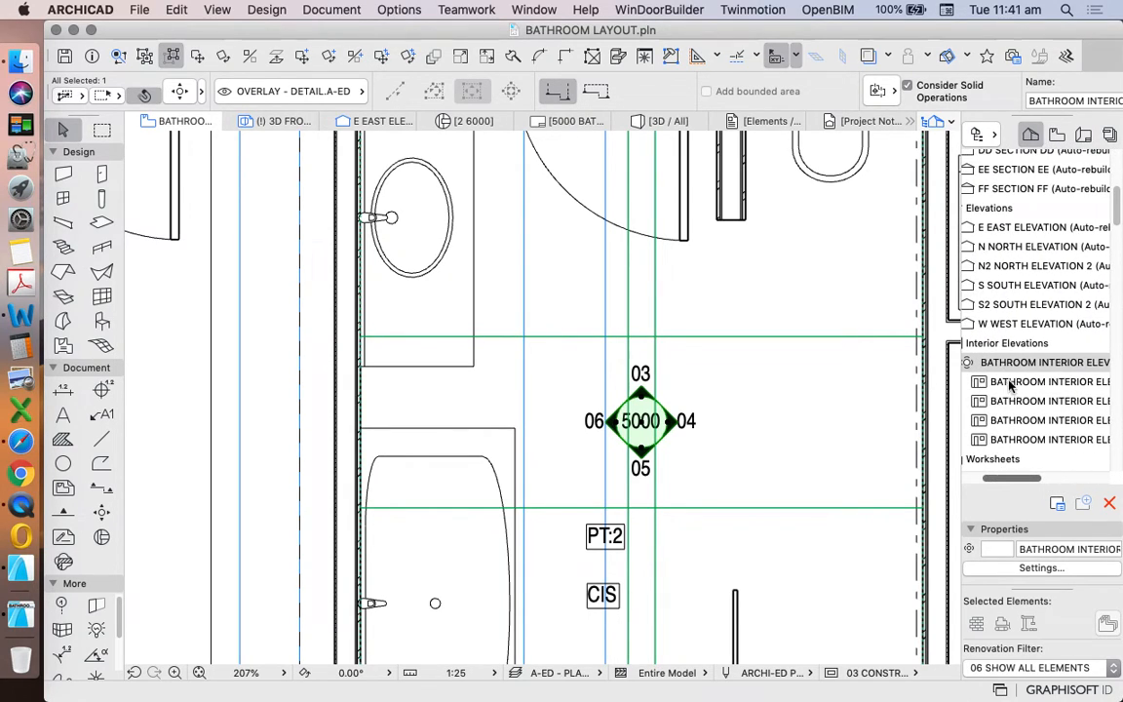
click(1038, 381)
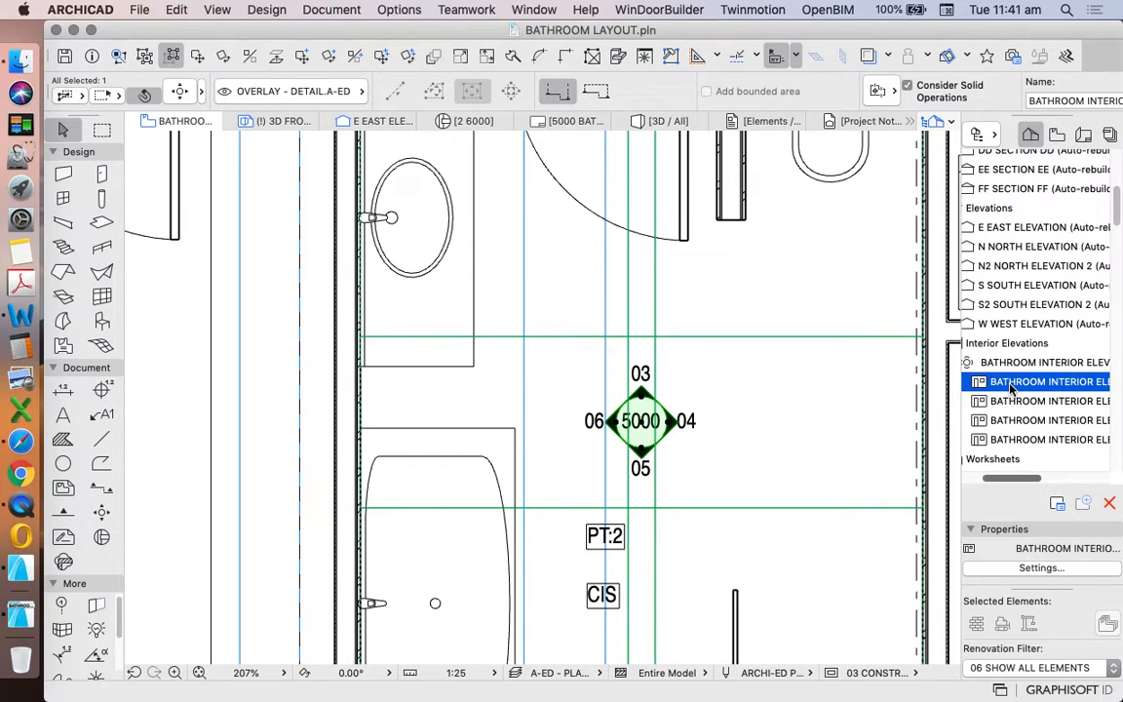
mouse_move(1043, 382)
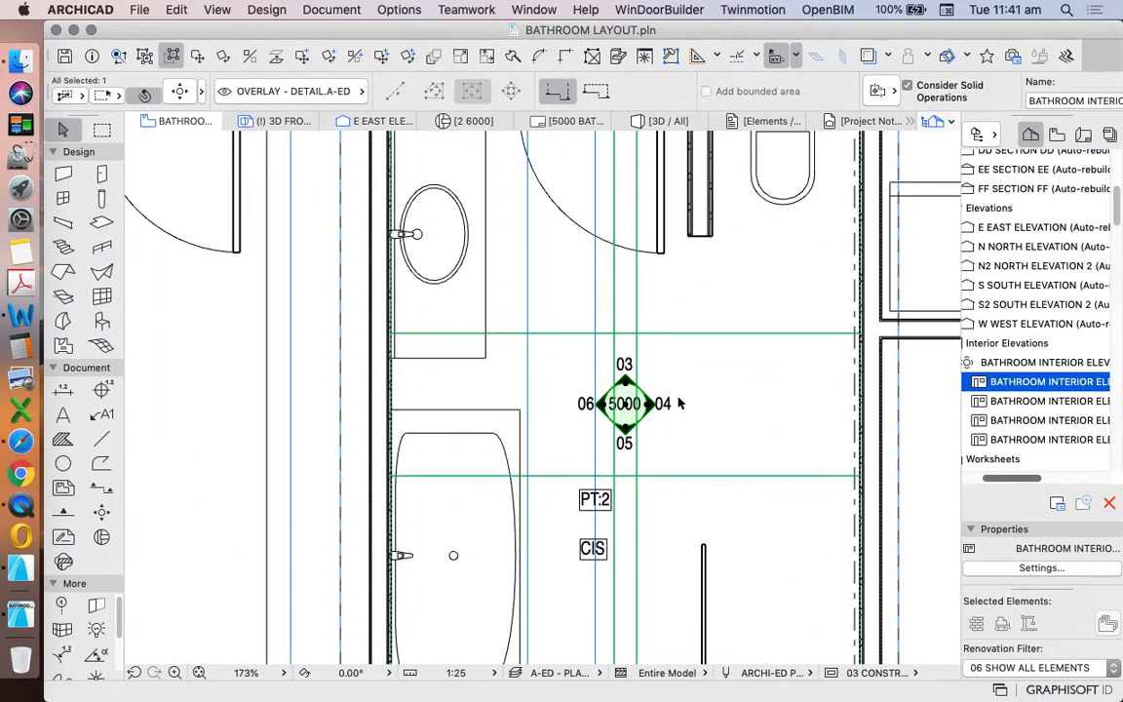
right_click(625, 404)
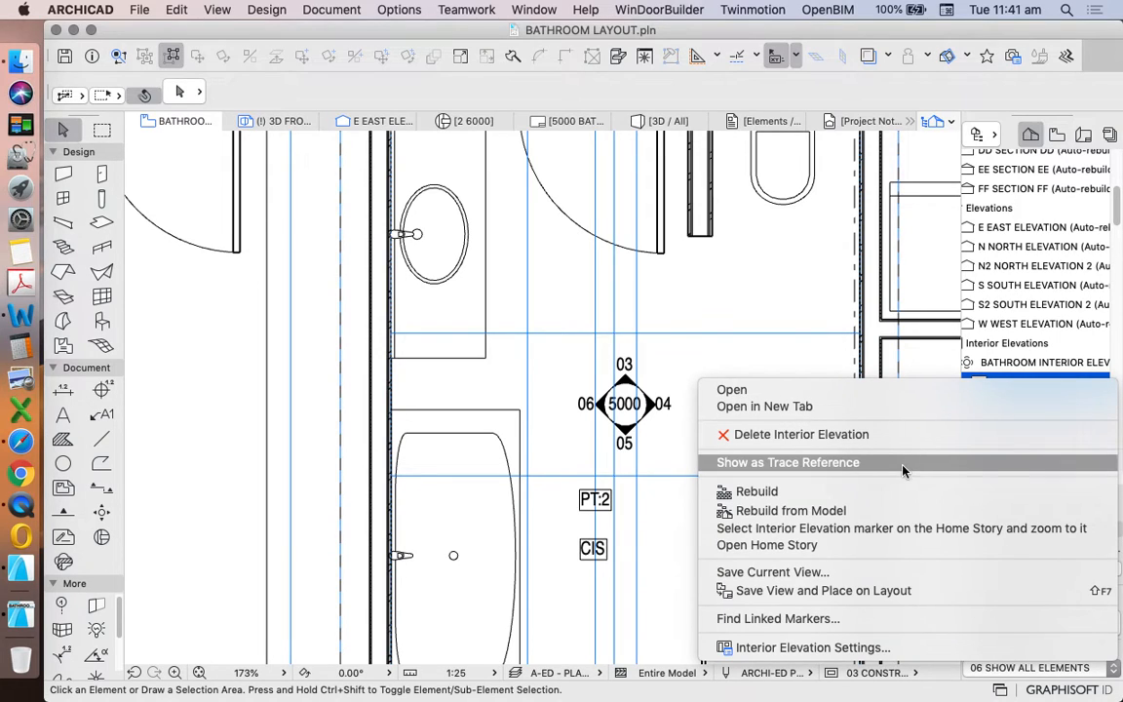
- Open the first bathroom interior elevation in its own tab
click(787, 462)
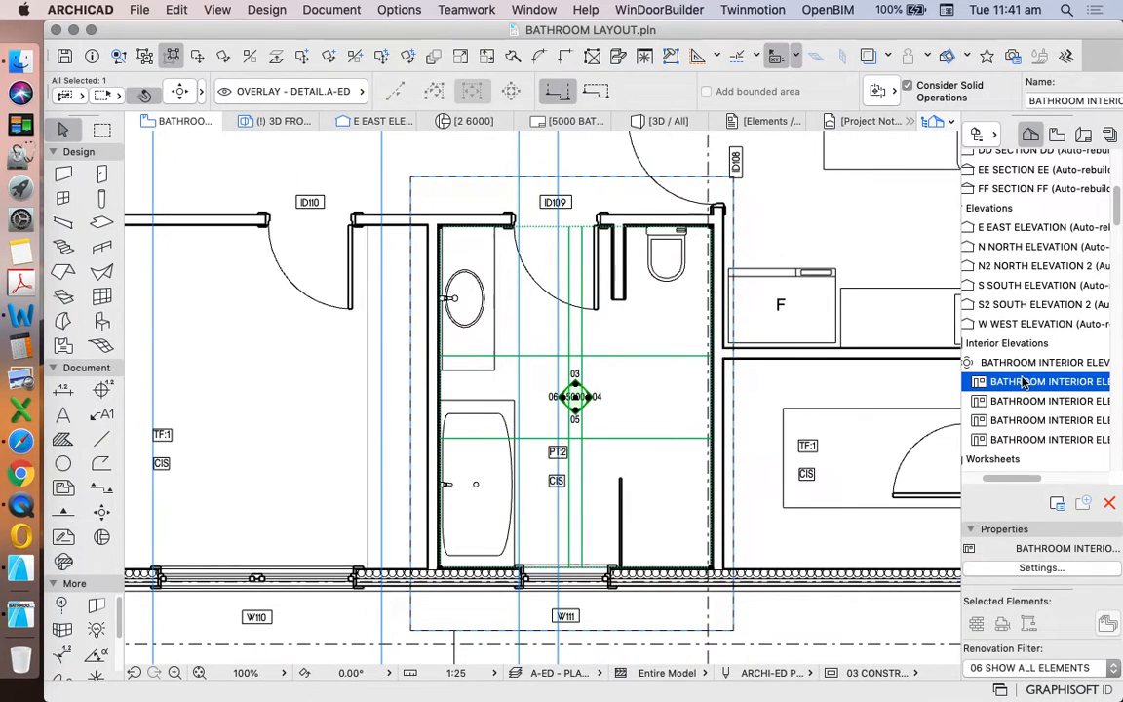
double_click(1043, 381)
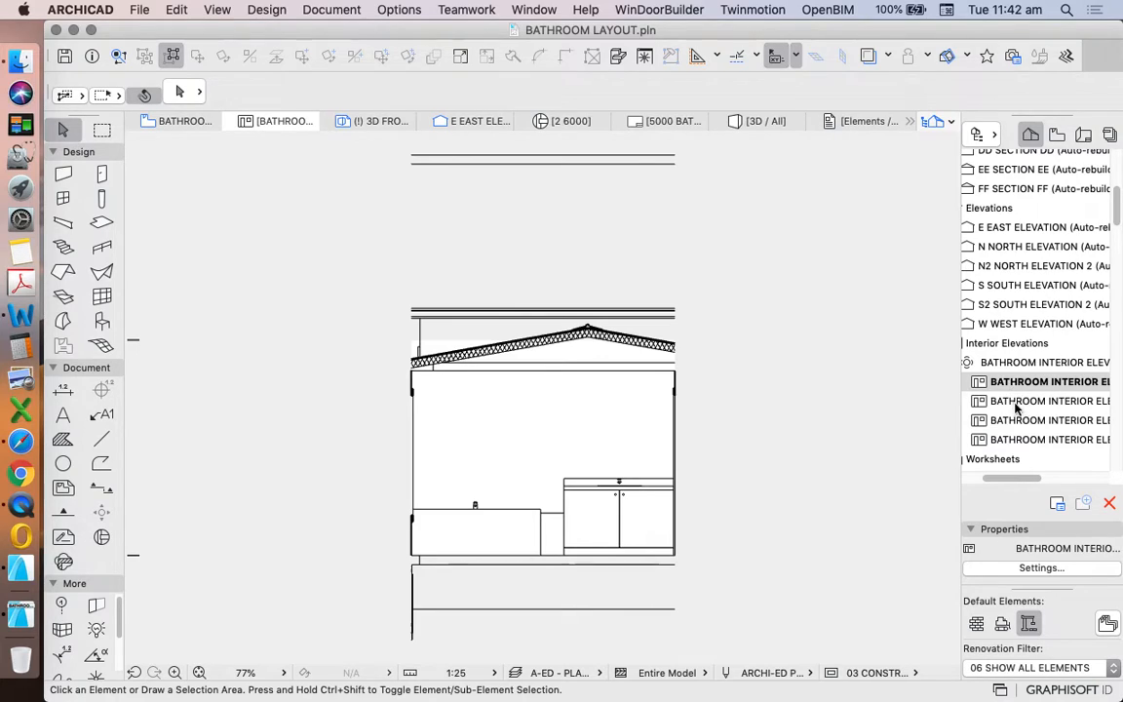
mouse_move(1033, 441)
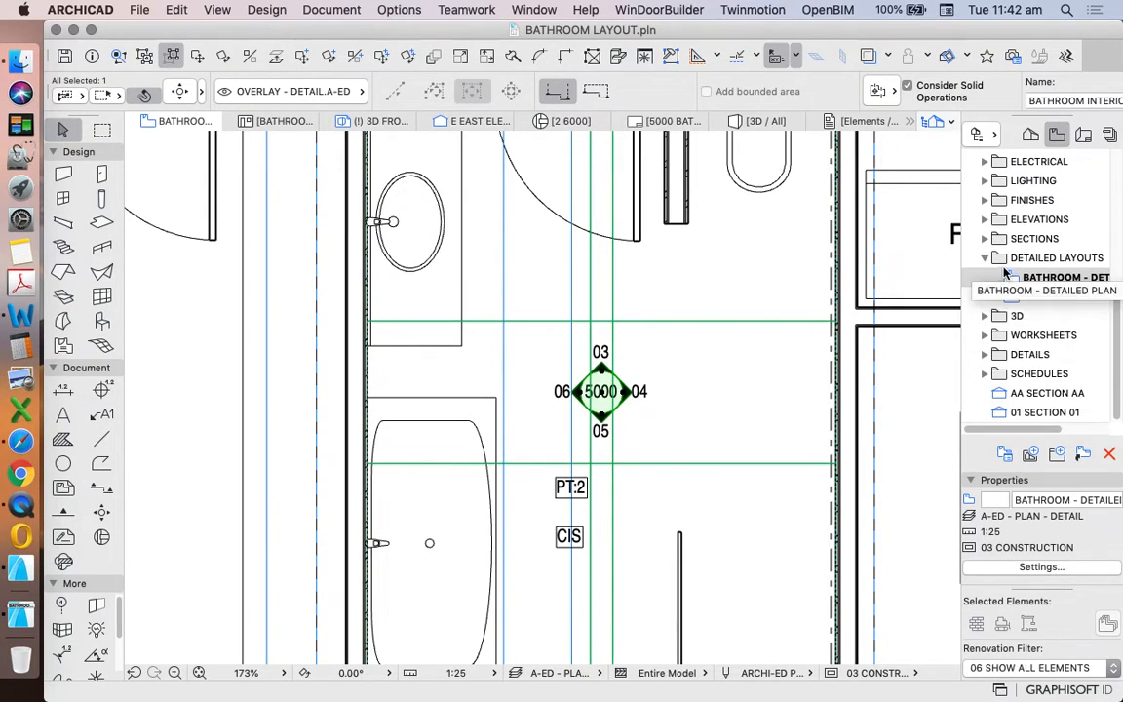
- Switch the Navigator back to the View Map and select the Detailed Layouts folder
right_click(1048, 277)
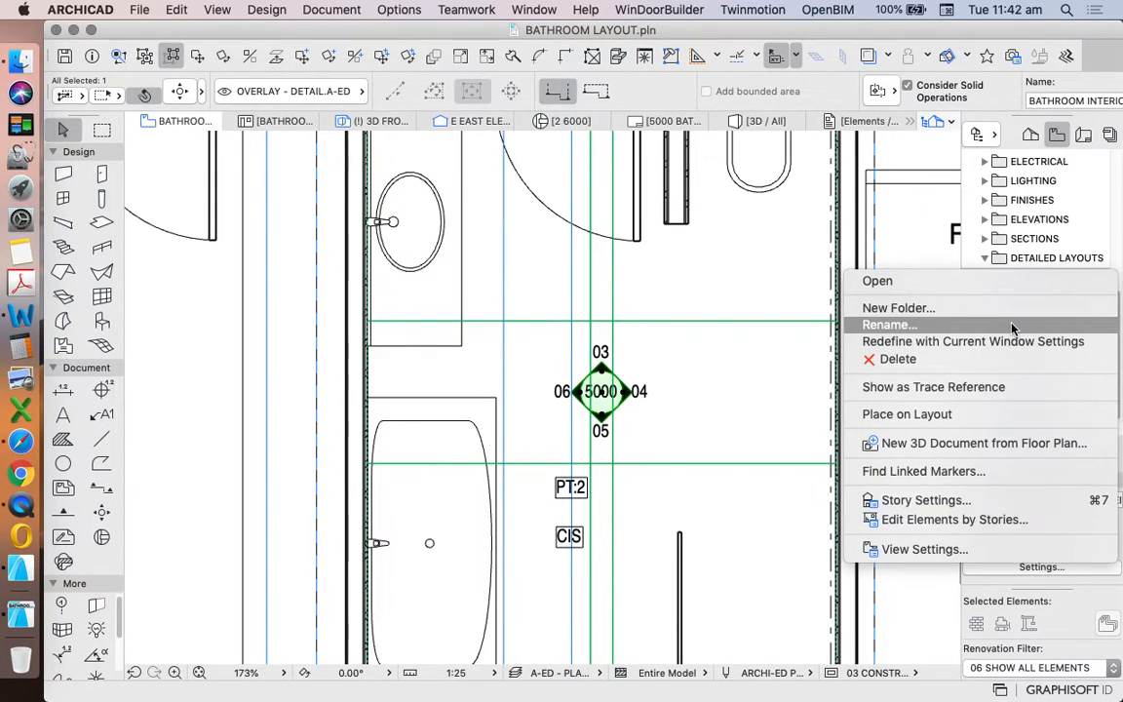
click(1031, 134)
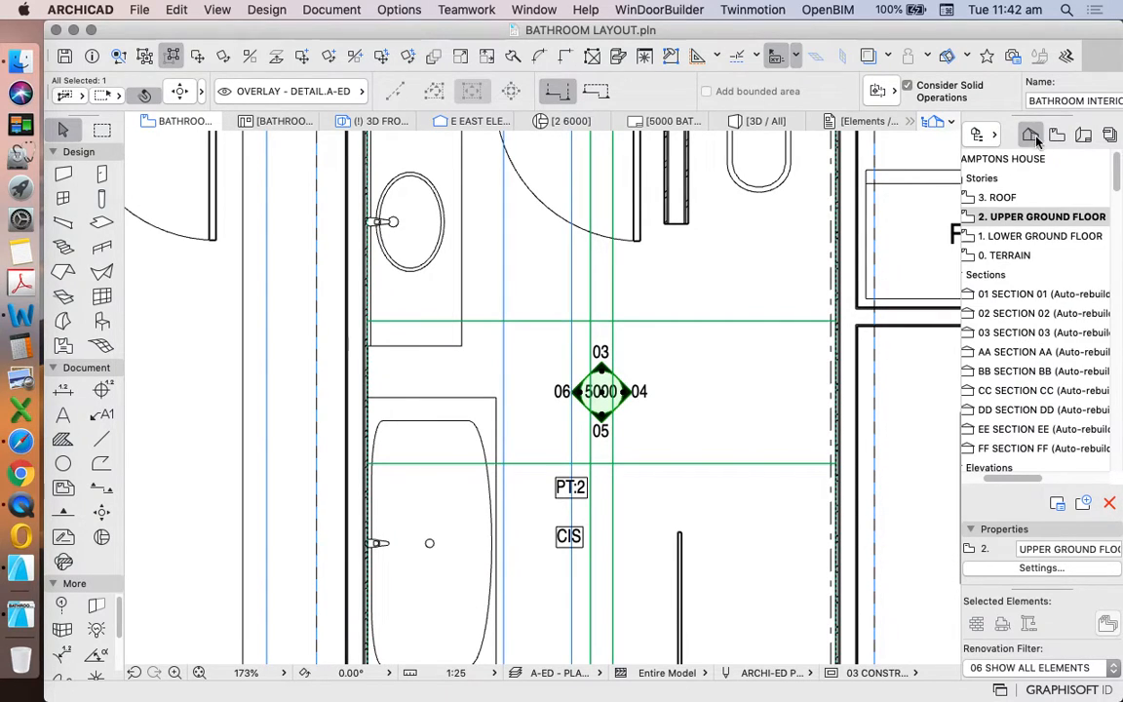
click(1057, 134)
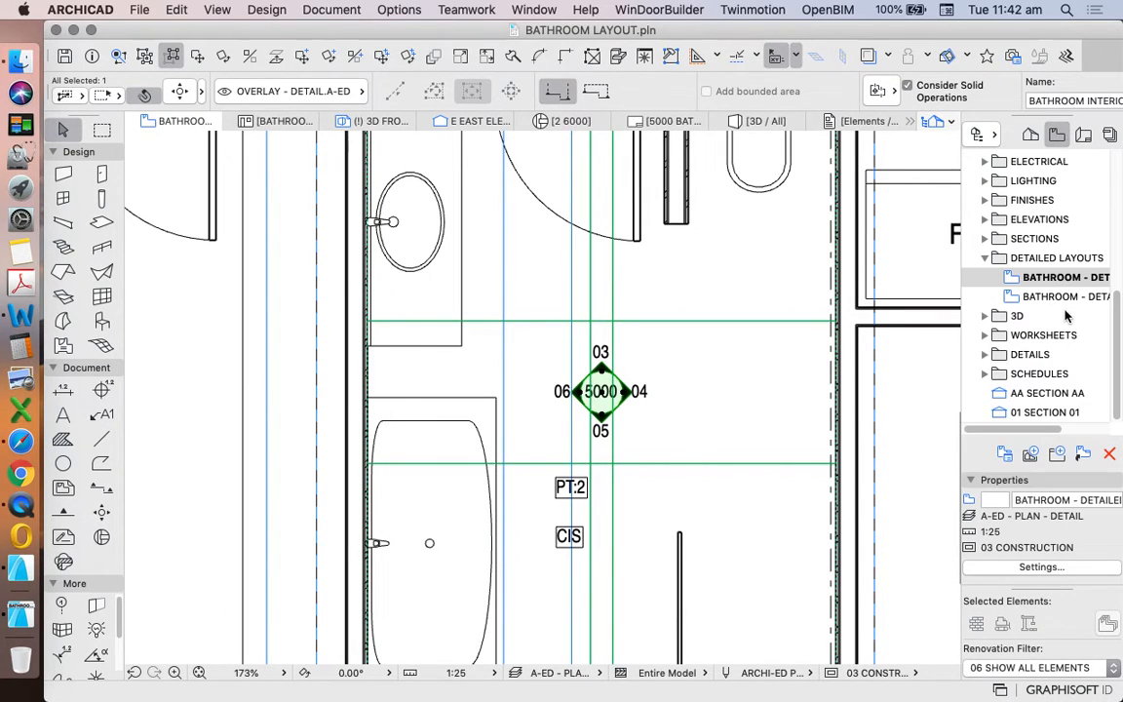
click(1043, 334)
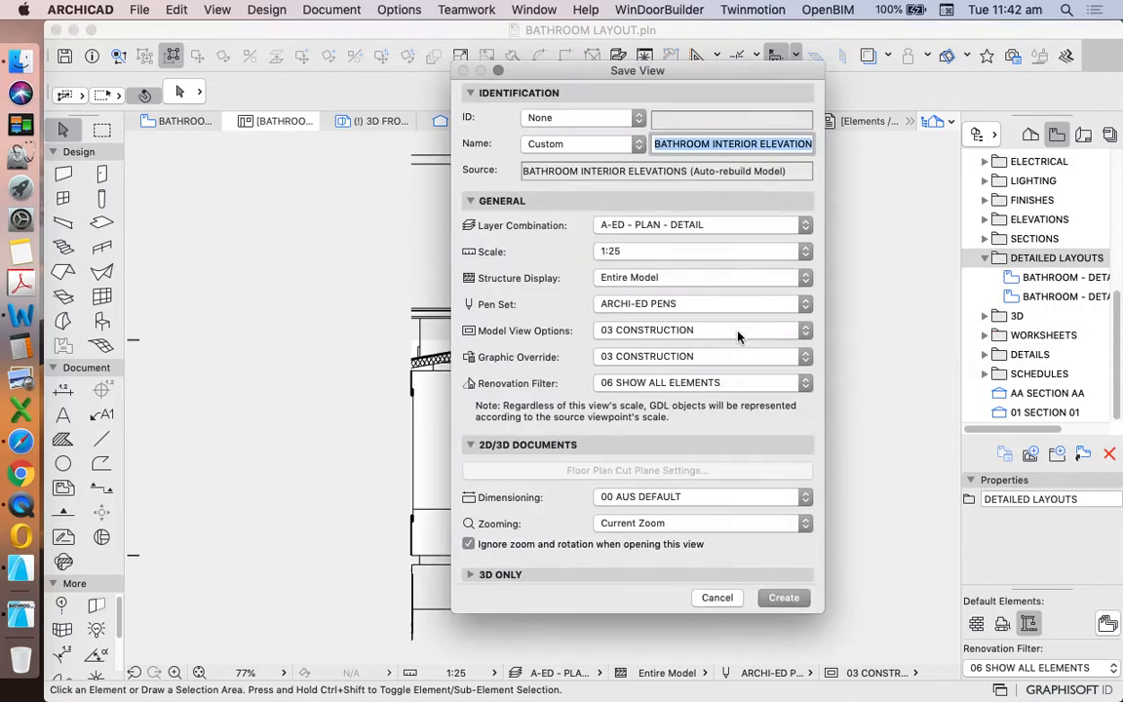
- Save the elevation as view BATHROOM INTERIOR ELEVATION - 06 in Detailed Layouts
click(731, 143)
text( -)
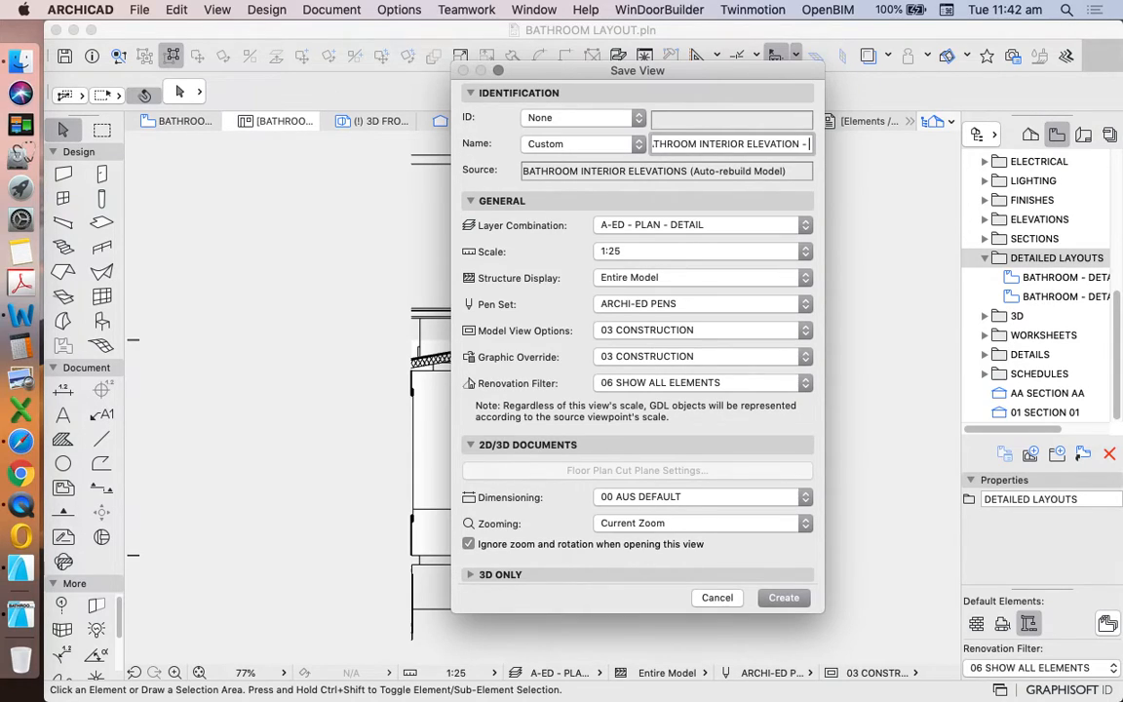
text(0)
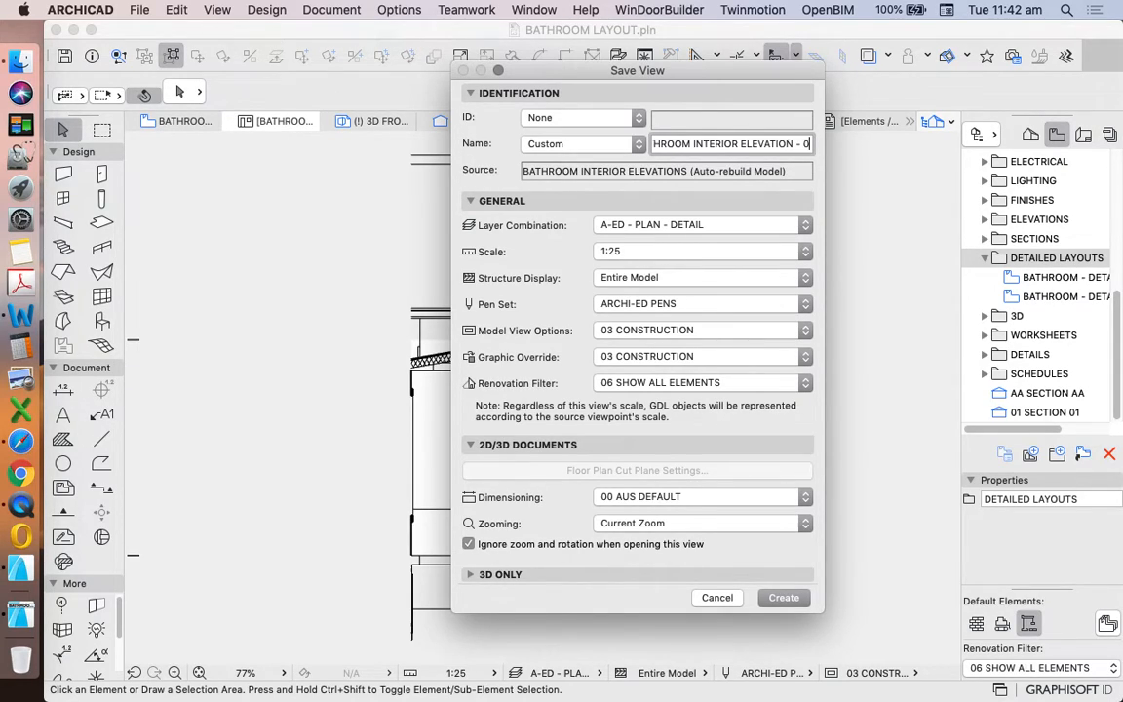
click(783, 597)
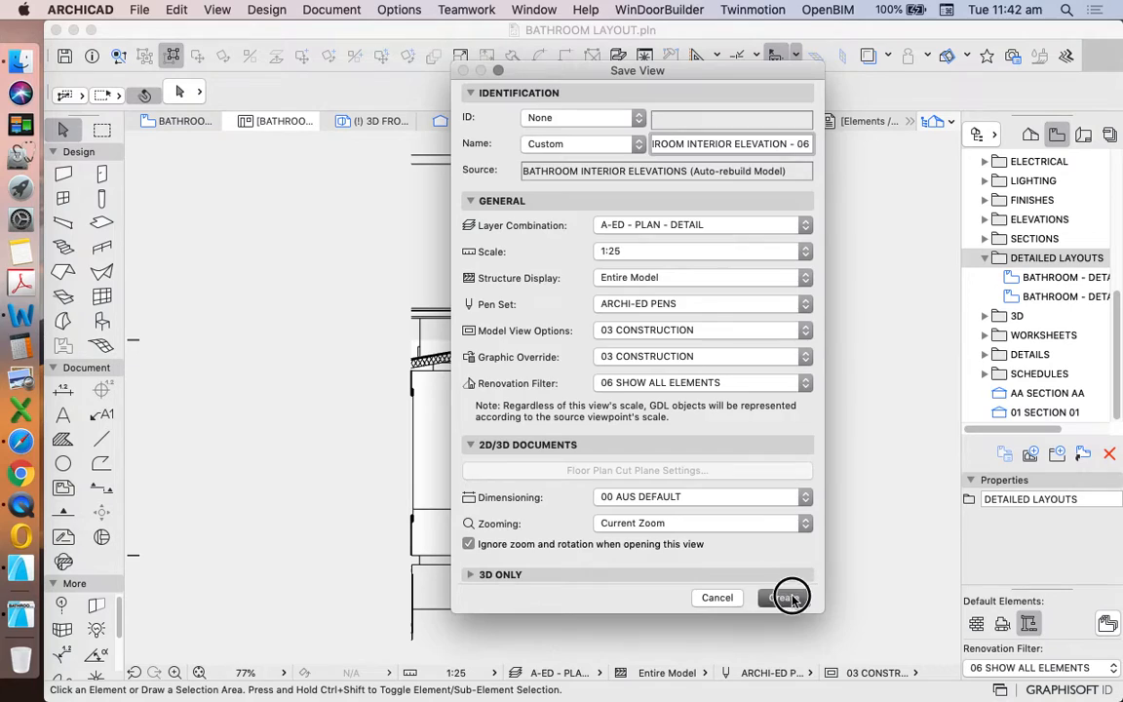
click(785, 597)
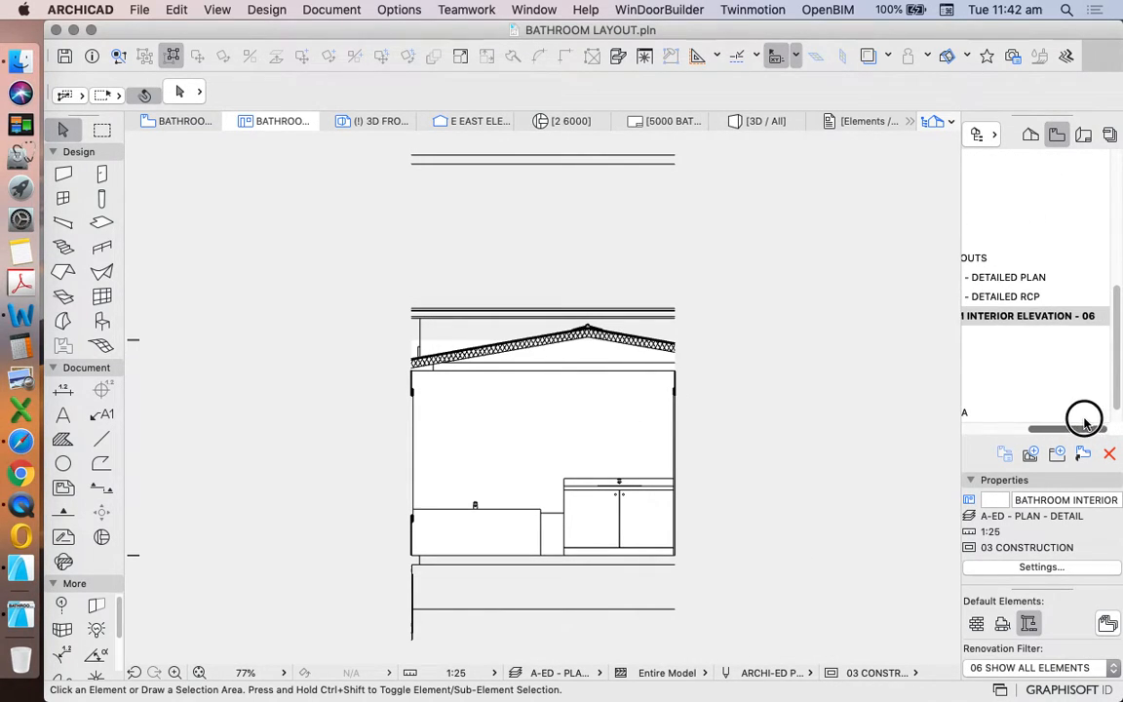
- Scroll the View Map sideways and bring up options for the 06 view
drag(1084, 428, 1078, 428)
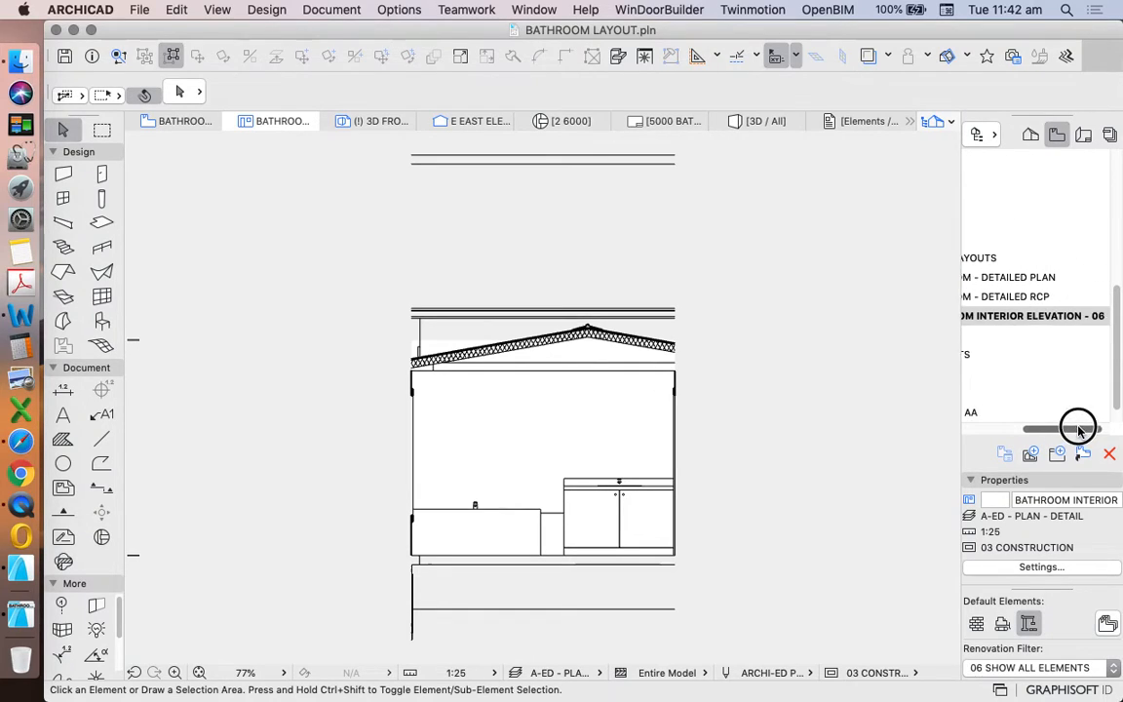
drag(1078, 427, 1107, 427)
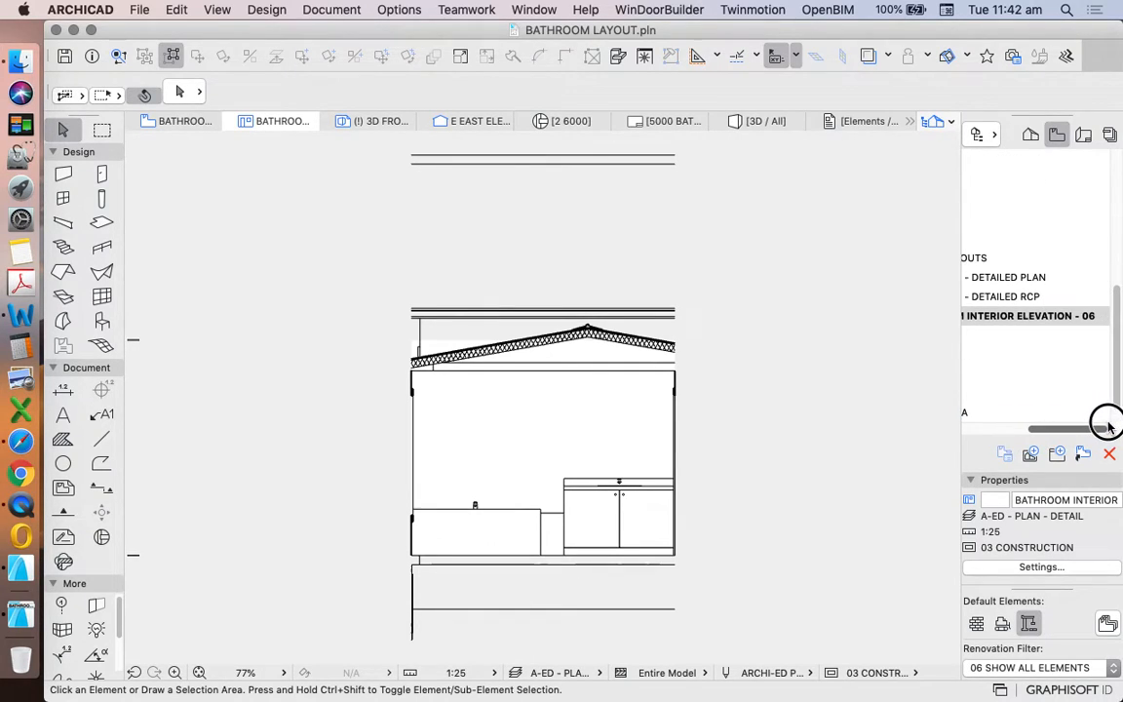
drag(1107, 429, 1009, 429)
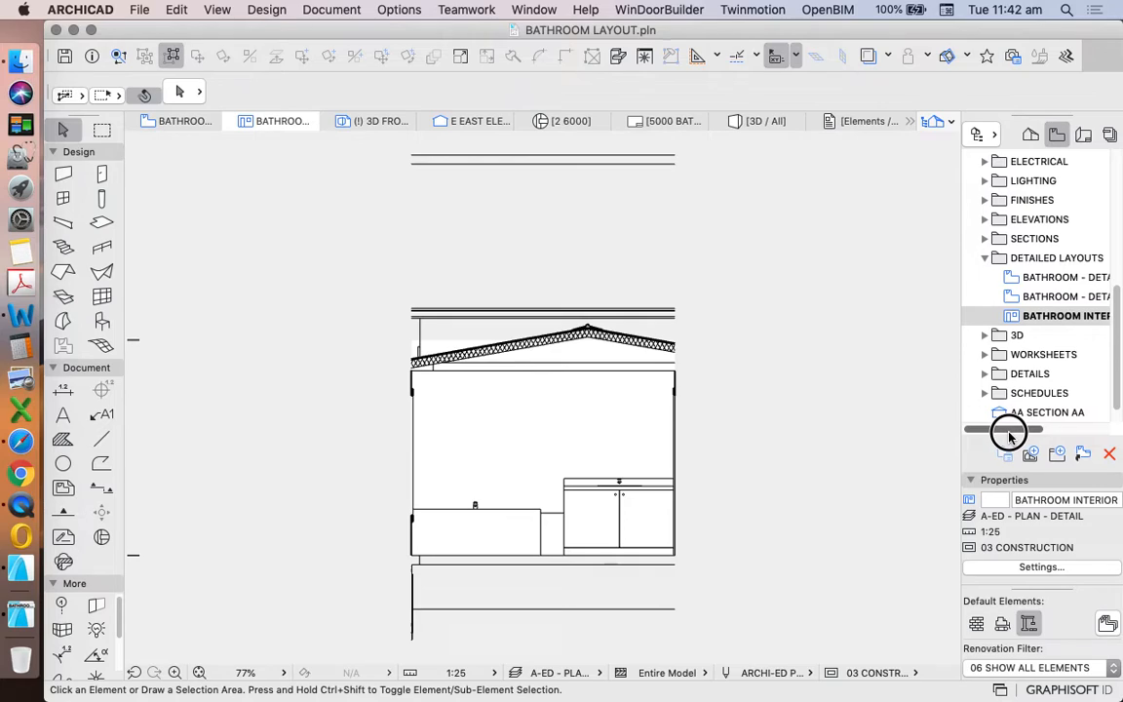
right_click(1062, 315)
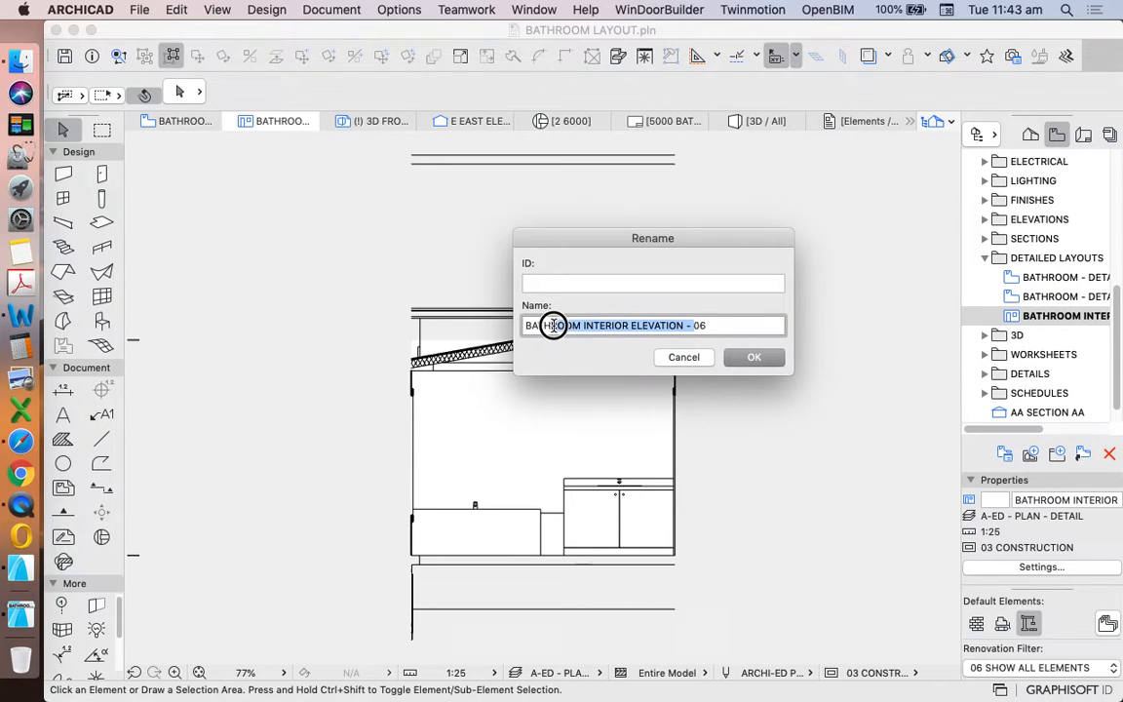
- Rename the saved elevation view to BATH ELEV 06
text(BATH06)
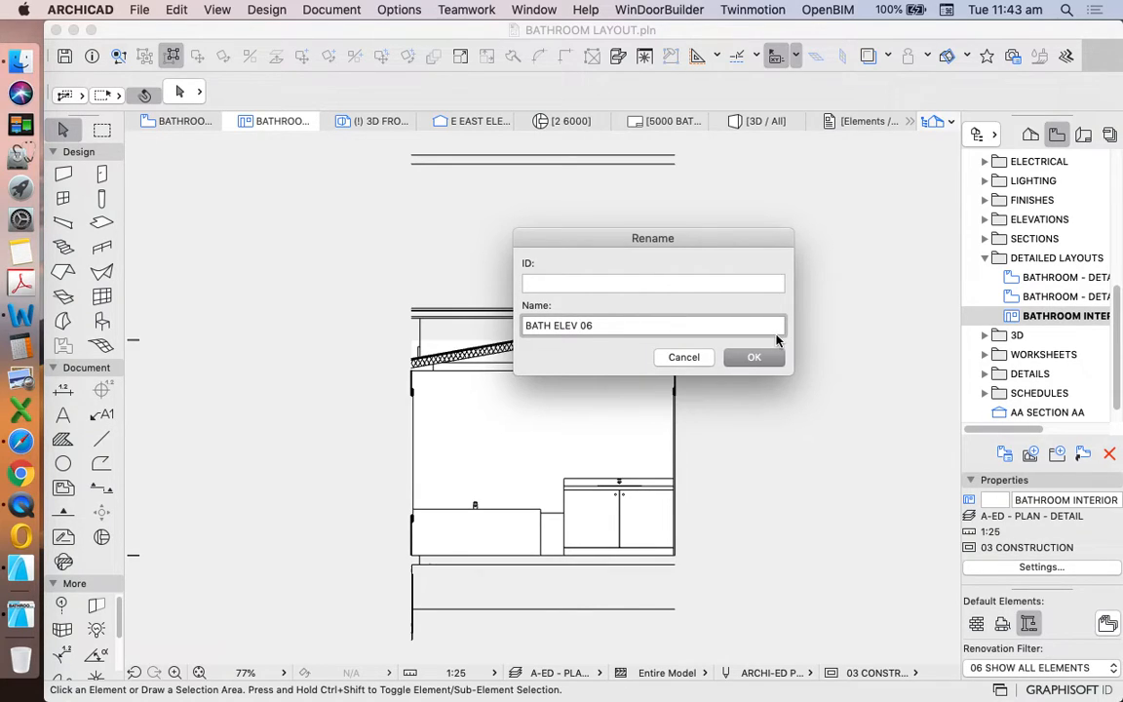
click(754, 356)
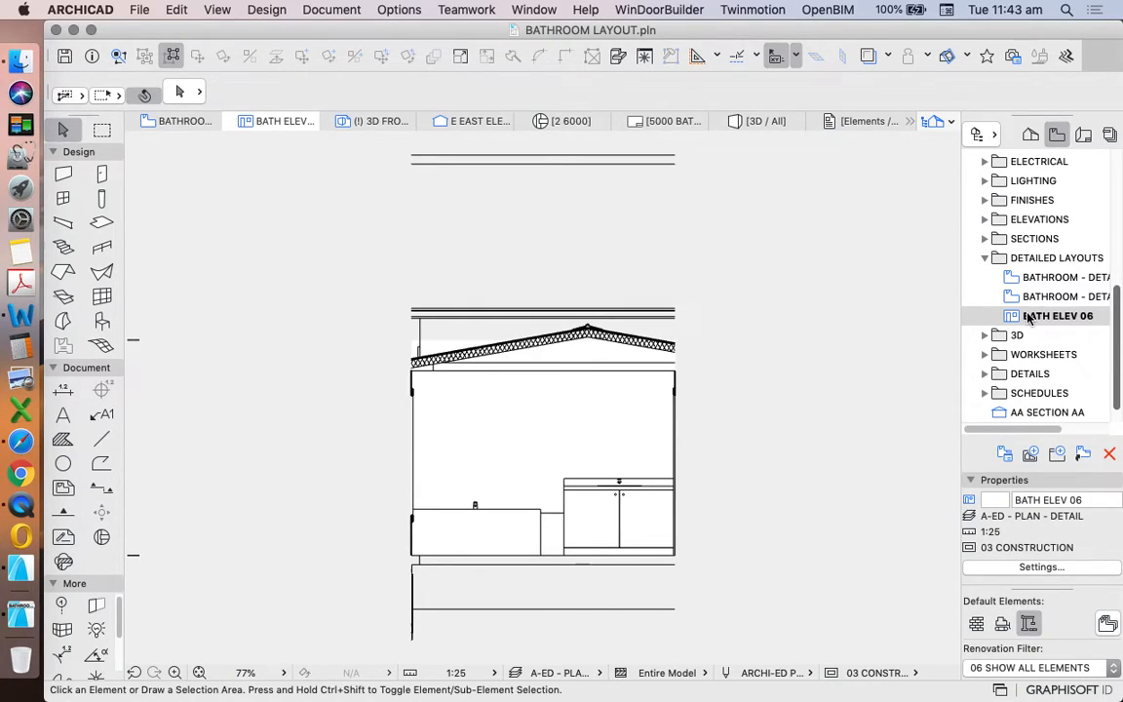
scroll(down, 3)
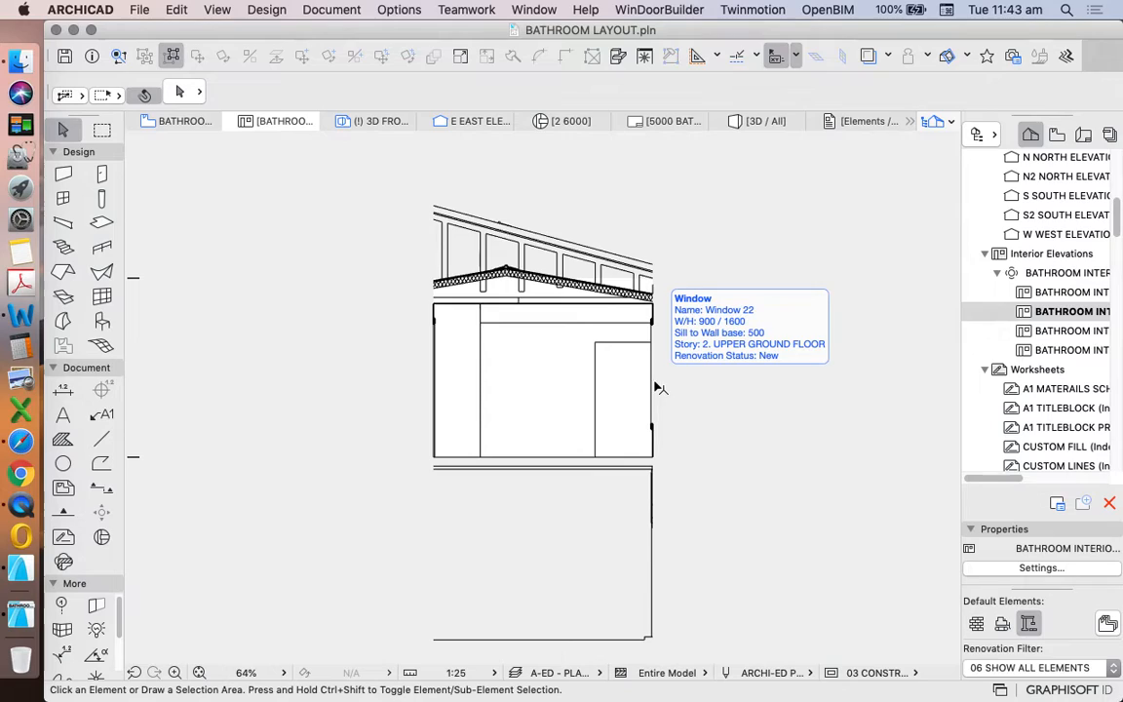
mouse_move(581, 369)
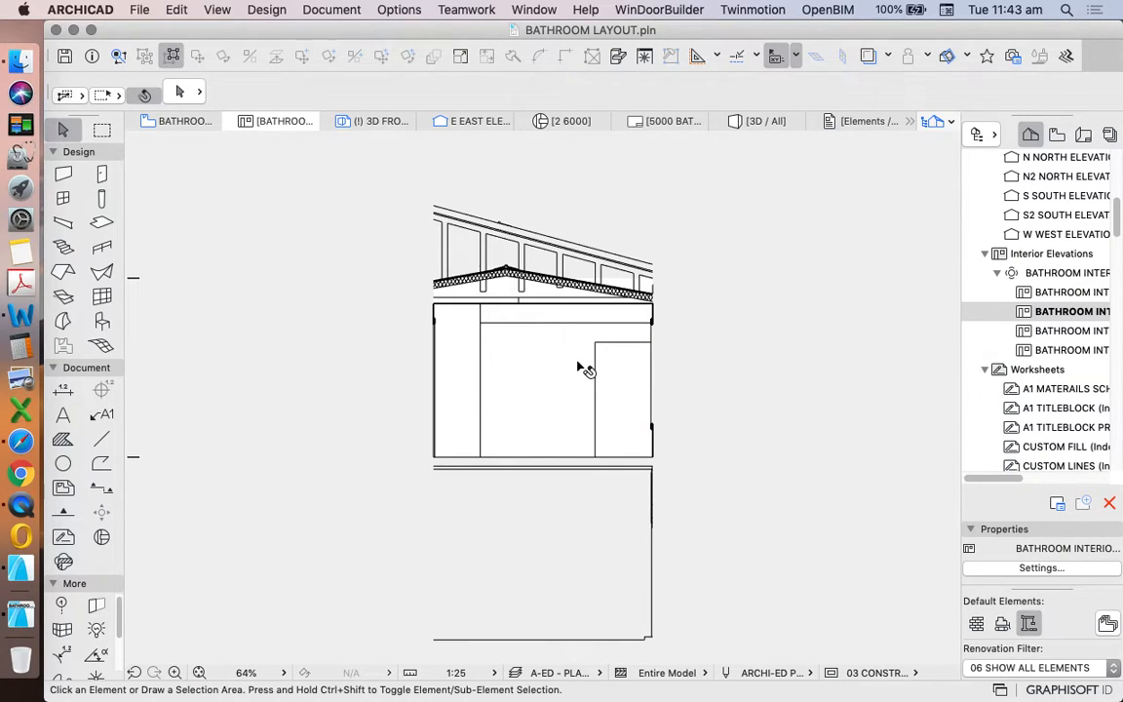
- Save the current bathroom elevation as view BATH ELEV 04 under Detailed Layouts
click(1067, 311)
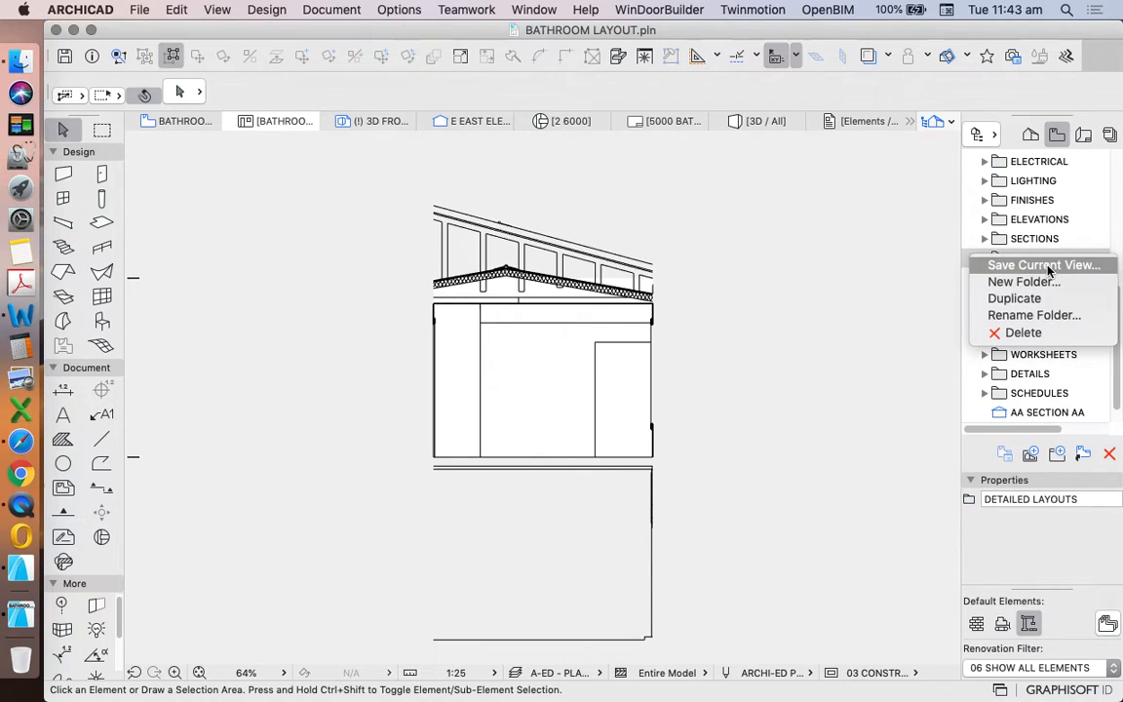
click(1044, 264)
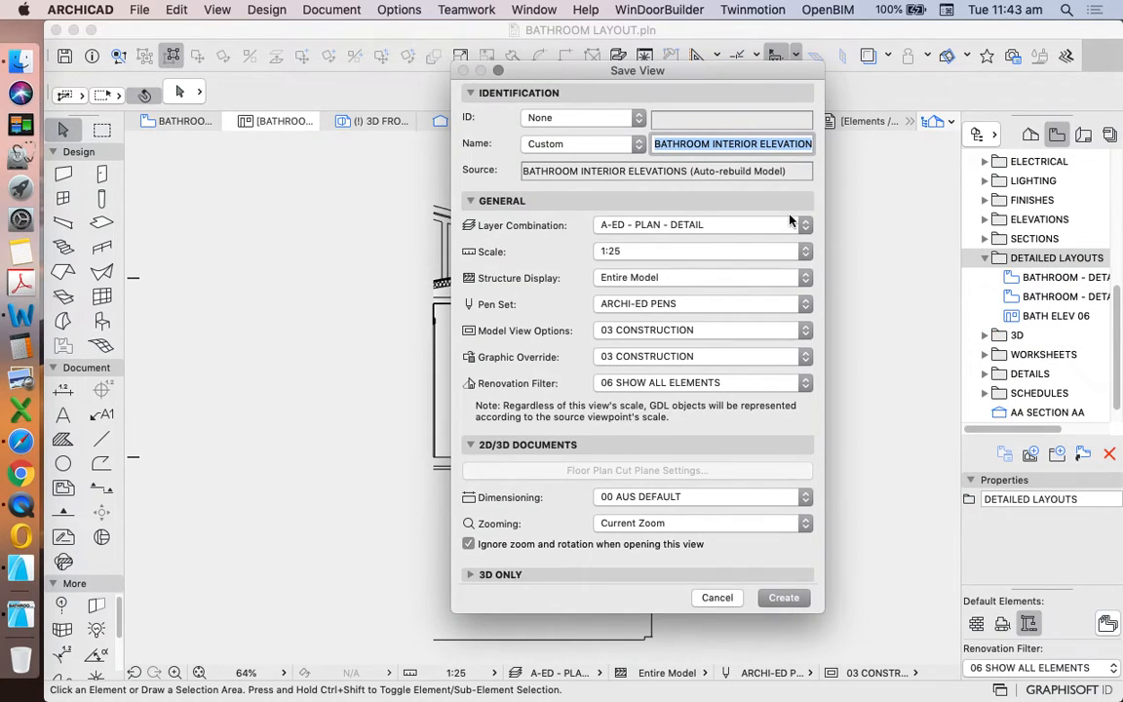
text(BATH ELEV)
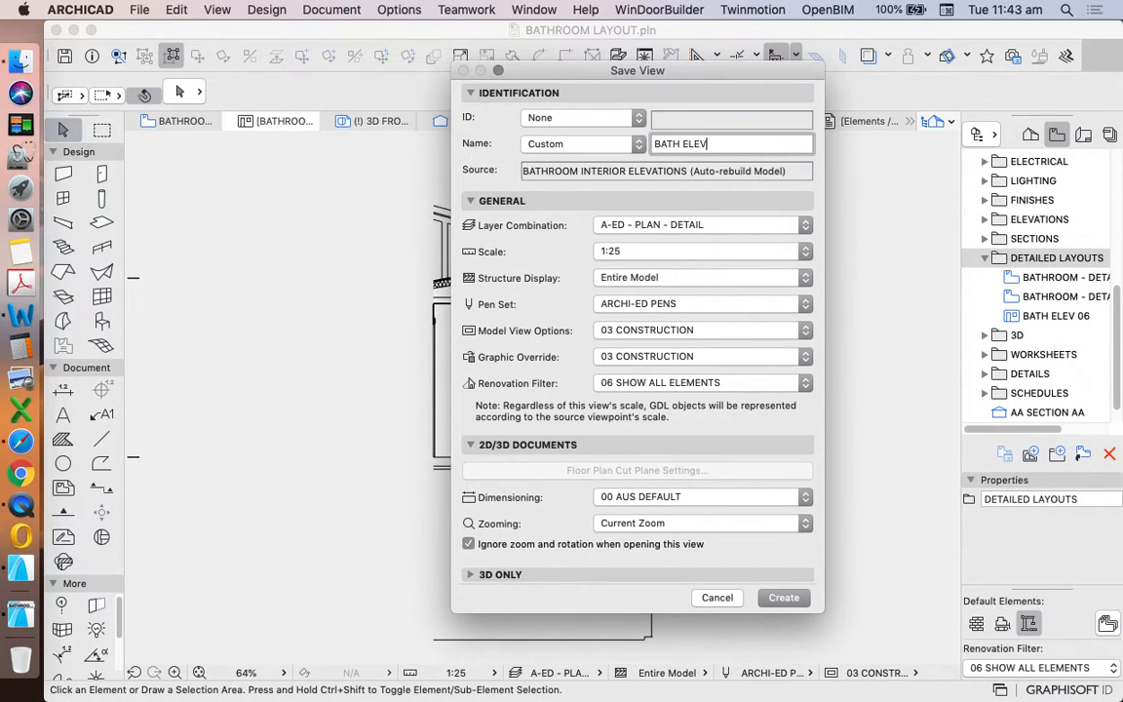
click(783, 598)
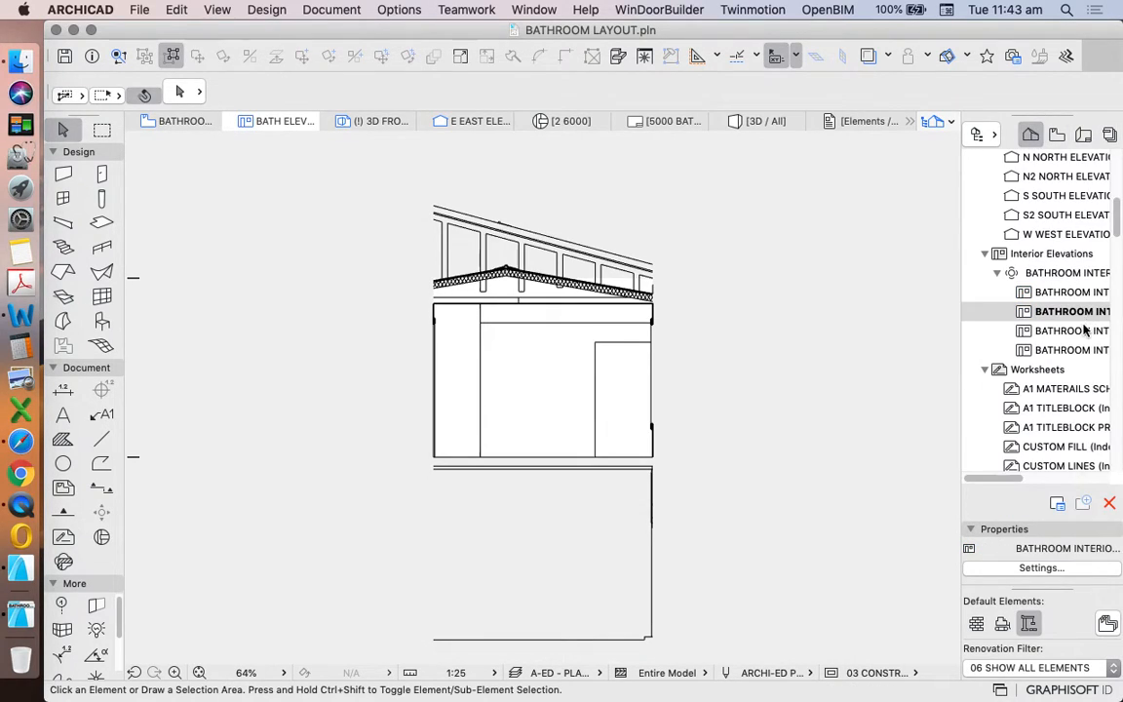
- Open the door-side interior elevation and save it as view BATH ELEV 03
click(1067, 331)
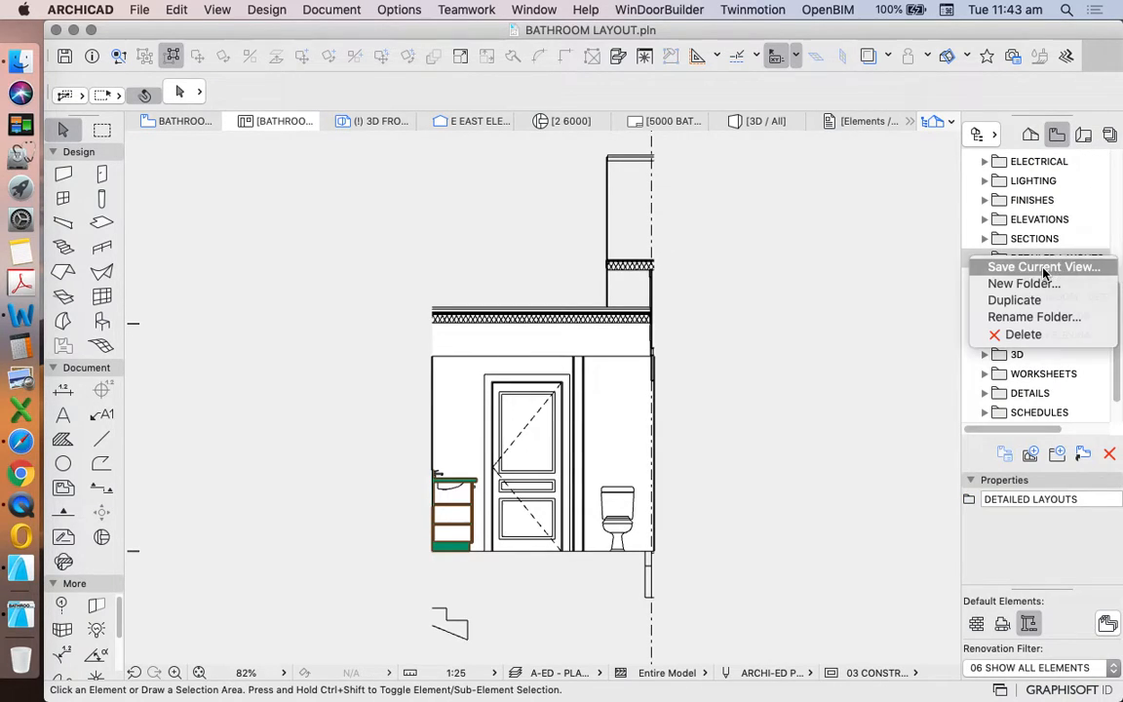
click(1044, 267)
text(BATH ELEV 03)
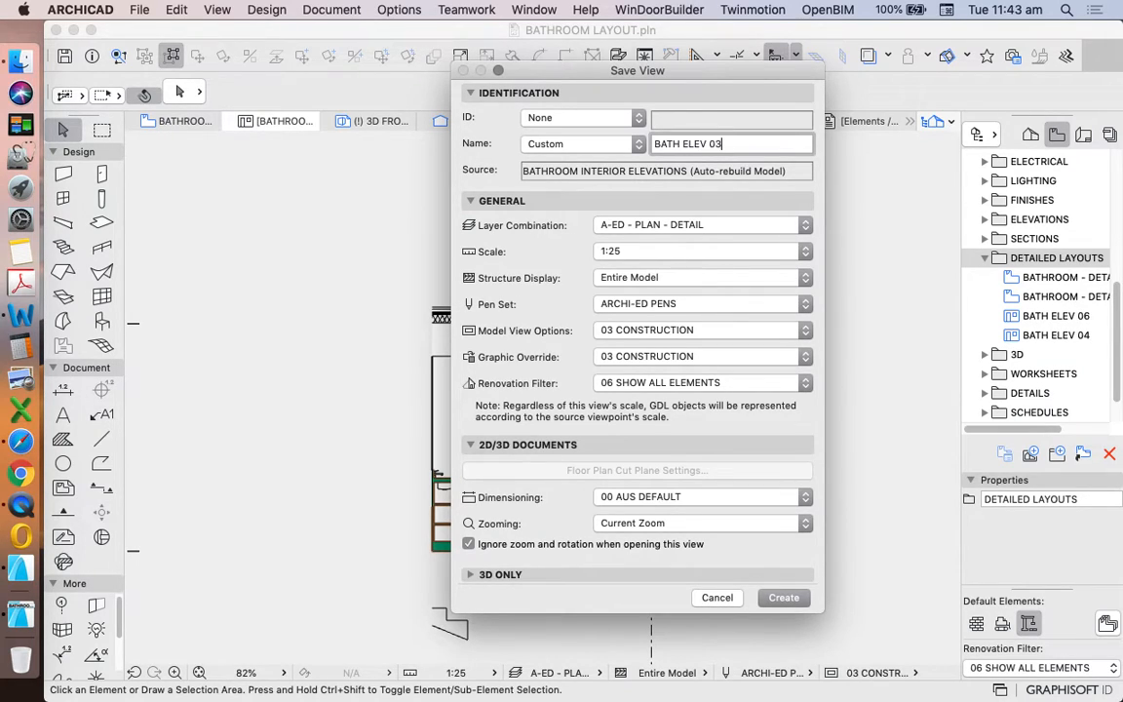
click(782, 597)
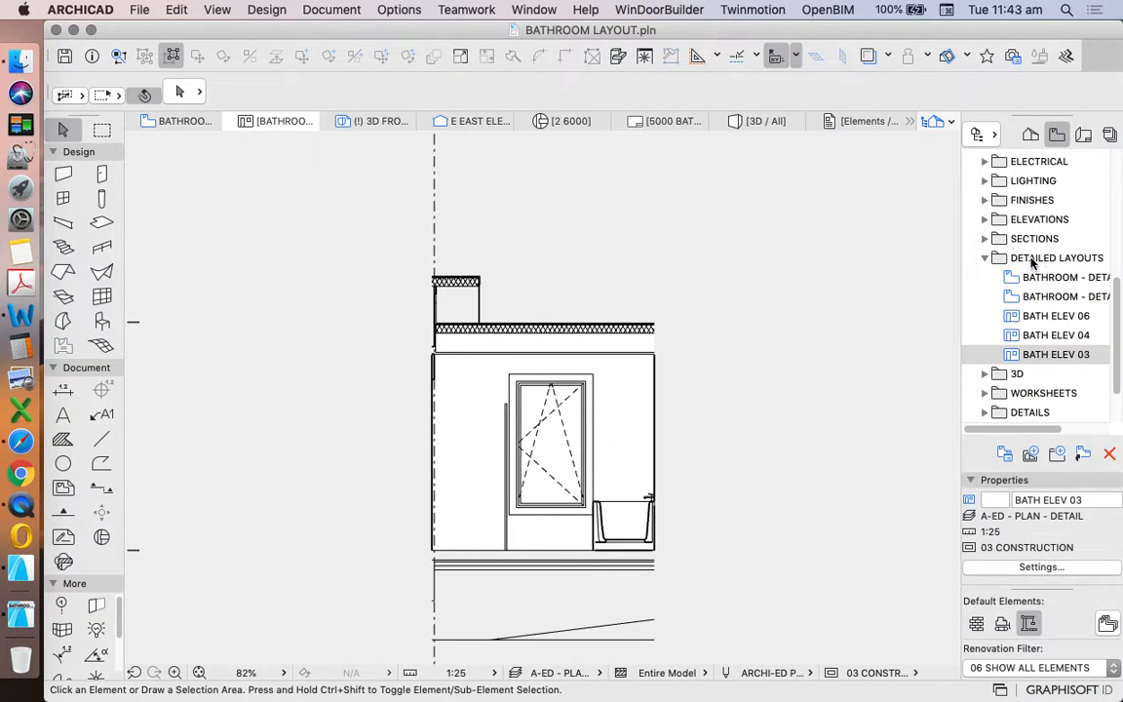
- Save the next interior elevation as view BATH ELEV 05
click(1056, 258)
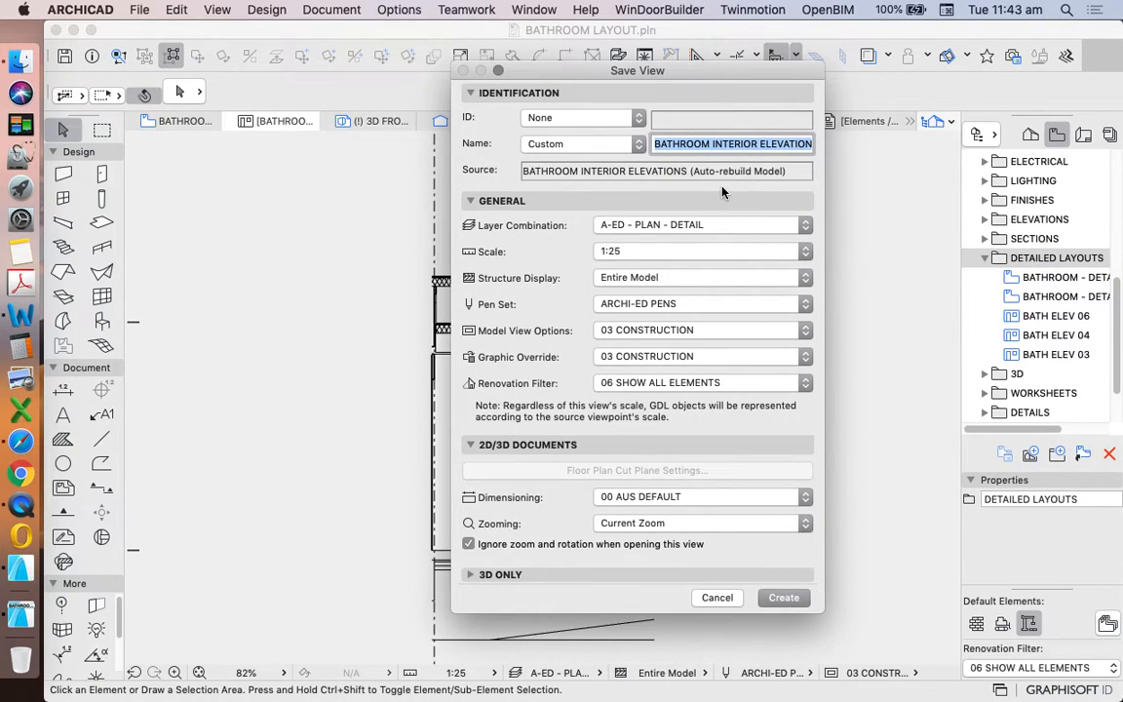
text(BATH ELEV 05)
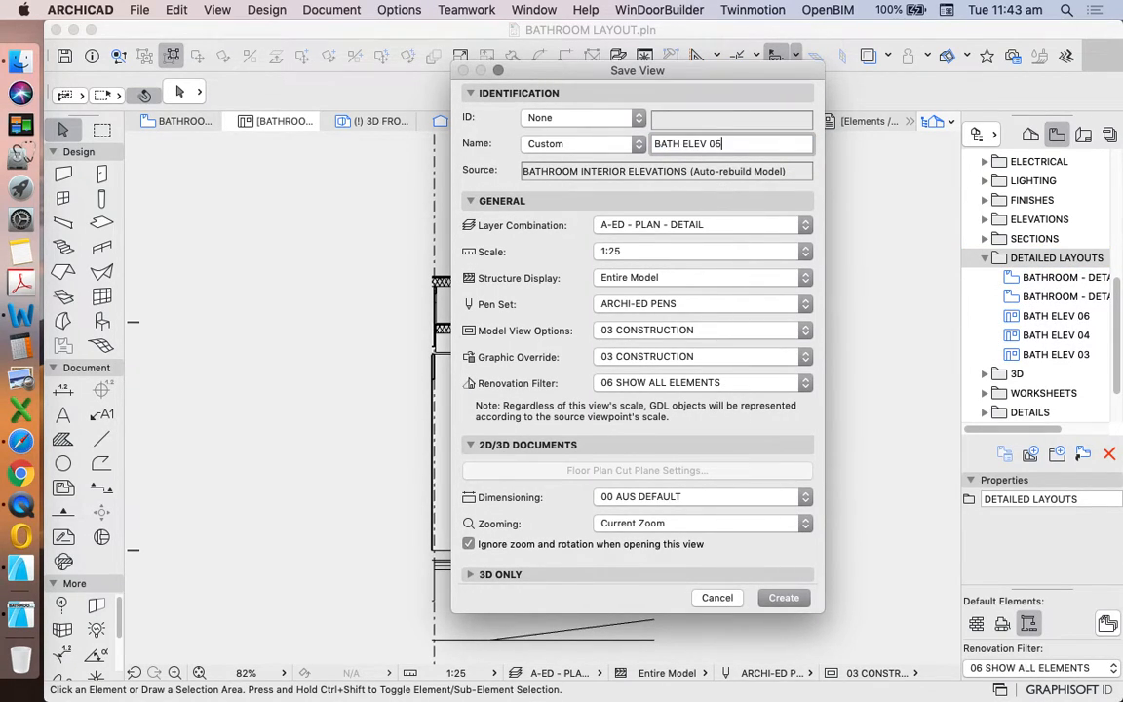
click(783, 597)
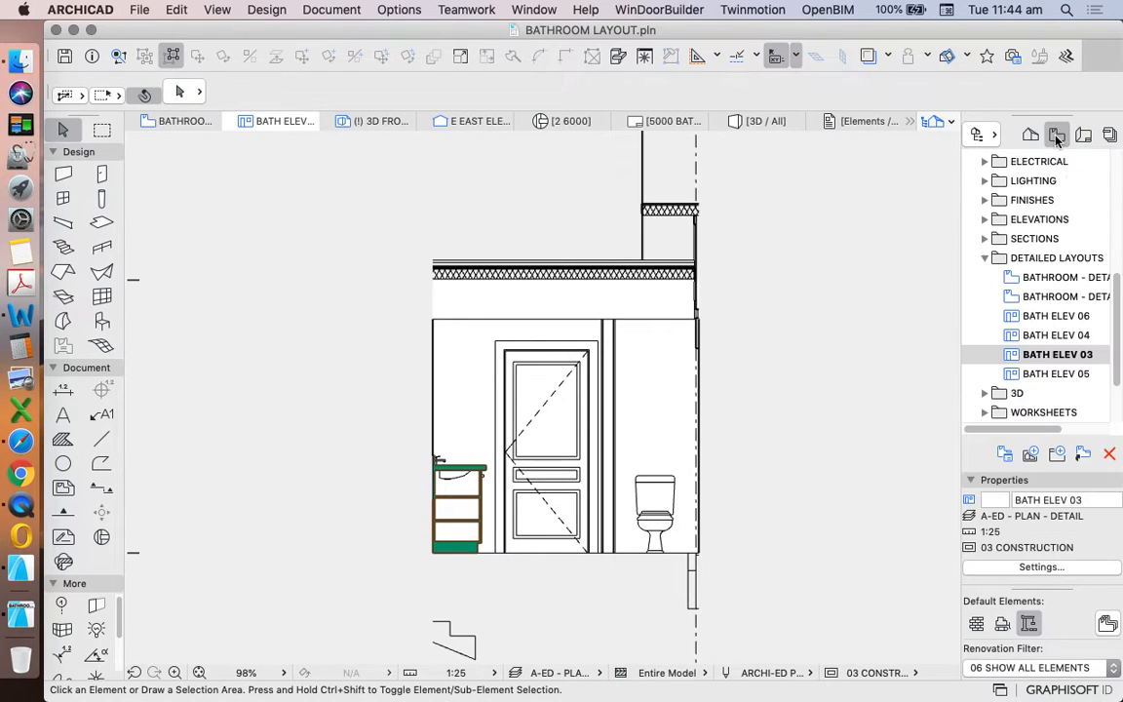
- Reopen BATHROOM - DETAILED PLAN and zoom out to show the 03–06 elevation marker
click(1053, 275)
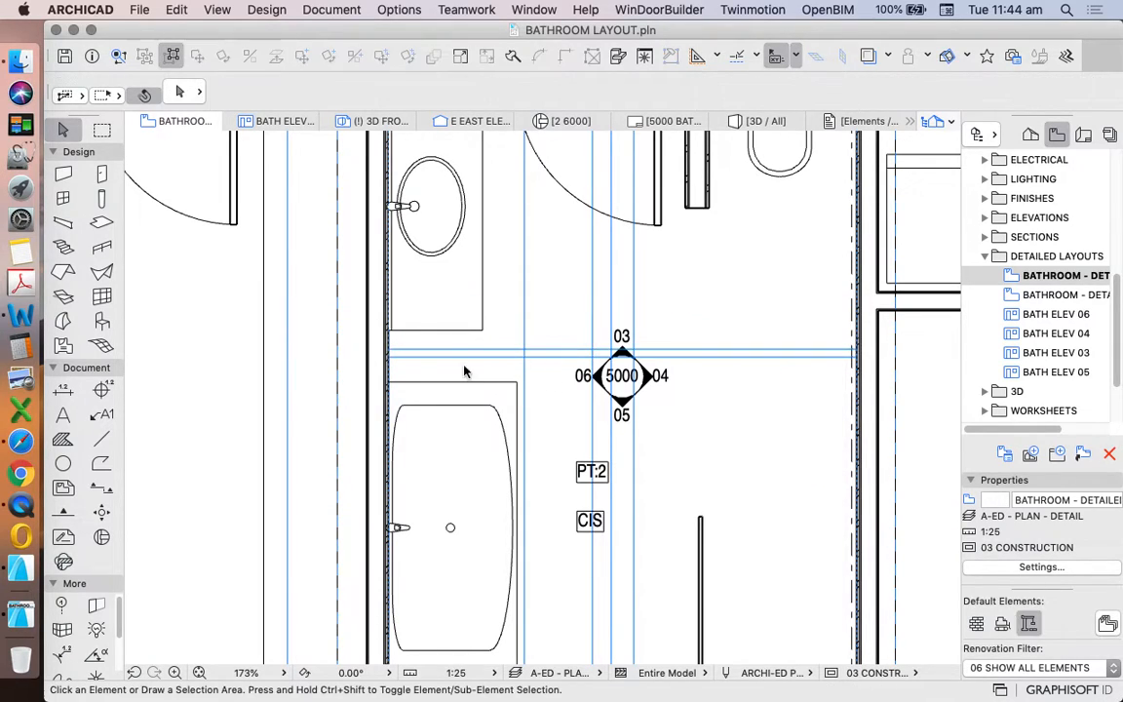
scroll(down, 3)
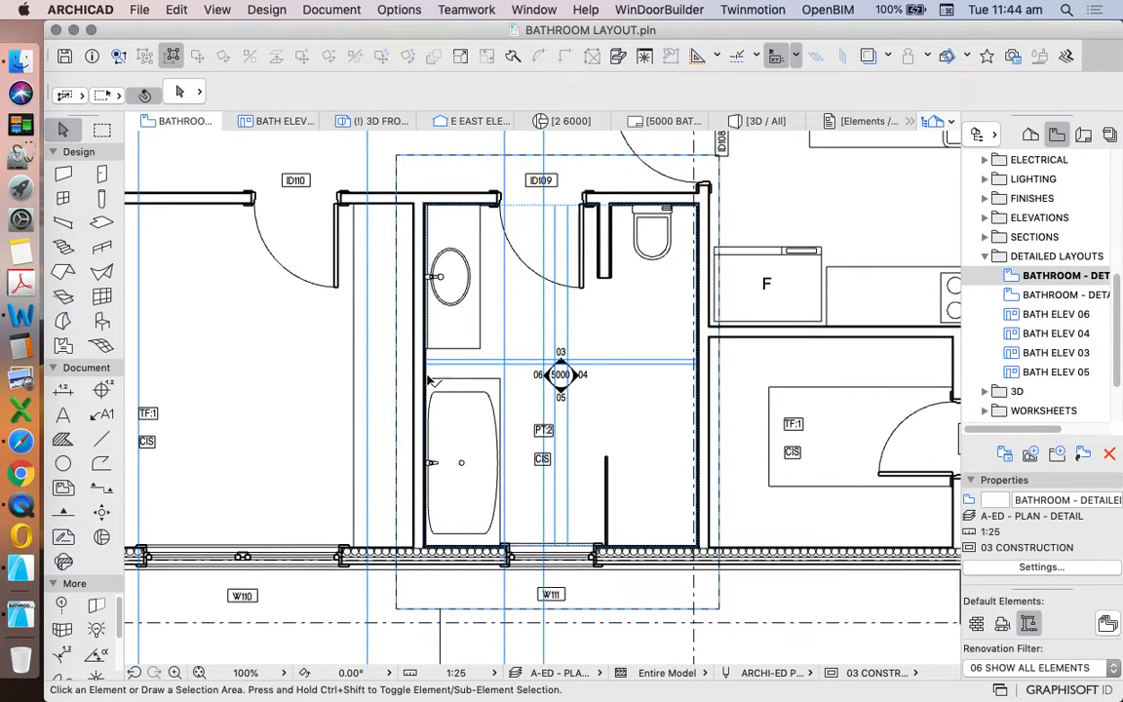
mouse_move(1068, 323)
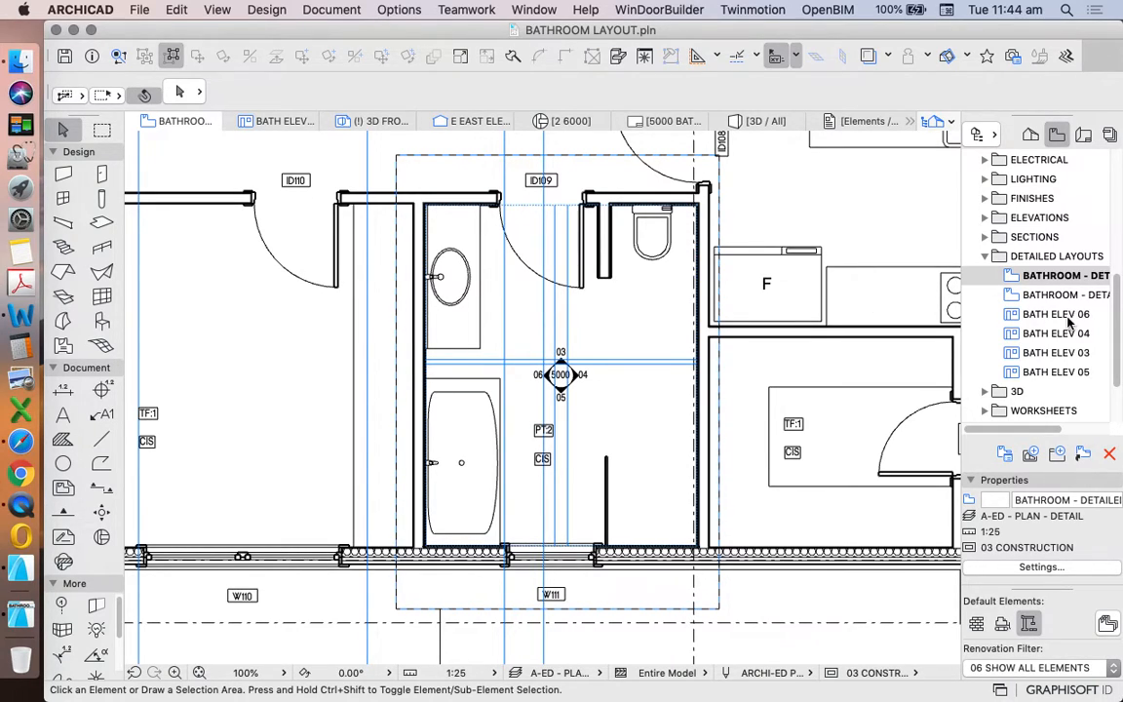
- Open BATH ELEV 05, select its bathtub, then open BATHROOM - DETAILED RCP
double_click(1057, 372)
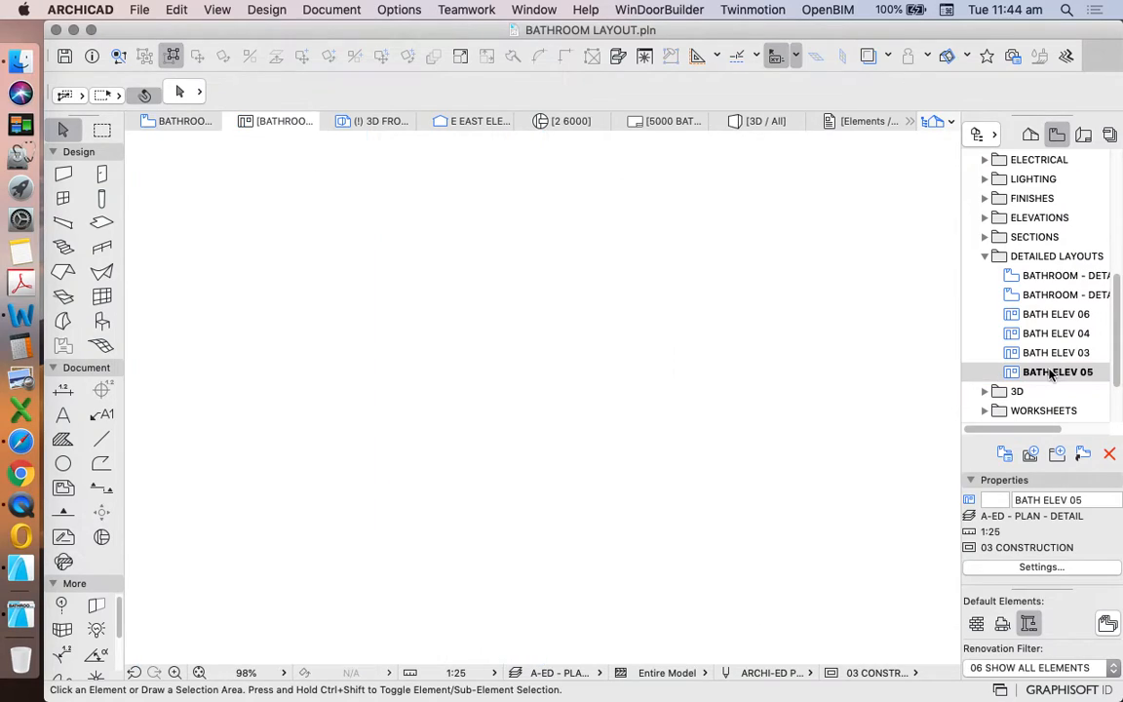
double_click(1058, 371)
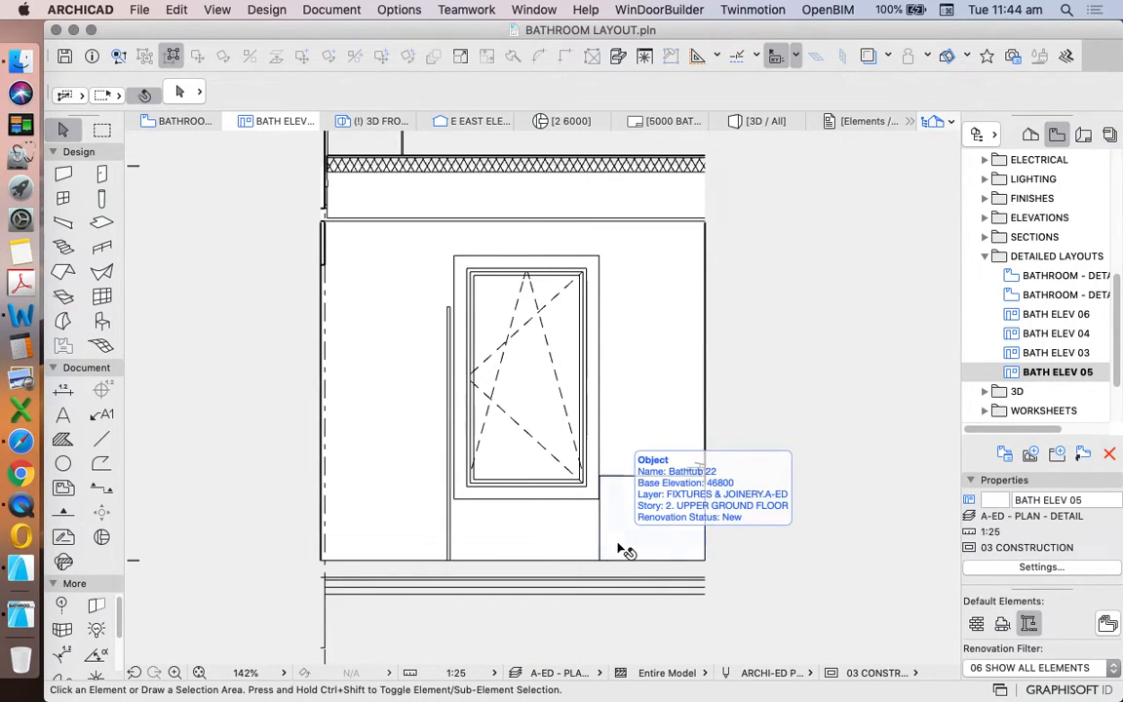
click(653, 517)
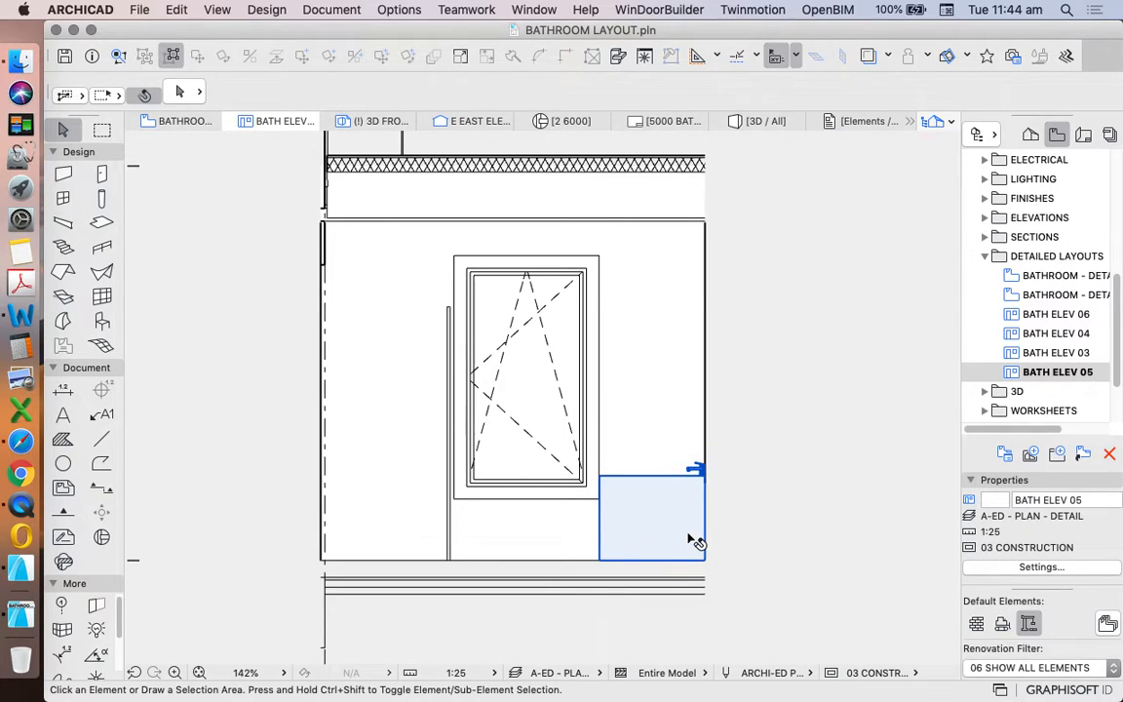
mouse_move(694, 539)
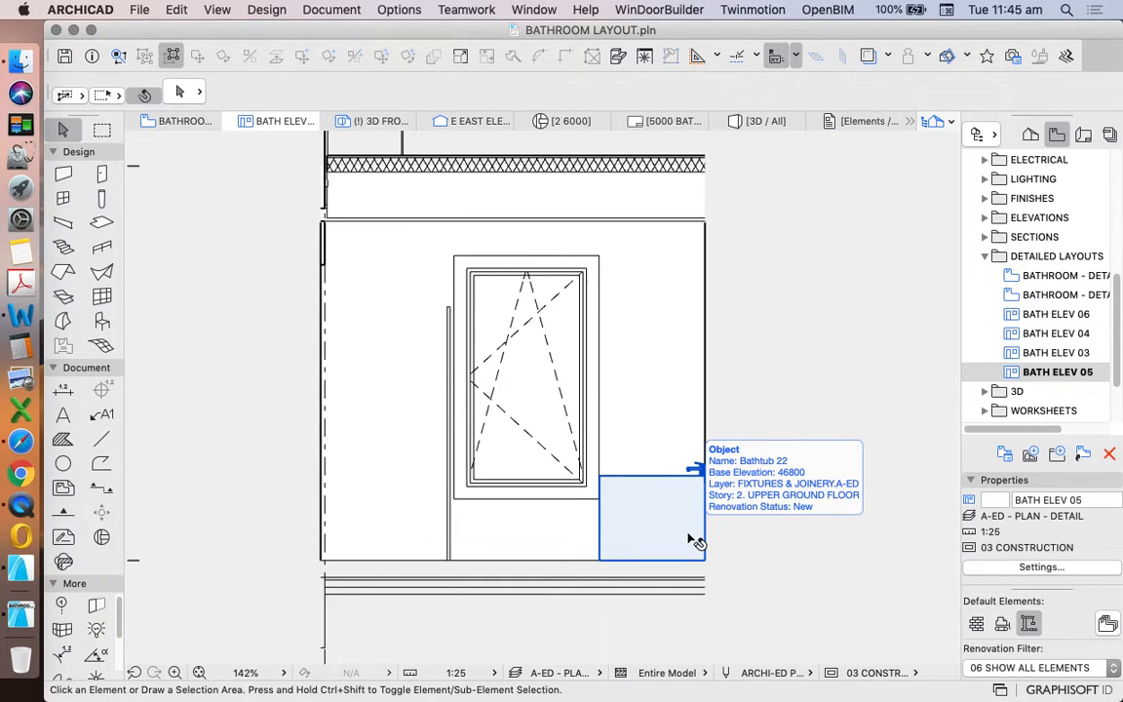
click(1054, 352)
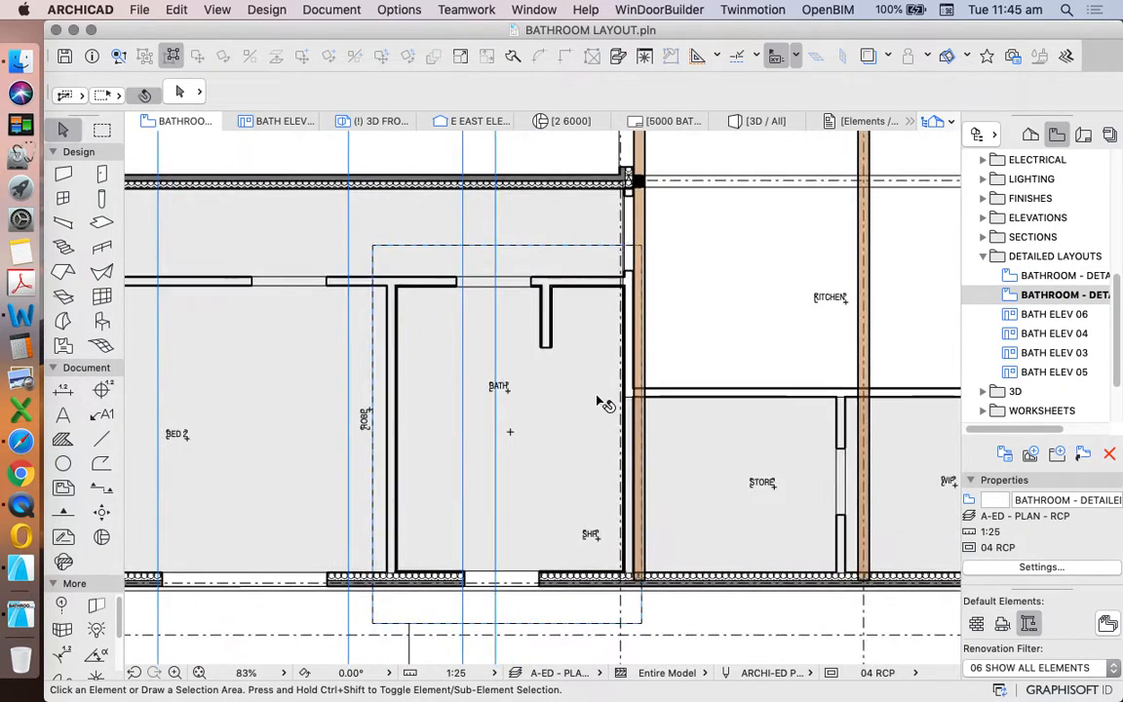
- Cycle through the saved elevations BATH ELEV 06, 04 and 03, finishing on 05
click(1054, 313)
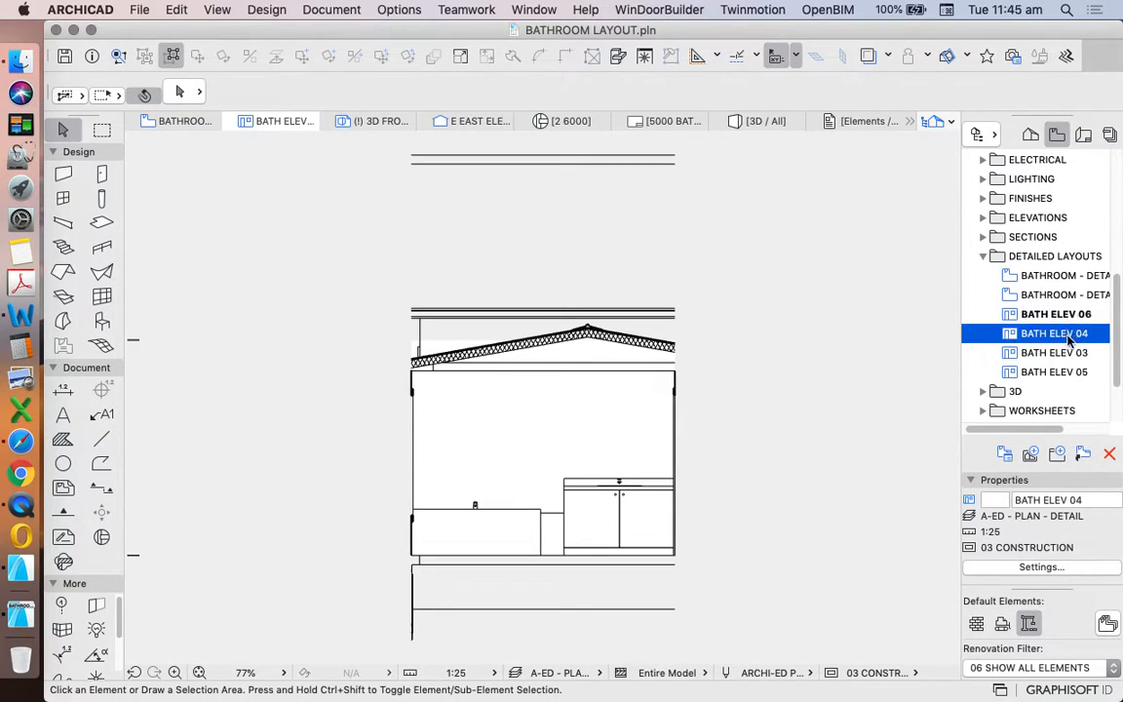
click(1054, 352)
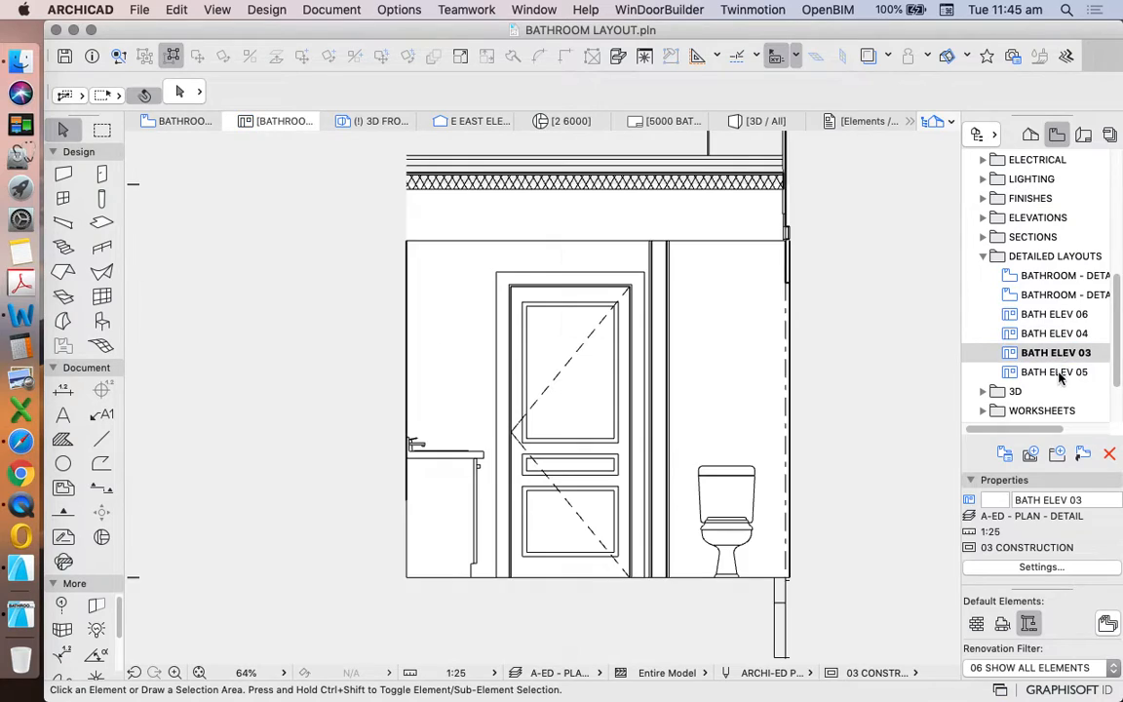
double_click(1055, 372)
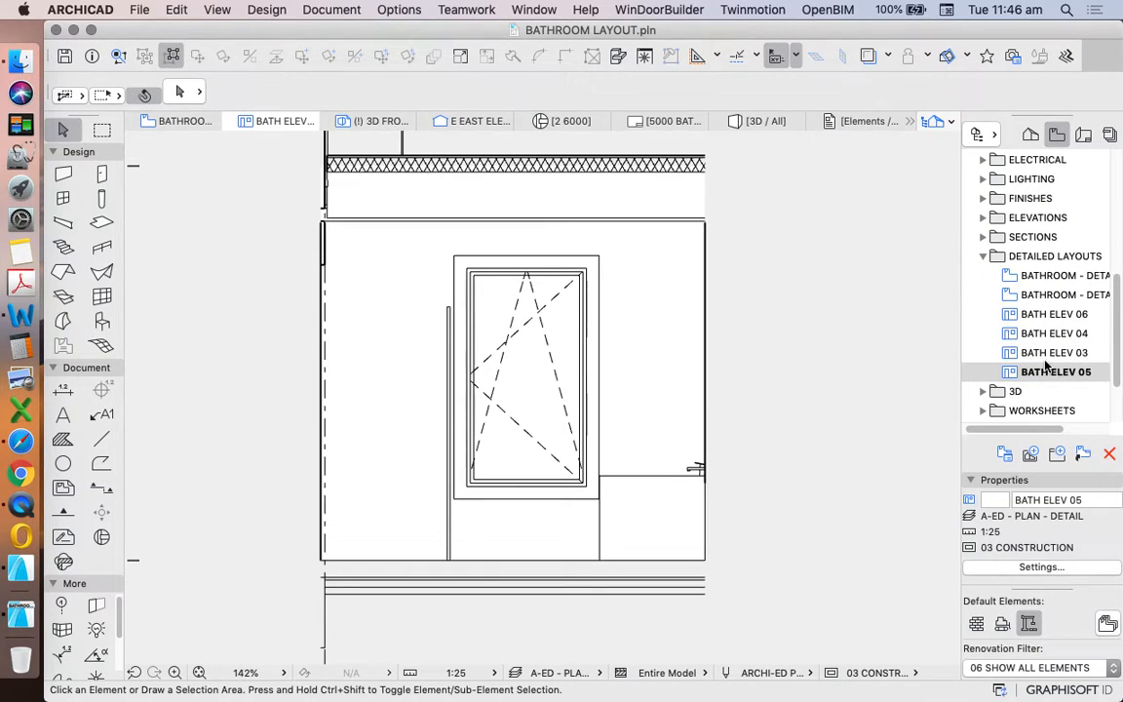